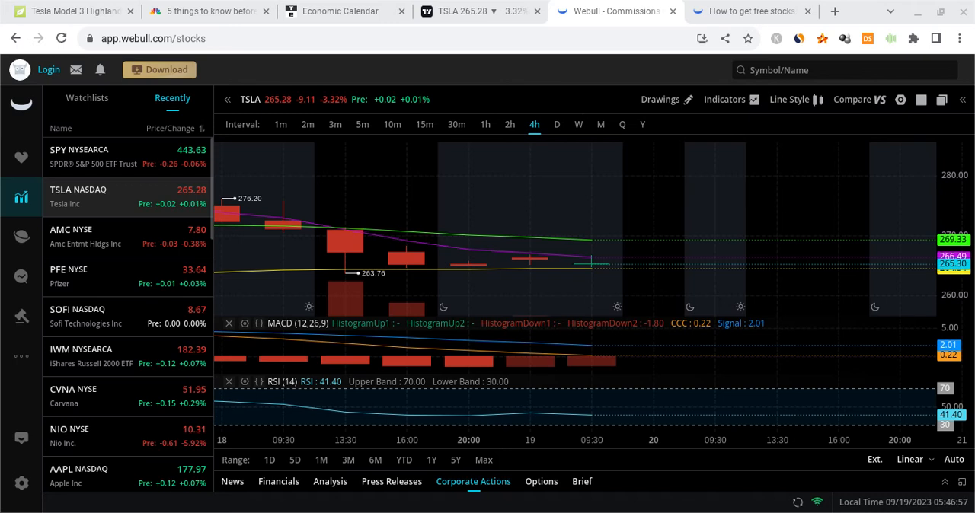
pyautogui.moveTo(576, 203)
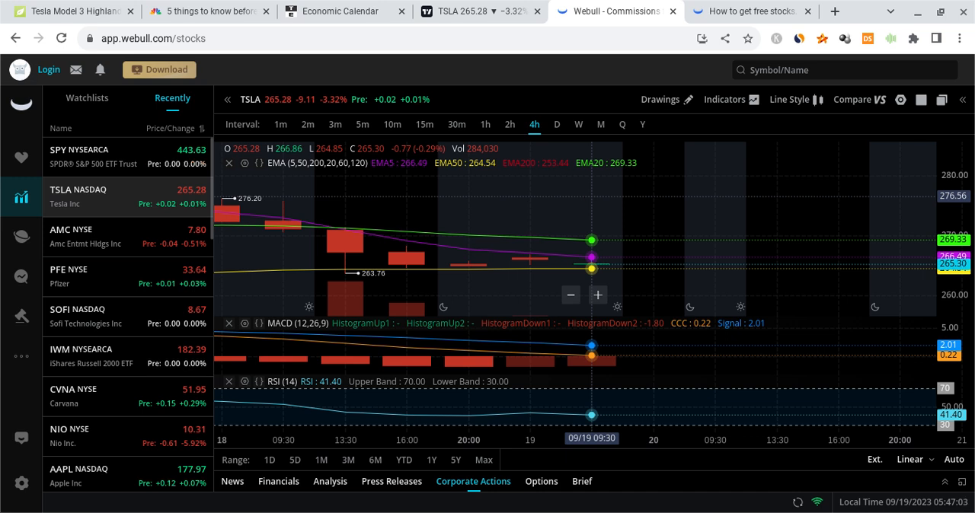
pyautogui.moveTo(473, 268)
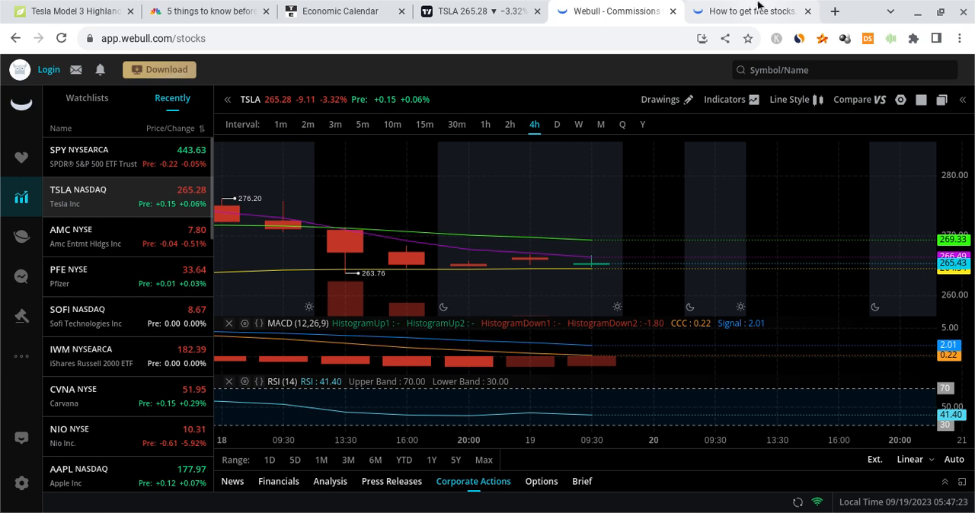
# Review the Trading Economics calendar of US releases for September 19-20, 2023, including the Fed rate decision
pyautogui.click(749, 11)
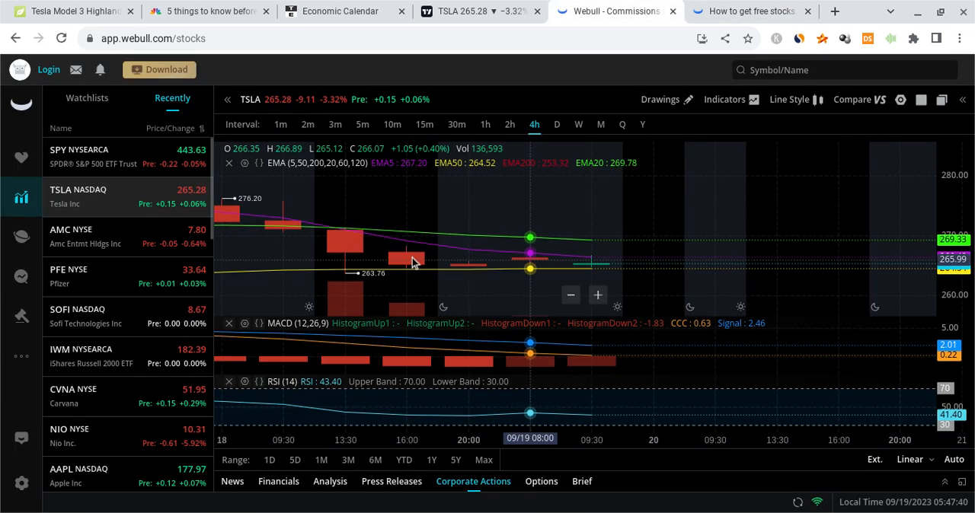
pyautogui.moveTo(488, 155)
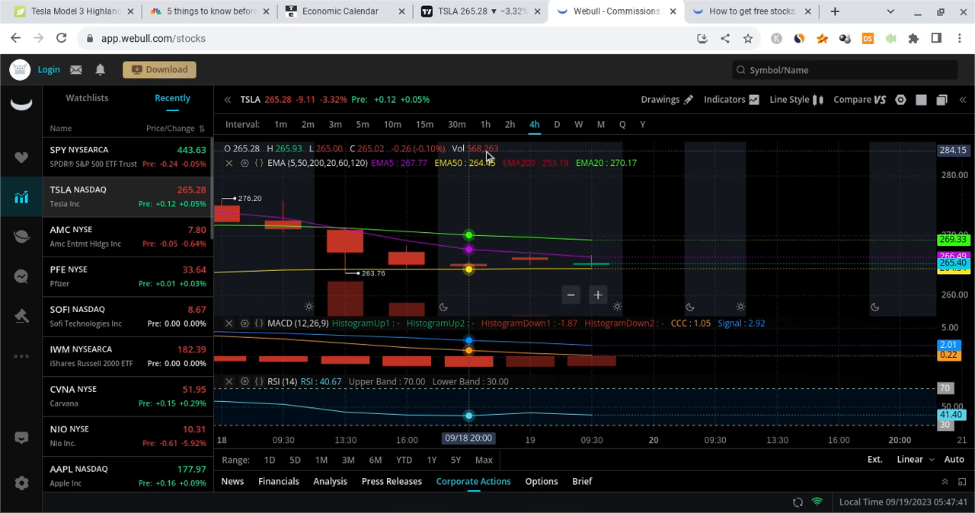
pyautogui.moveTo(592, 271)
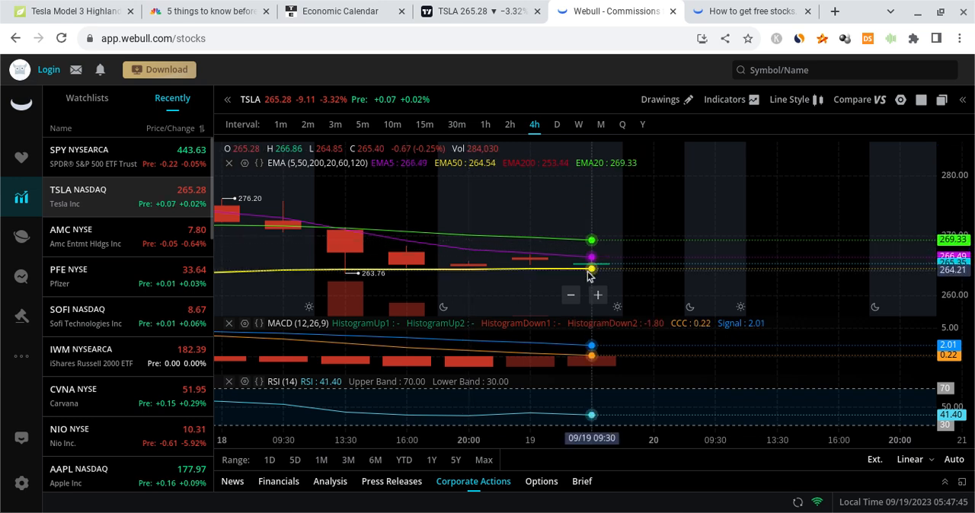
pyautogui.moveTo(469, 268)
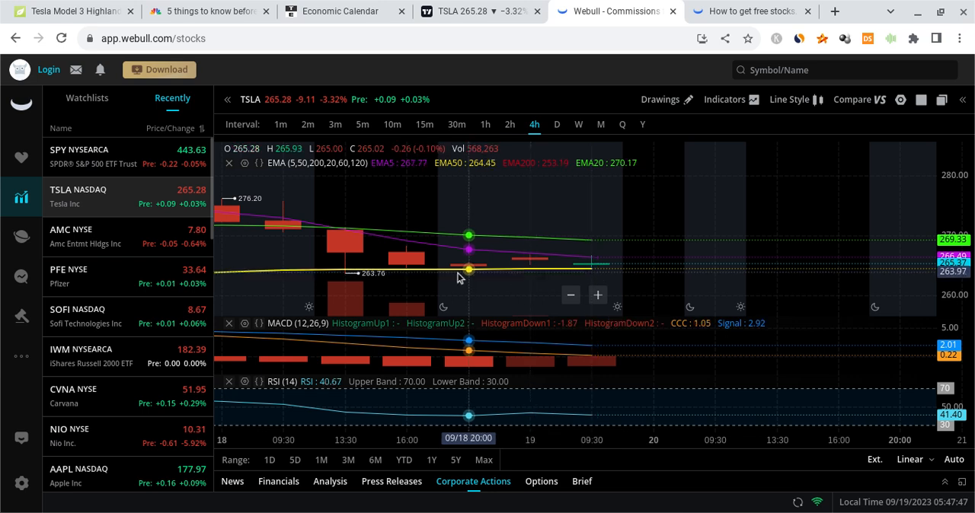
pyautogui.moveTo(593, 266)
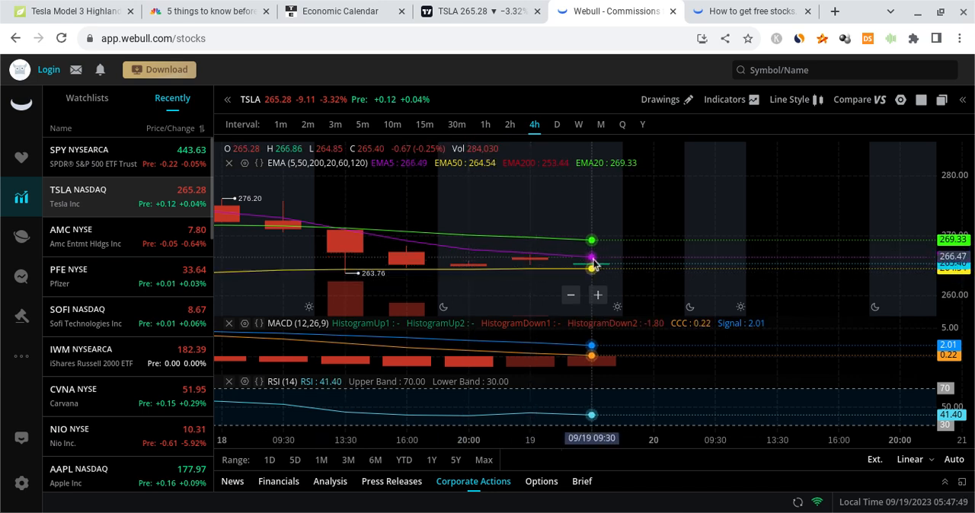
pyautogui.moveTo(637, 302)
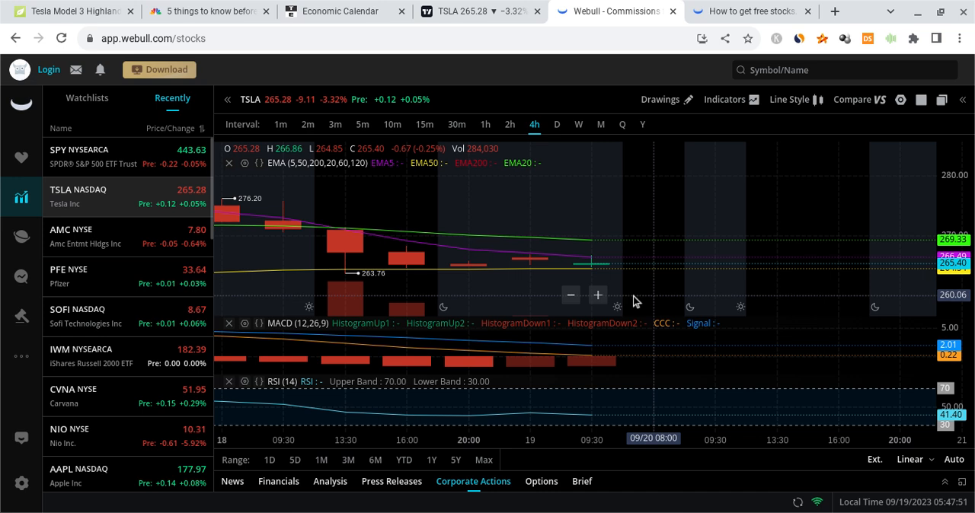
pyautogui.moveTo(591, 274)
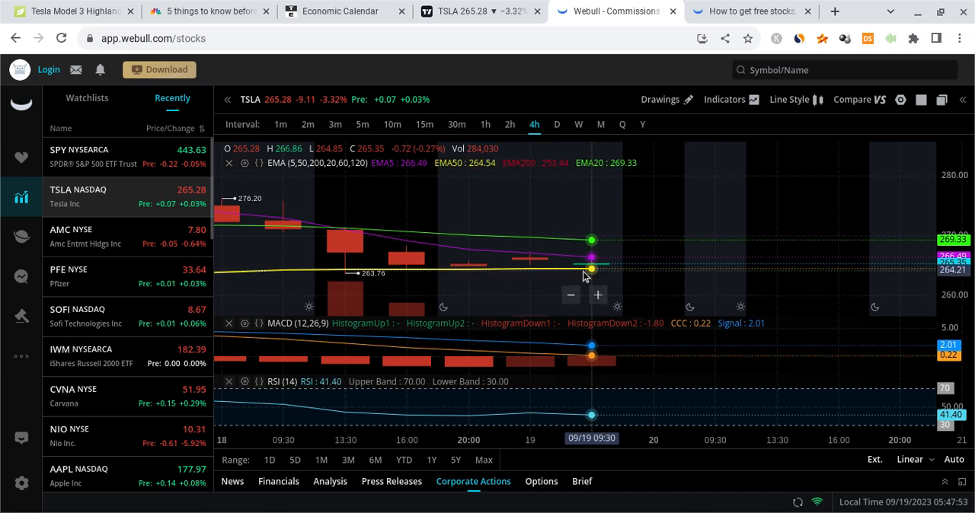
pyautogui.moveTo(631, 243)
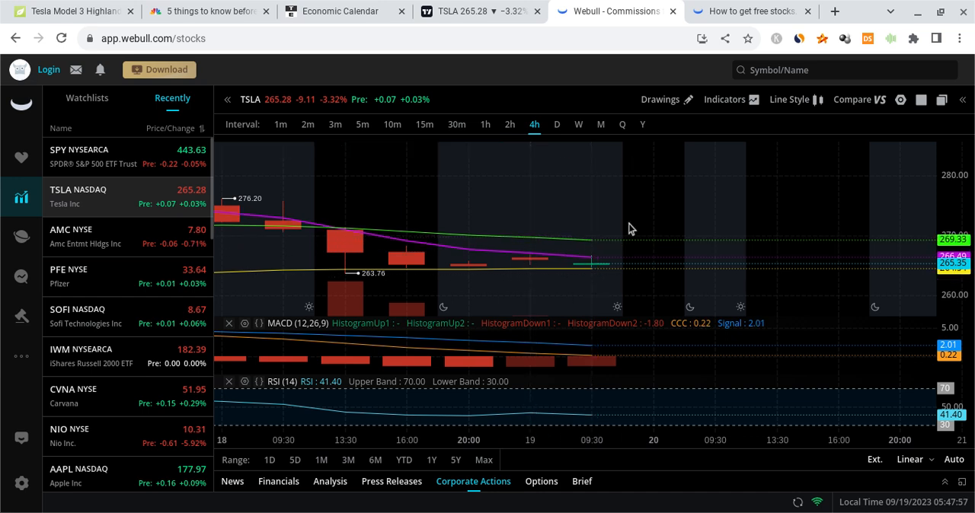
pyautogui.moveTo(592, 250)
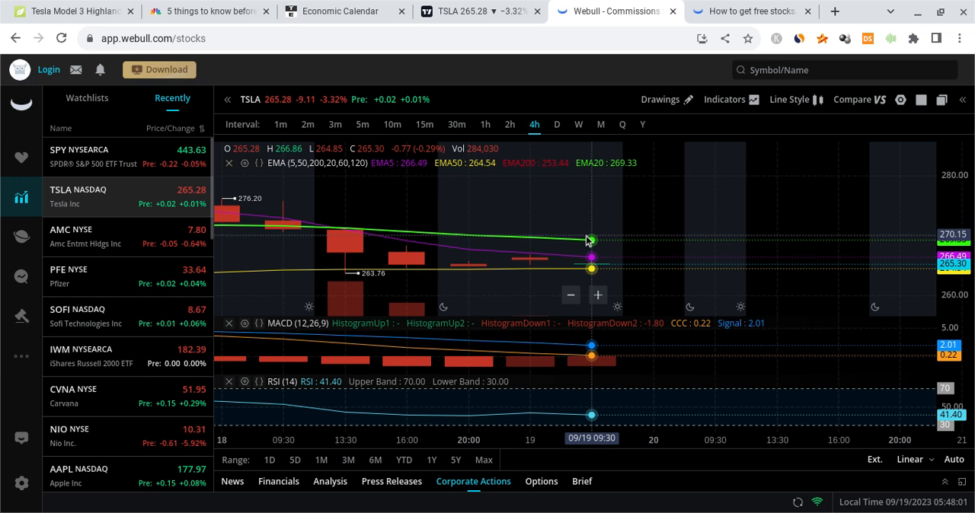
pyautogui.moveTo(615, 285)
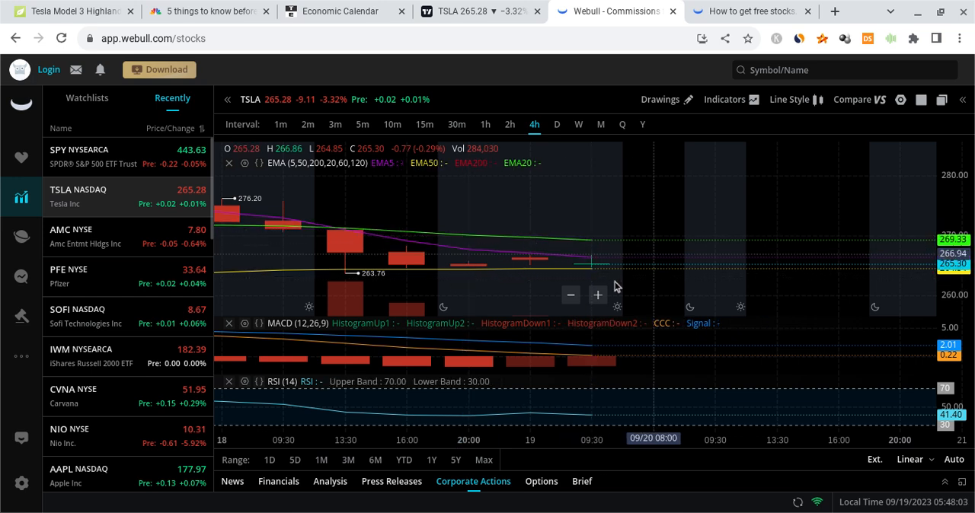
pyautogui.moveTo(573, 244)
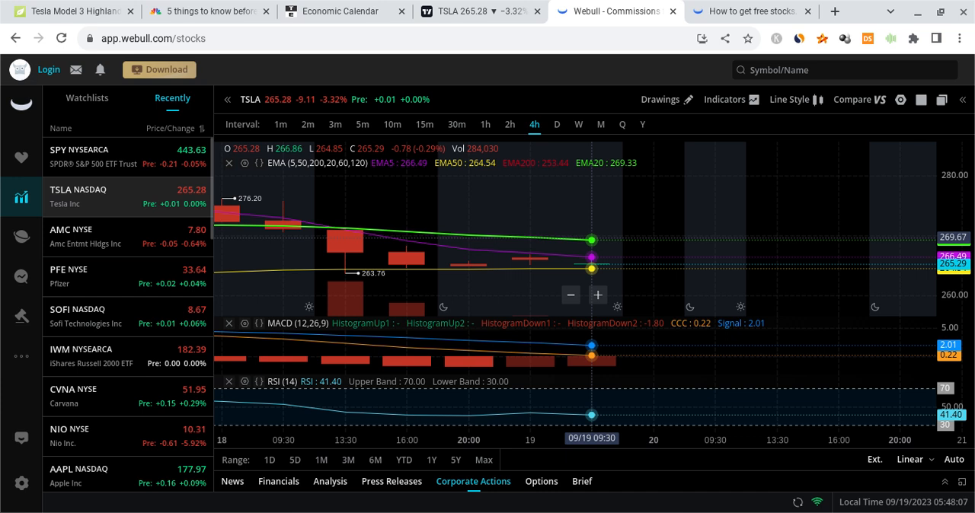
pyautogui.moveTo(661, 232)
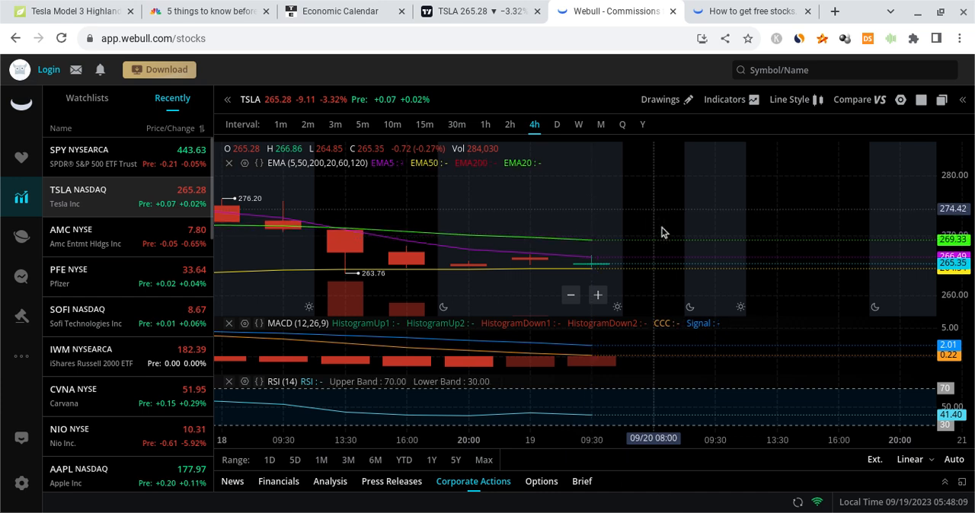
pyautogui.moveTo(595, 216)
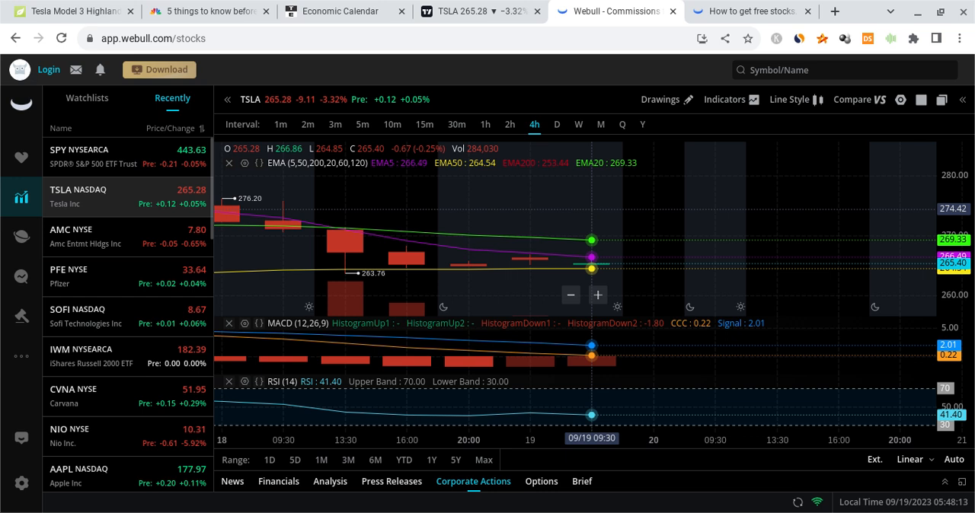
pyautogui.moveTo(468, 296)
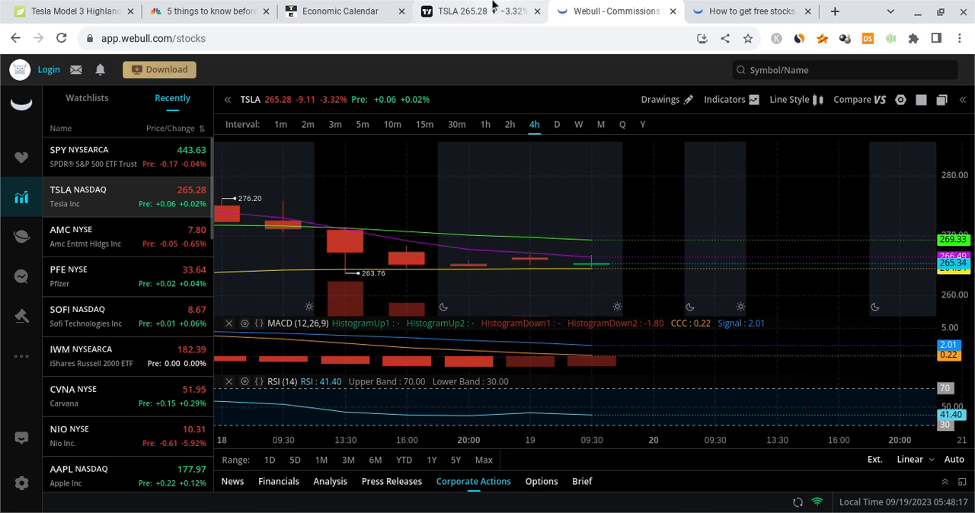
pyautogui.click(338, 10)
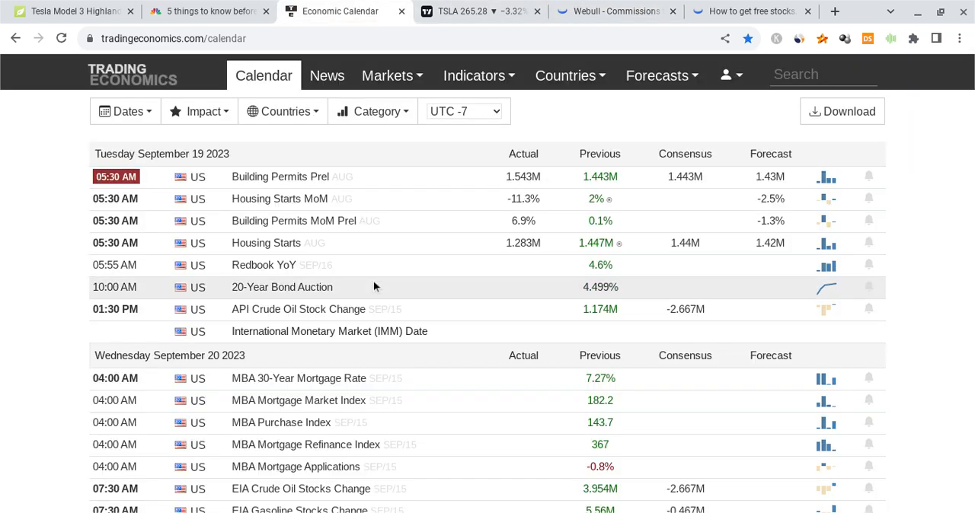
pyautogui.moveTo(460, 367)
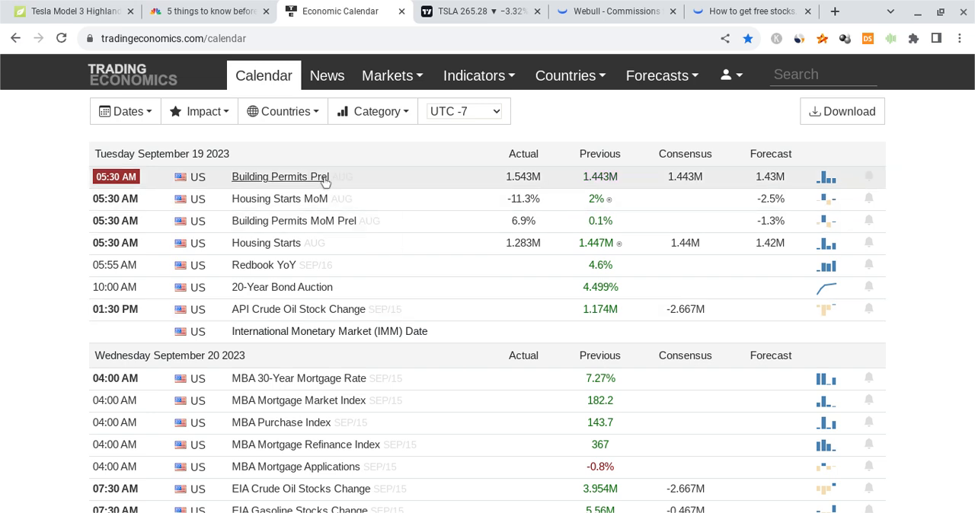
pyautogui.moveTo(281, 198)
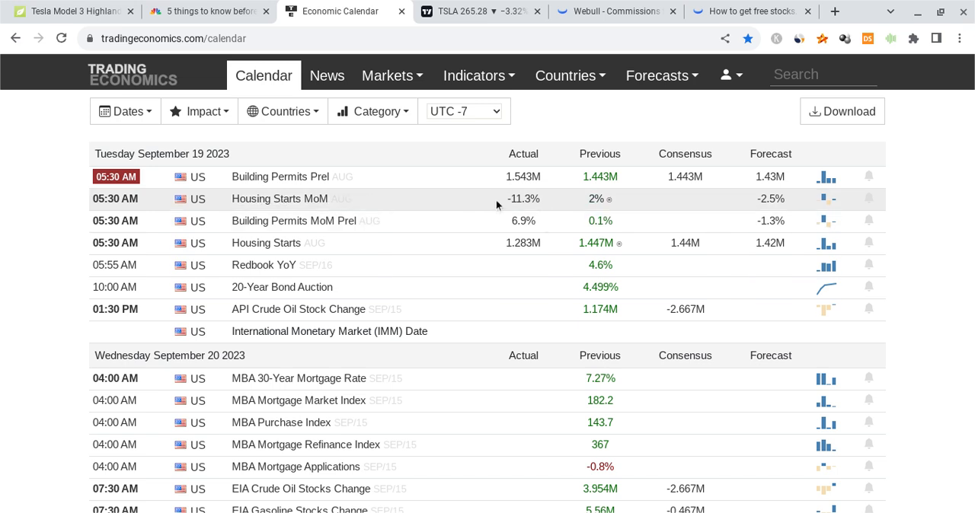
pyautogui.moveTo(381, 213)
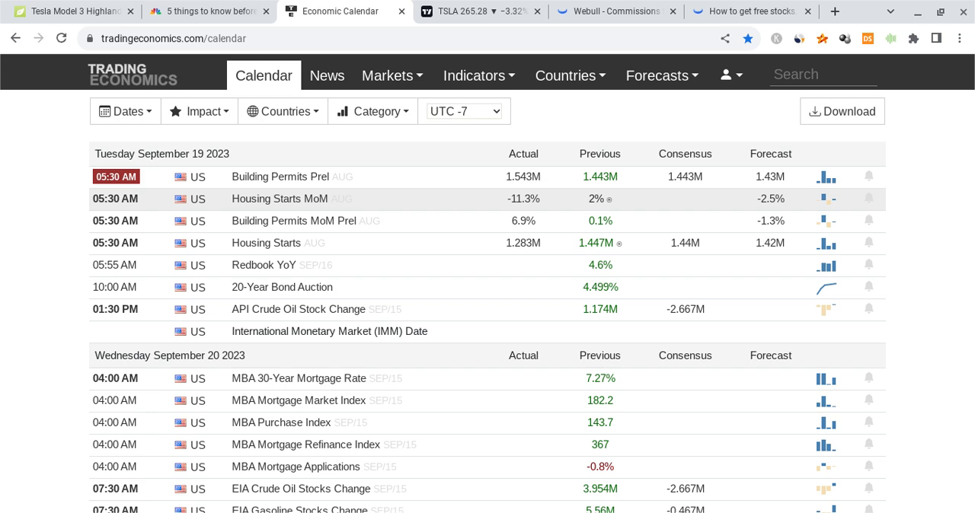
pyautogui.moveTo(402, 270)
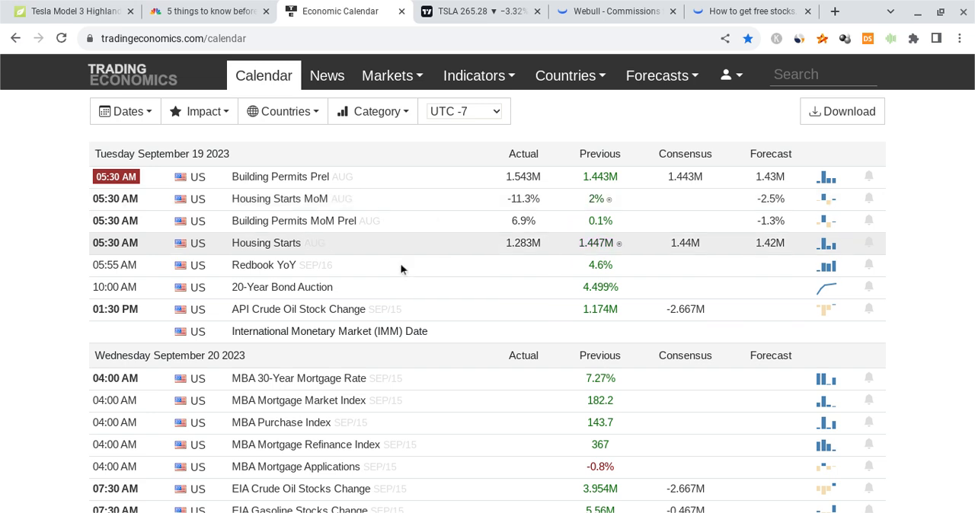
pyautogui.moveTo(296, 270)
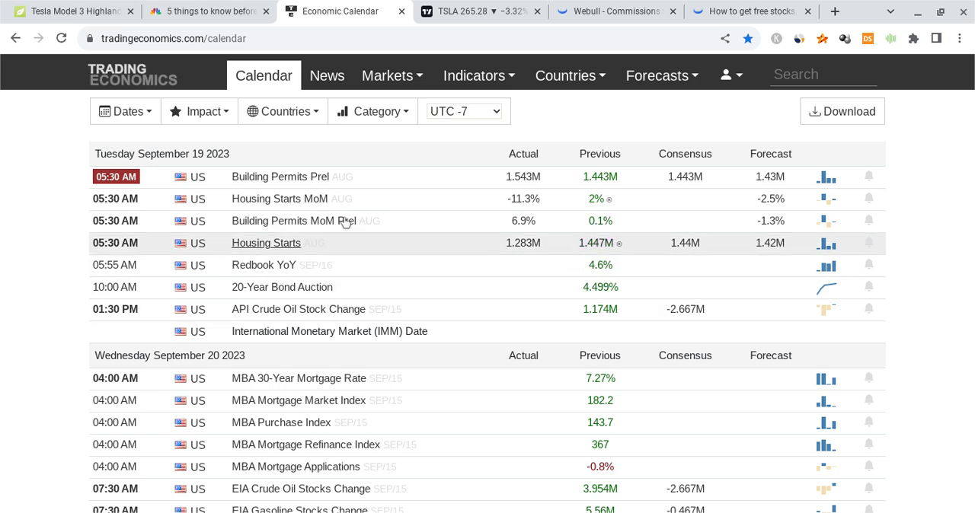
pyautogui.moveTo(349, 256)
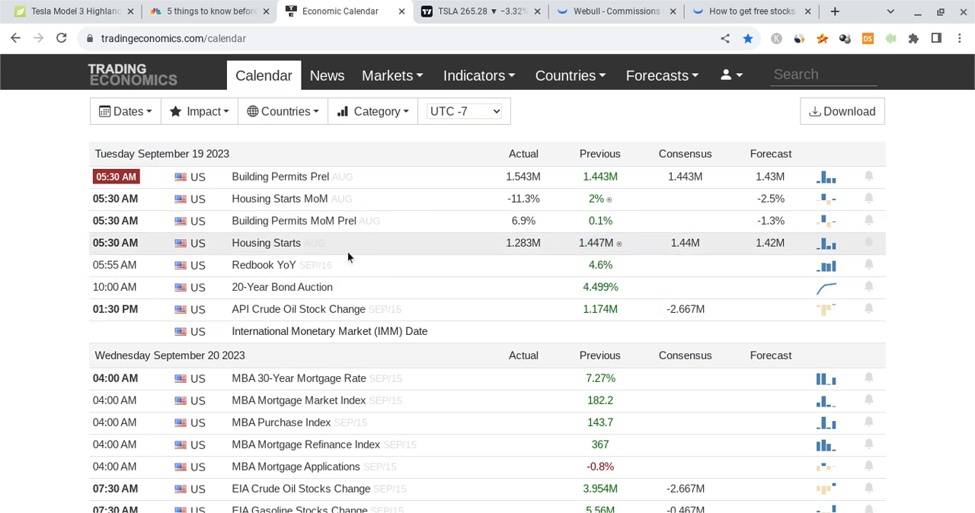
pyautogui.moveTo(412, 213)
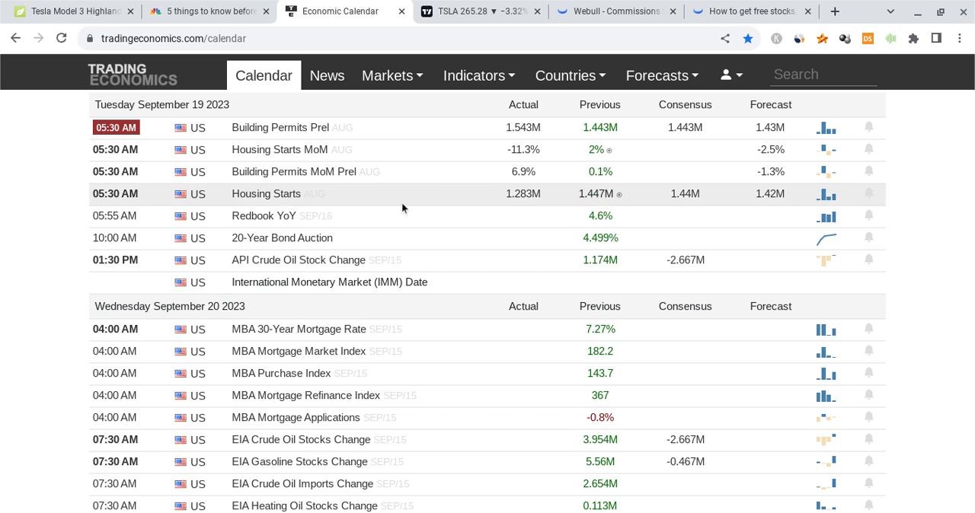
pyautogui.scroll(-3)
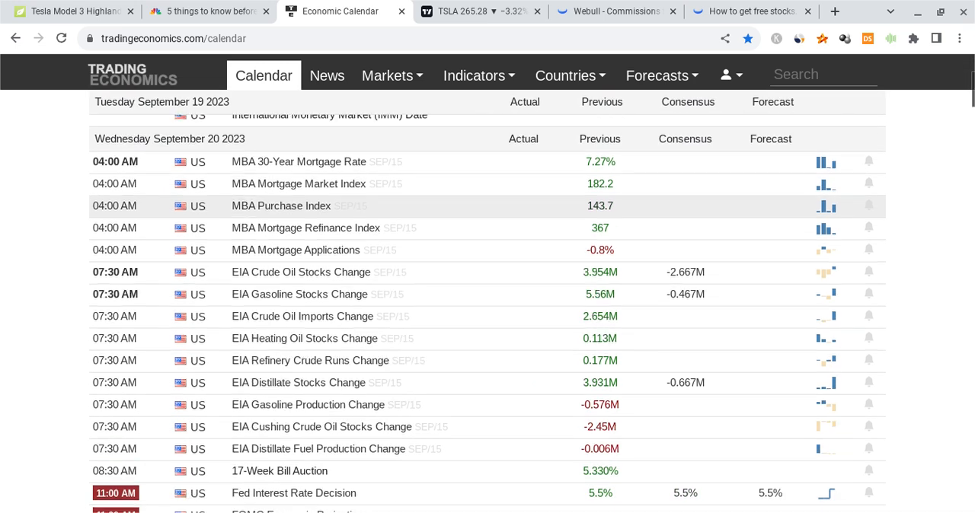
pyautogui.scroll(3)
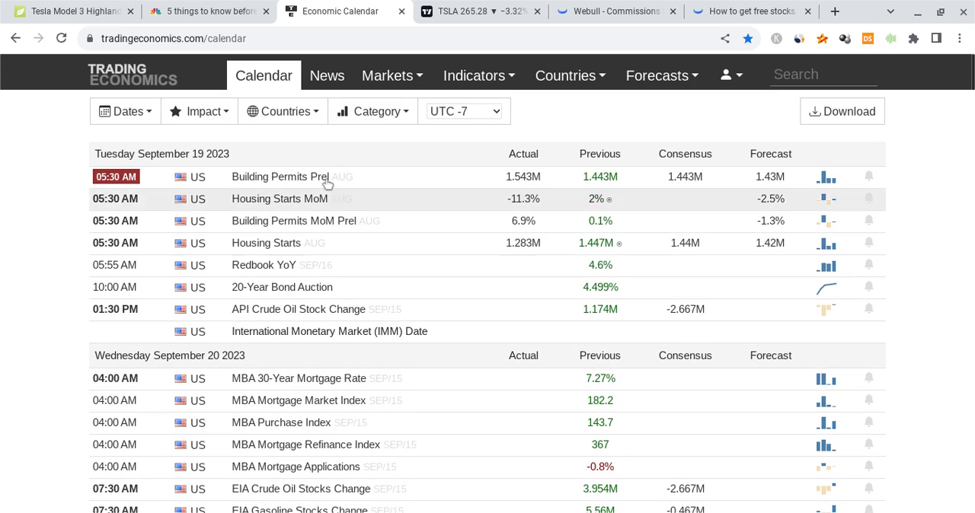
pyautogui.click(209, 10)
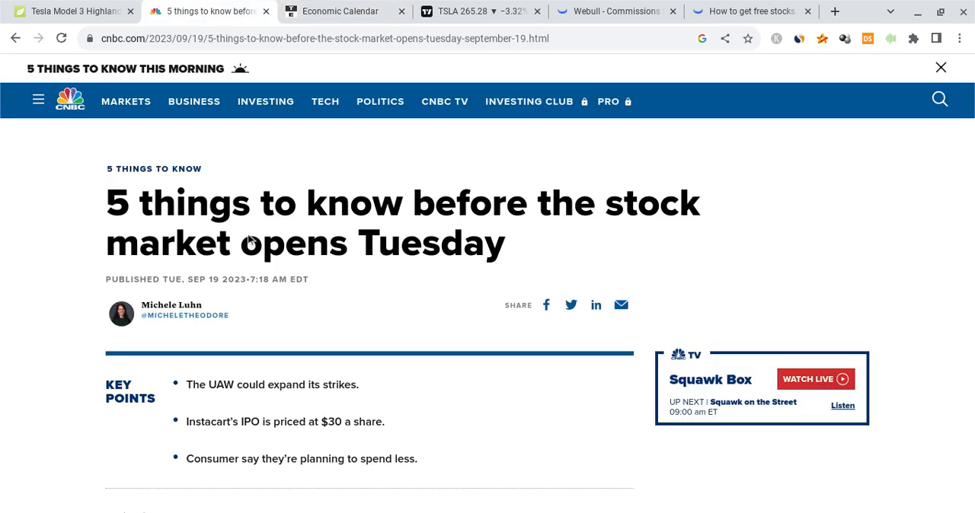
pyautogui.scroll(-3)
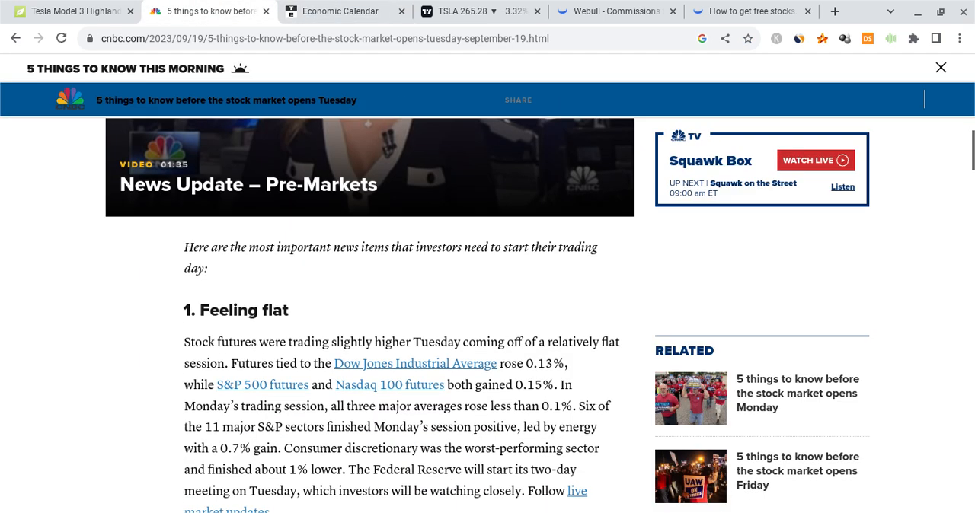
pyautogui.scroll(-3)
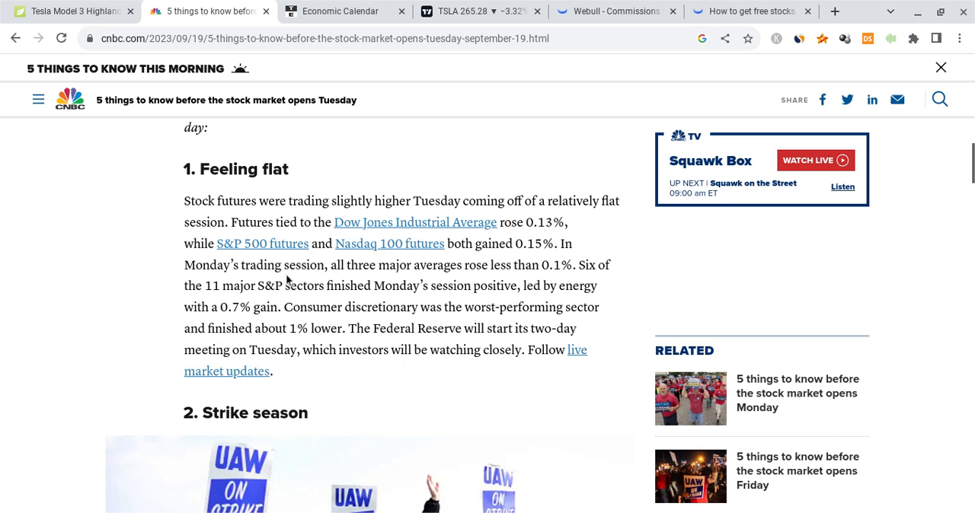
pyautogui.scroll(-3)
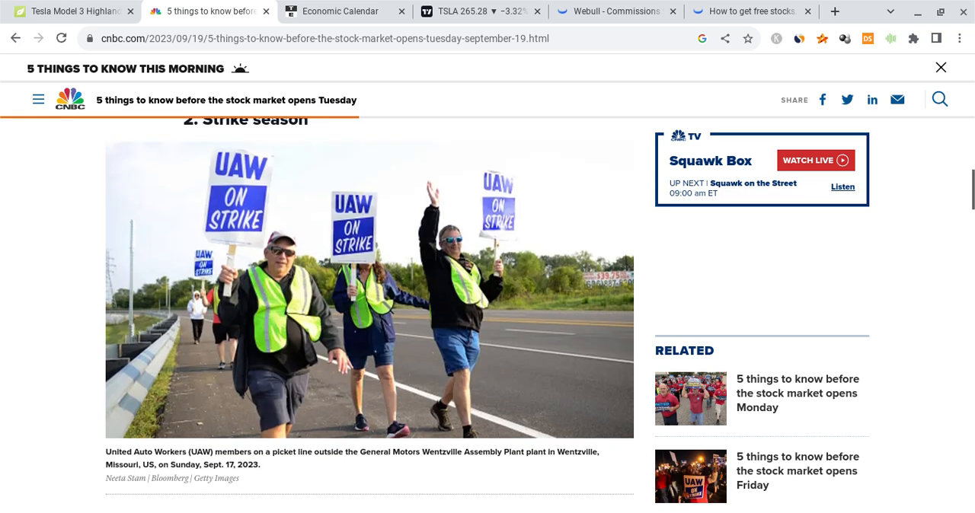
pyautogui.scroll(-3)
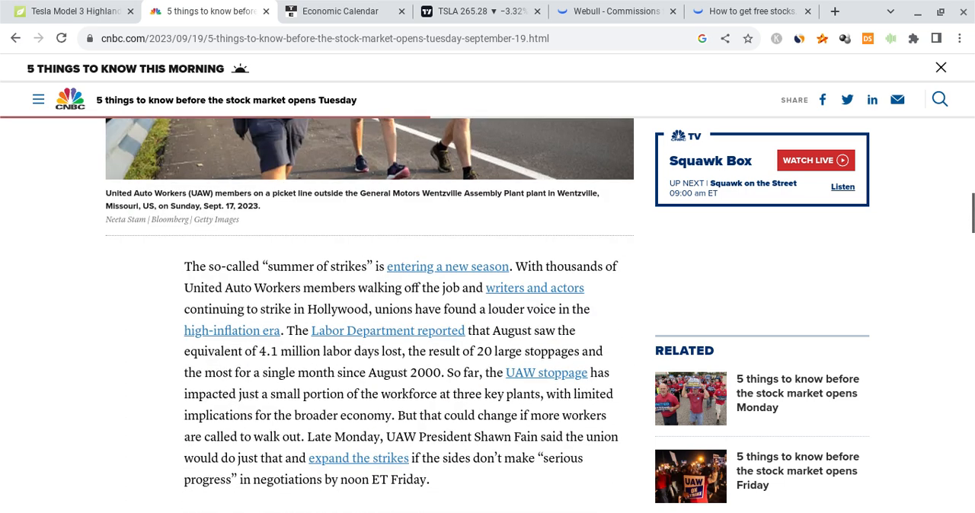
pyautogui.scroll(-3)
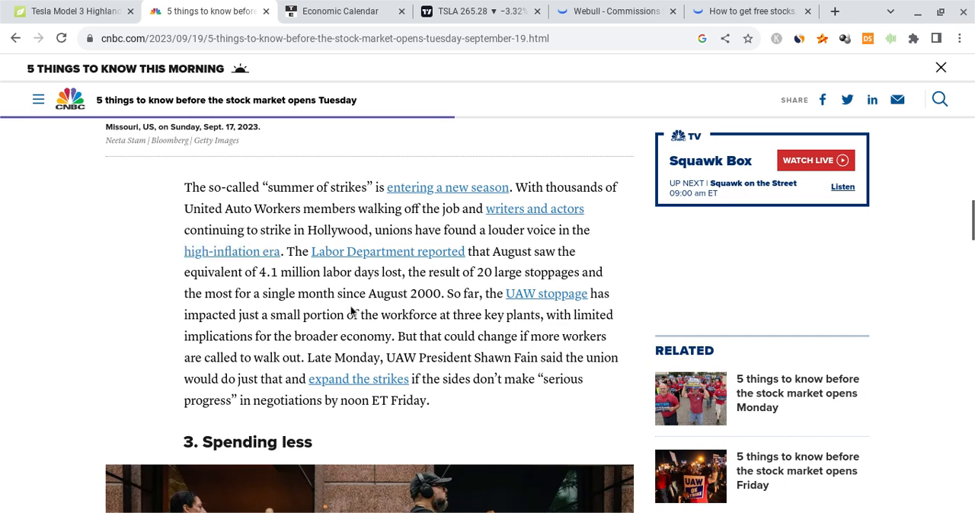
pyautogui.moveTo(399, 308)
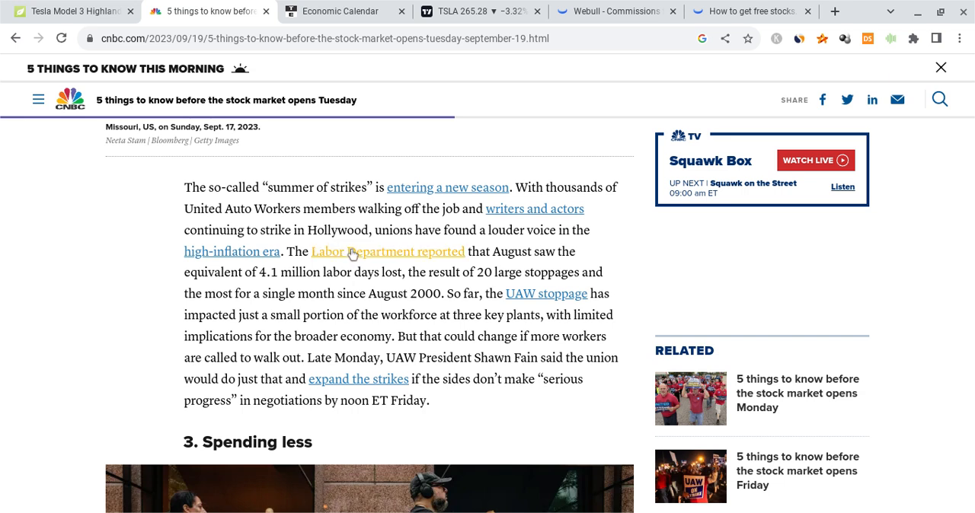
pyautogui.moveTo(441, 274)
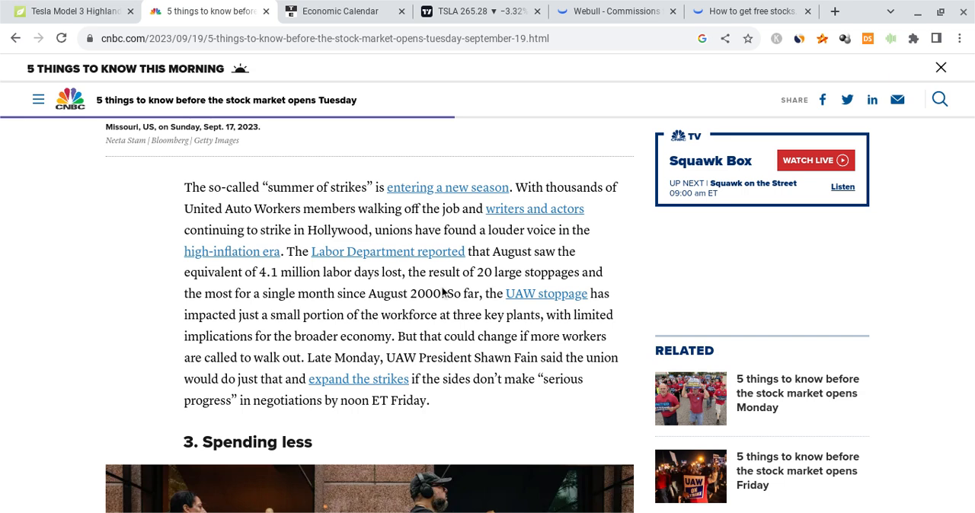
pyautogui.moveTo(399, 320)
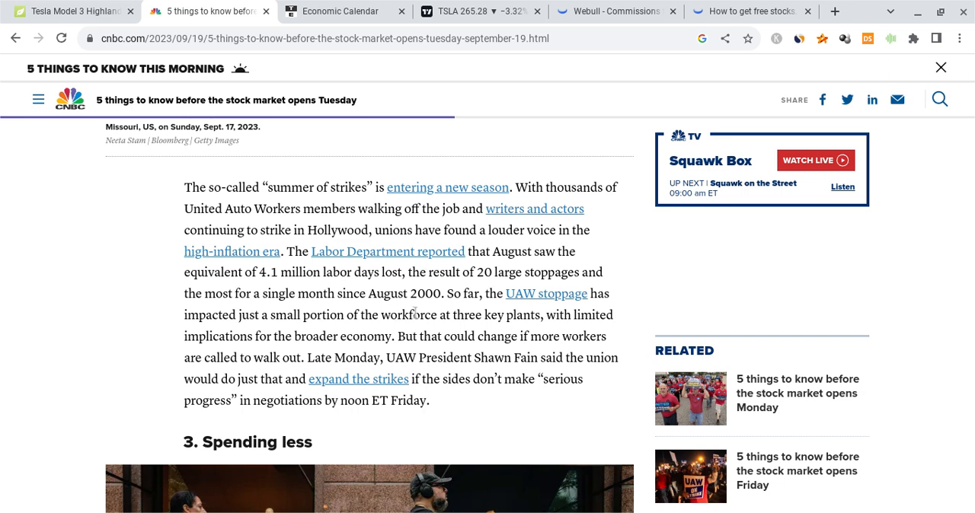
pyautogui.moveTo(415, 312)
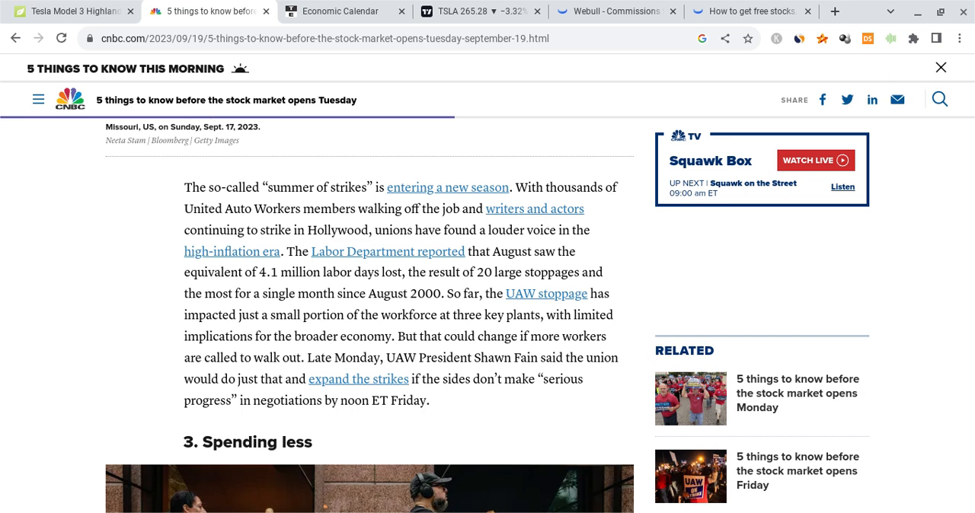
pyautogui.scroll(-3)
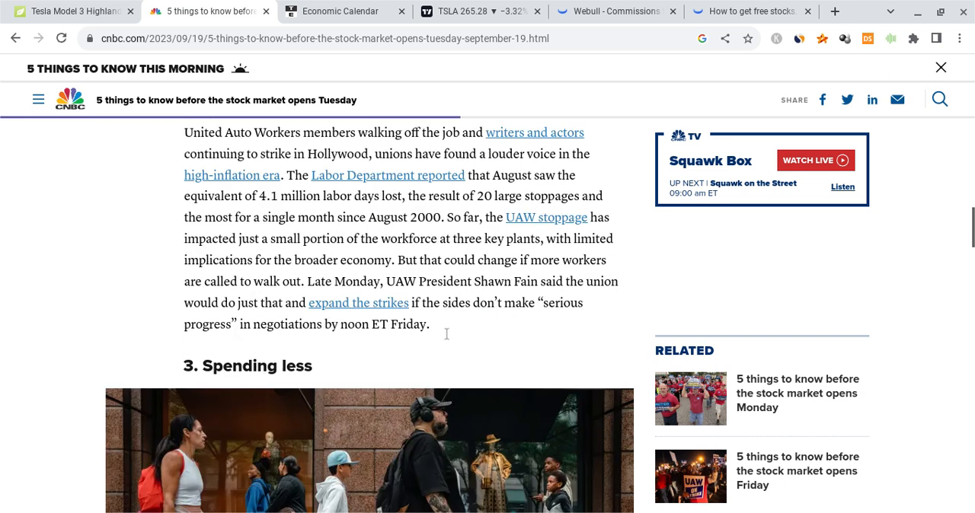
pyautogui.scroll(-3)
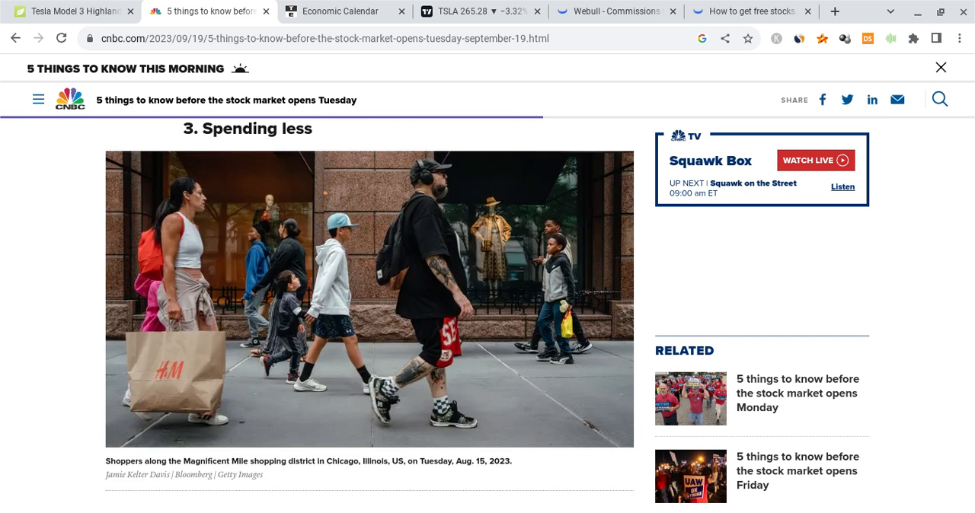
pyautogui.scroll(-3)
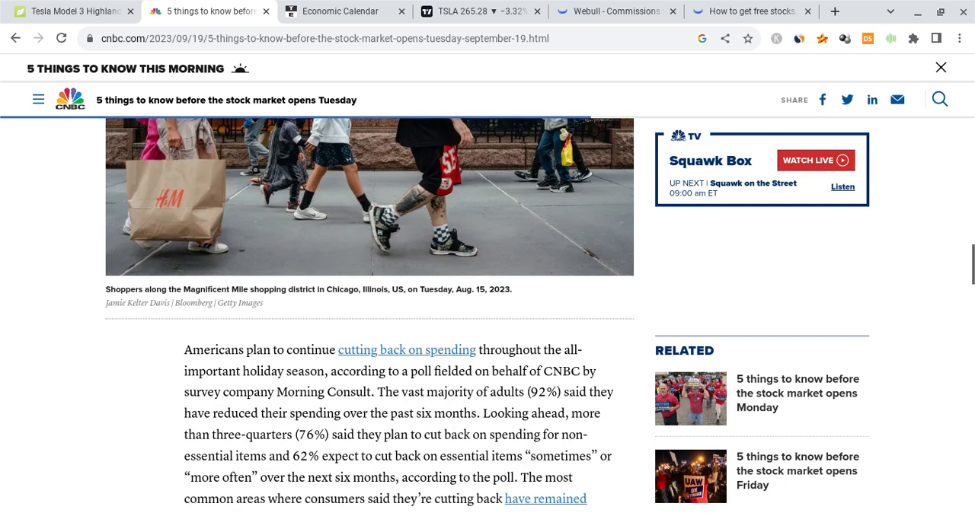
pyautogui.scroll(-3)
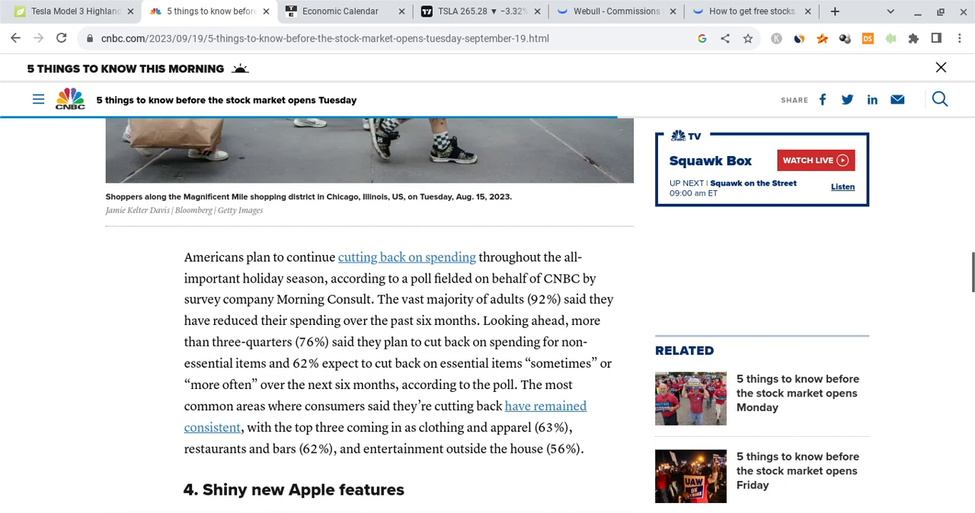
pyautogui.moveTo(341, 297)
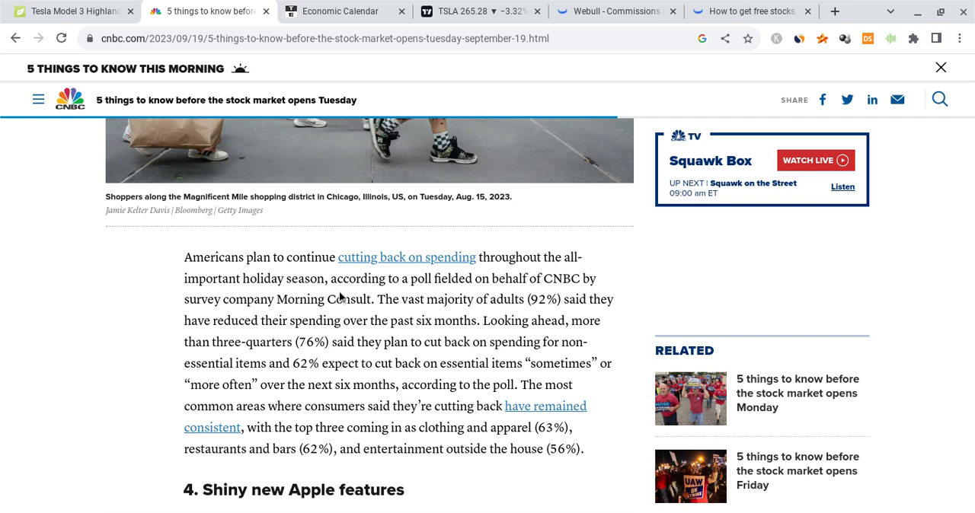
pyautogui.moveTo(341, 299)
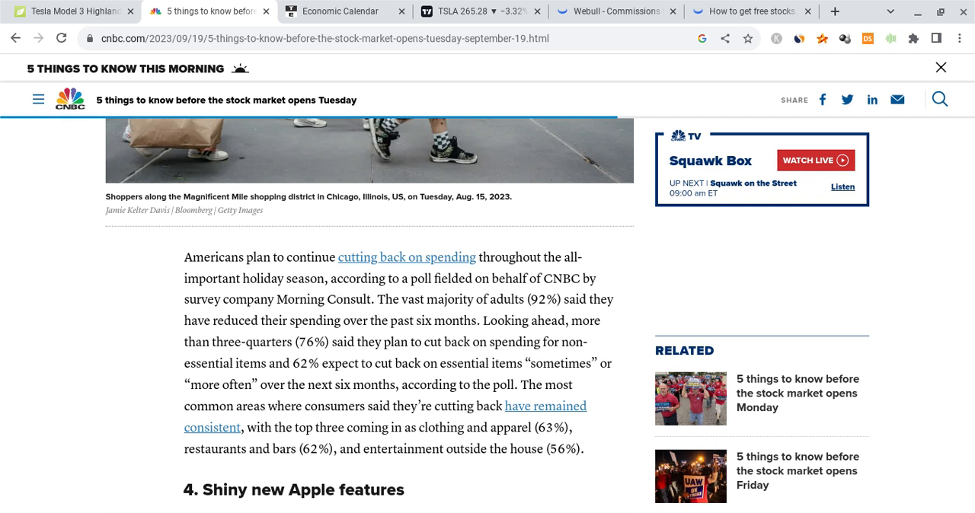
pyautogui.moveTo(378, 320)
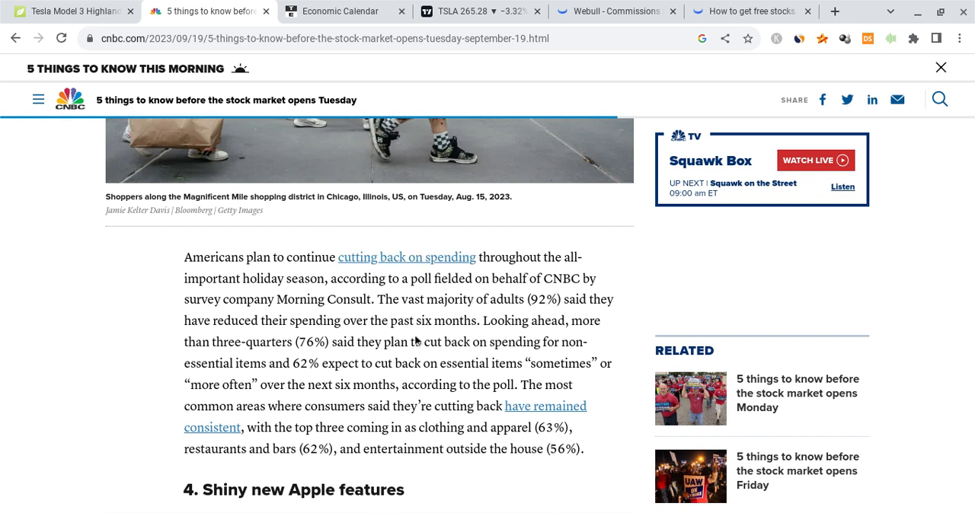
pyautogui.scroll(-3)
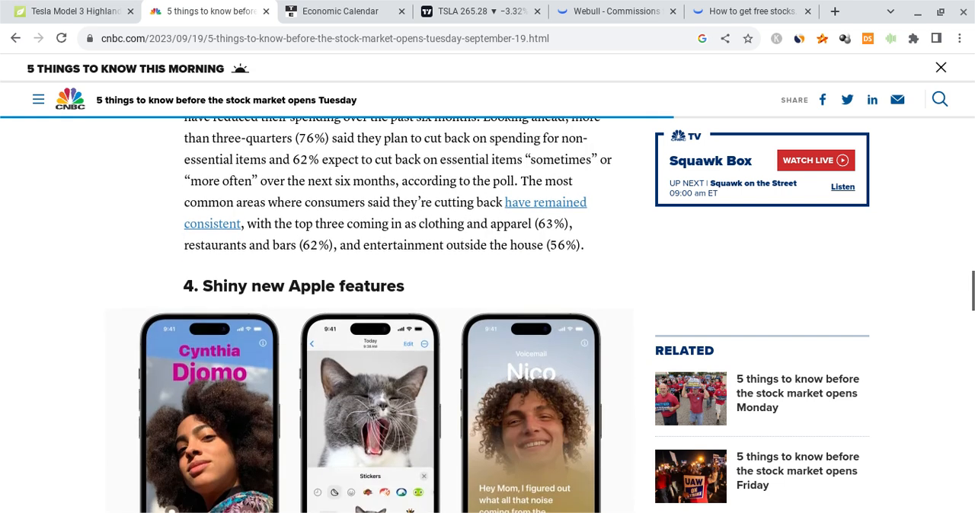
pyautogui.scroll(-3)
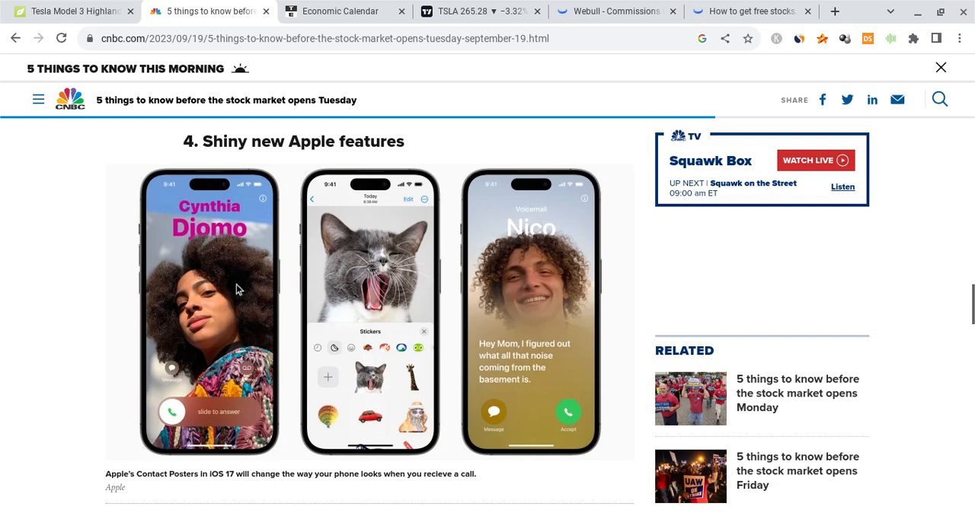
pyautogui.scroll(-3)
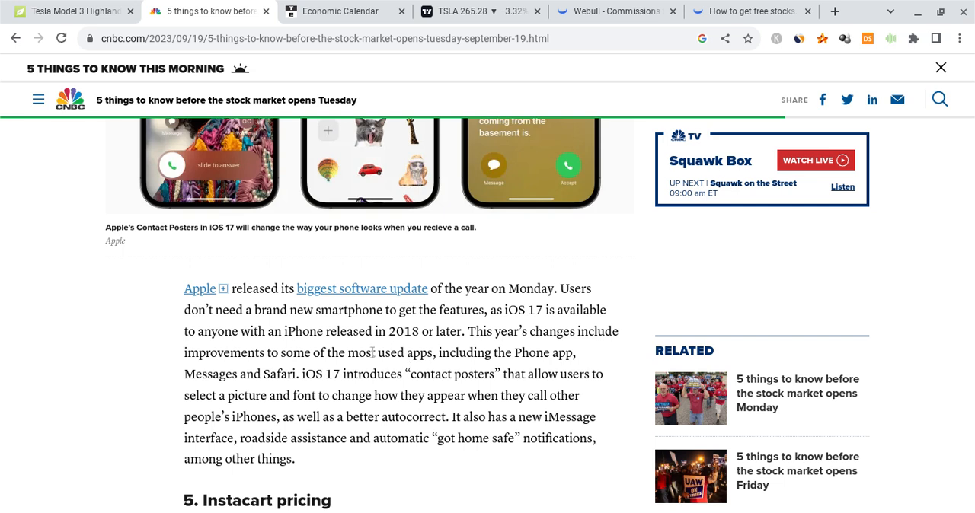
pyautogui.moveTo(379, 366)
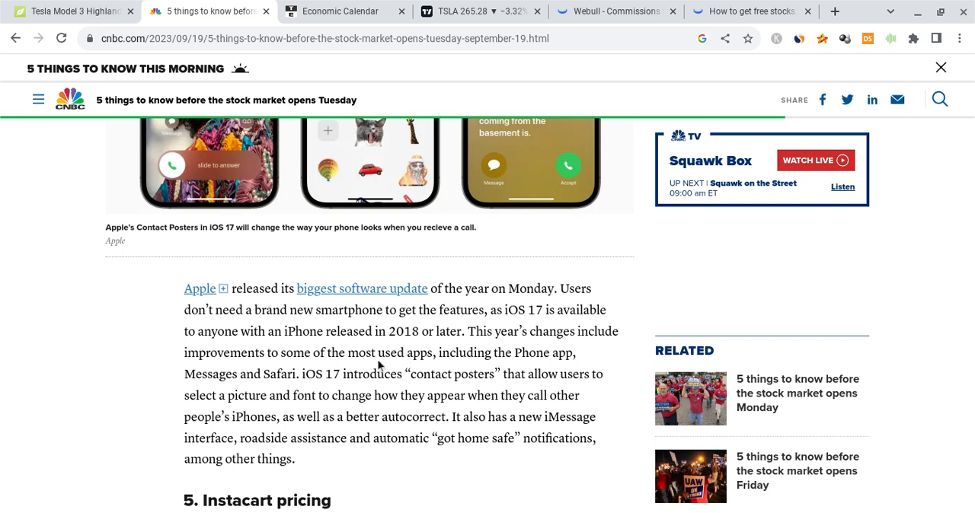
pyautogui.scroll(-3)
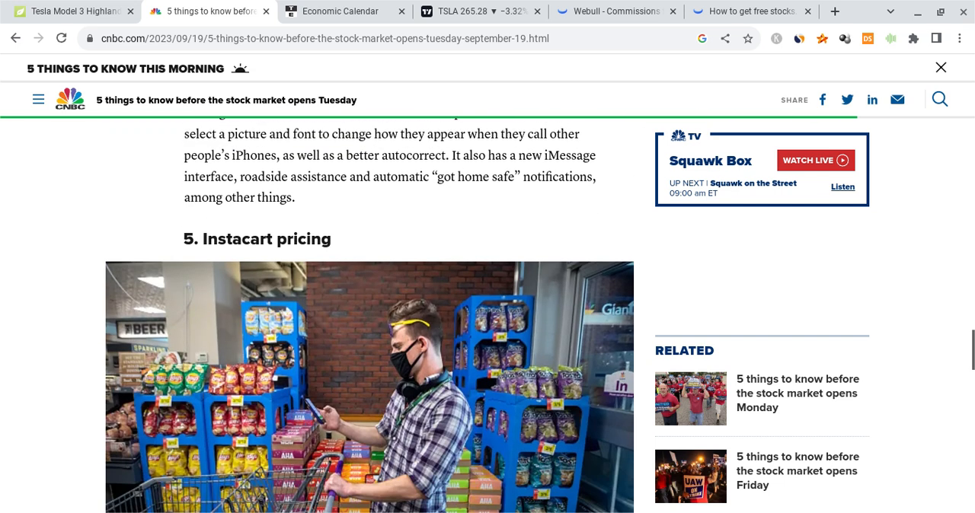
pyautogui.scroll(3)
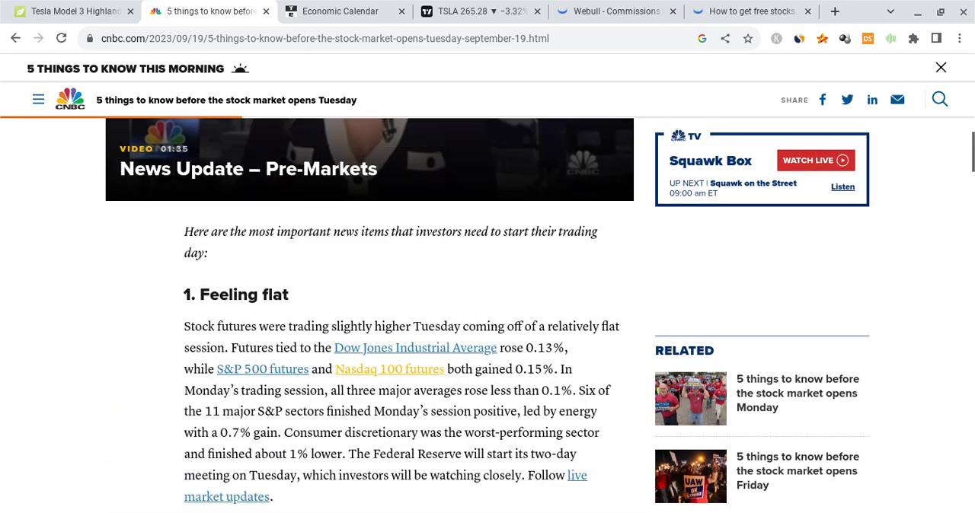
# Read Teslarati's article on the Model 3 Highland arriving in Italy's showrooms with RWD and Long Range prices
pyautogui.click(73, 11)
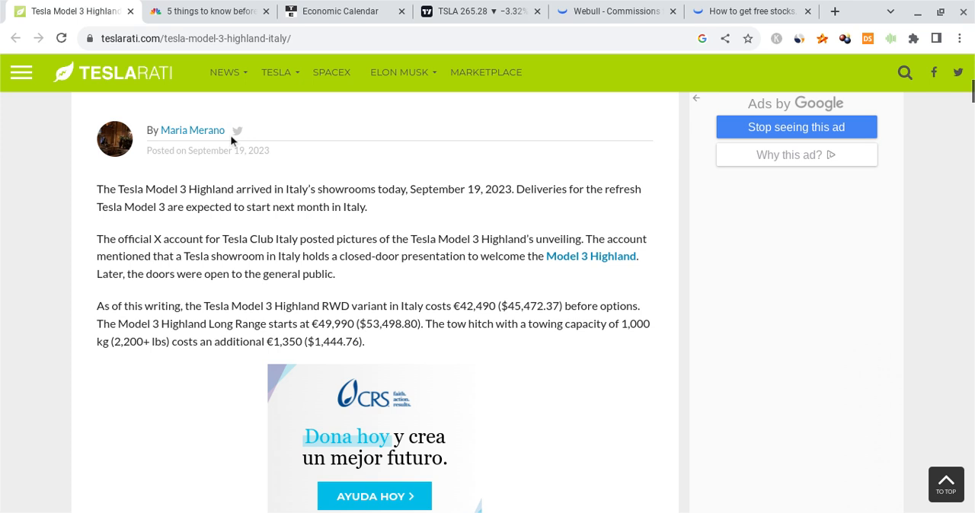
pyautogui.scroll(3)
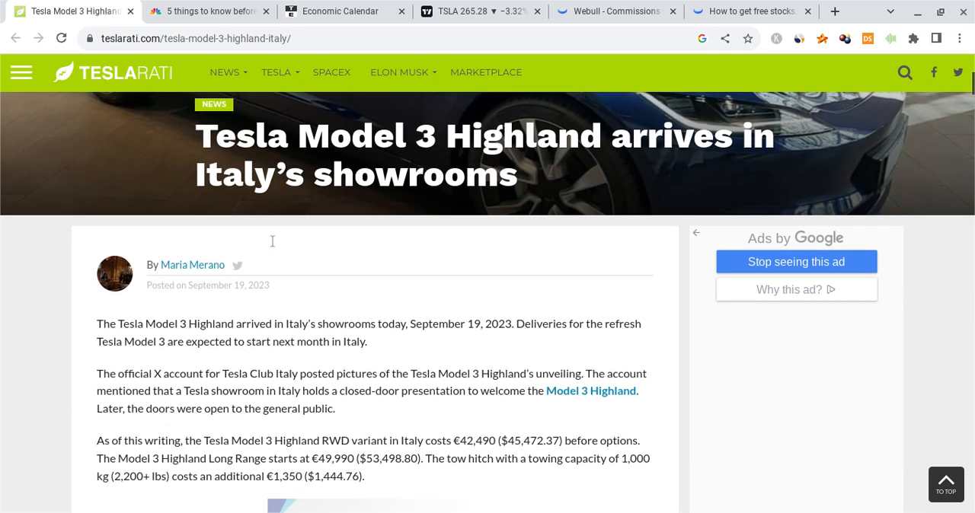
pyautogui.moveTo(333, 250)
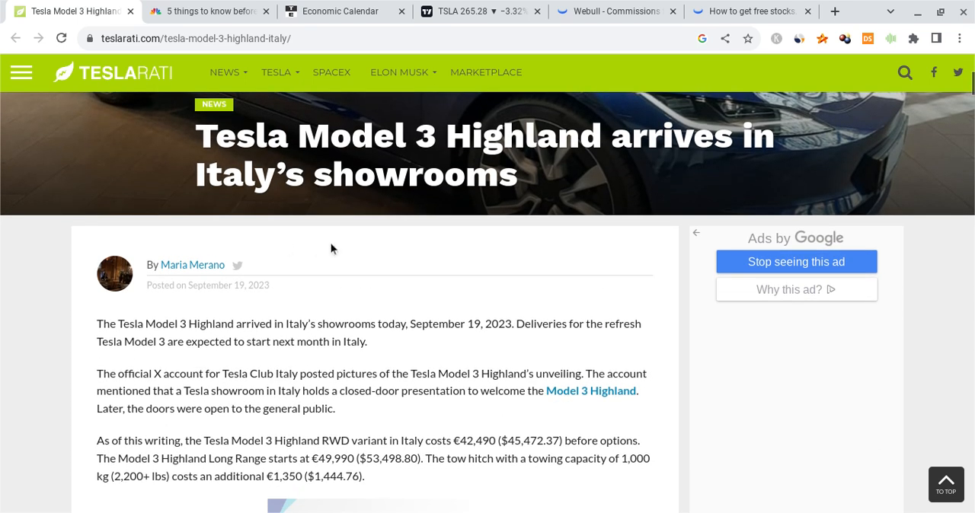
pyautogui.scroll(-3)
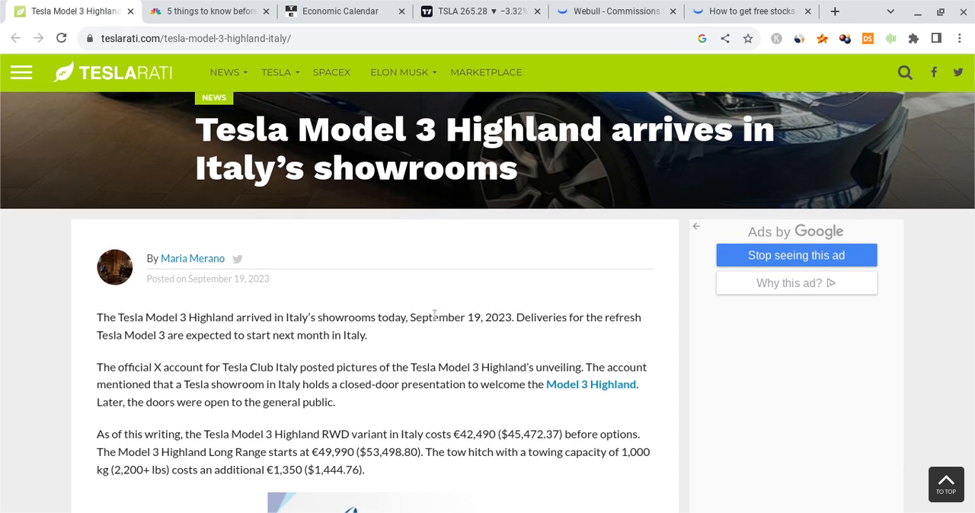
pyautogui.moveTo(360, 297)
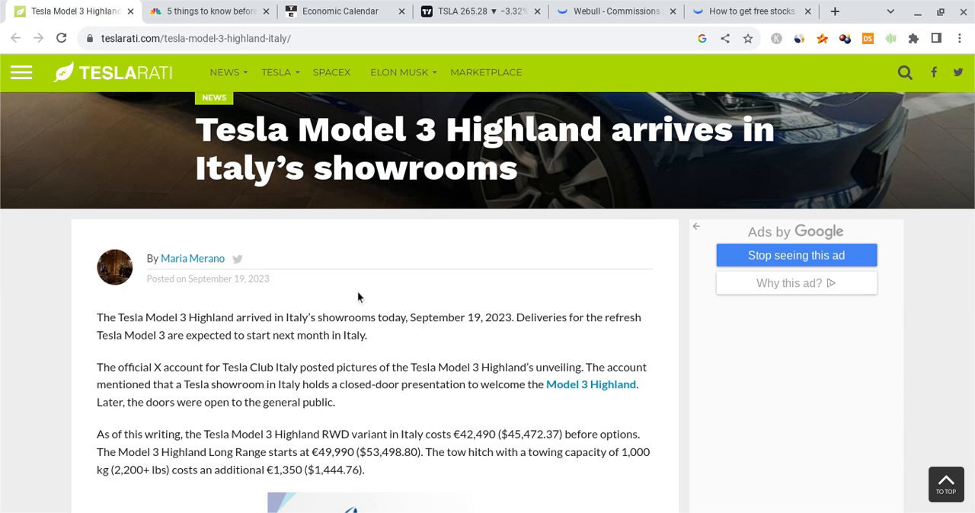
pyautogui.moveTo(369, 363)
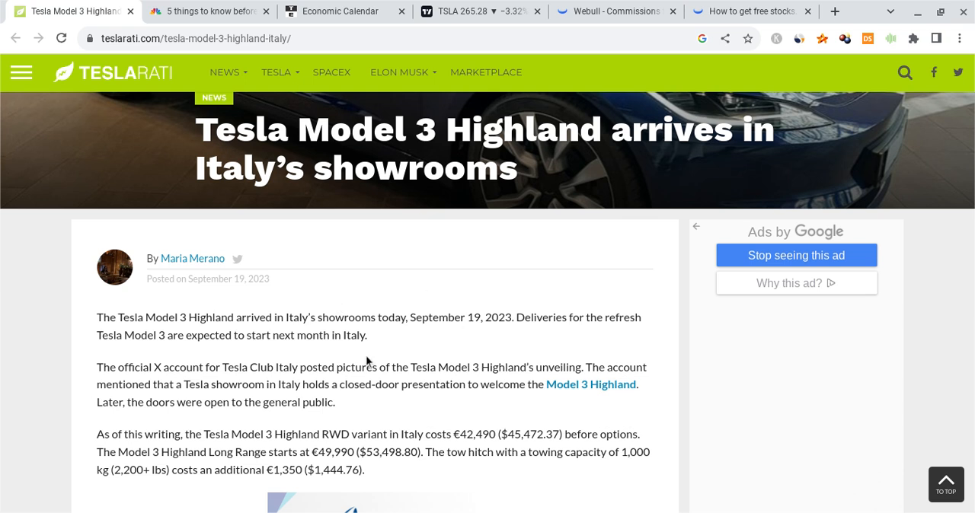
pyautogui.scroll(-3)
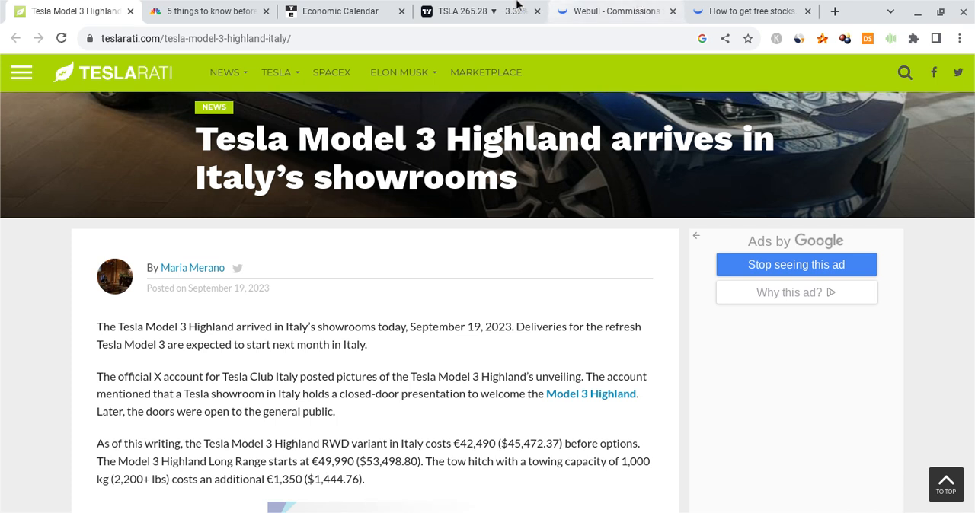
# Return to Webull's TSLA 4-hour chart showing pre-market price 265.28 with EMA, MACD and RSI
pyautogui.click(616, 10)
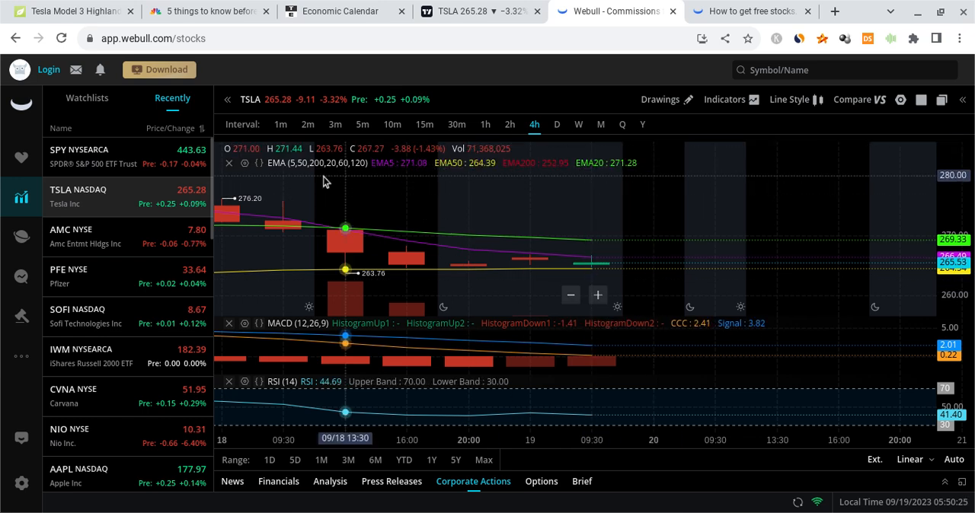
pyautogui.moveTo(472, 214)
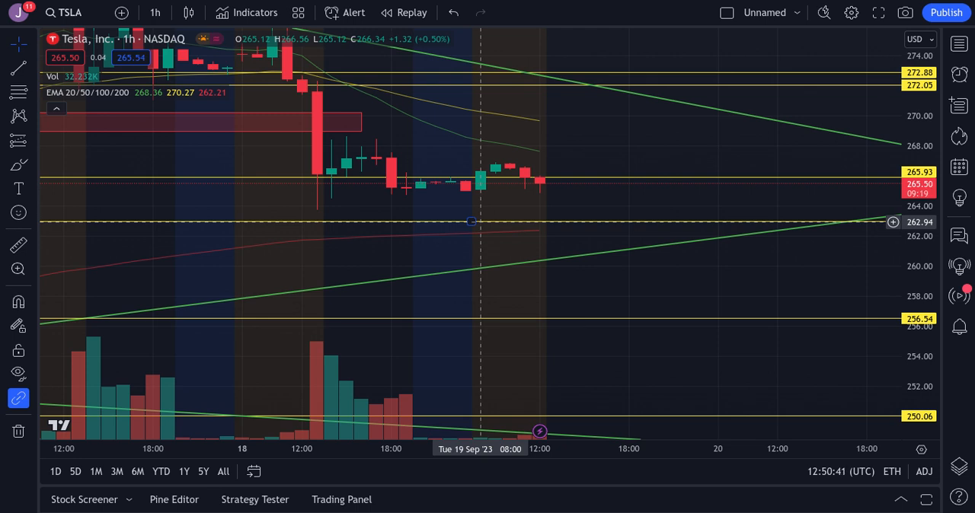
pyautogui.moveTo(540, 198)
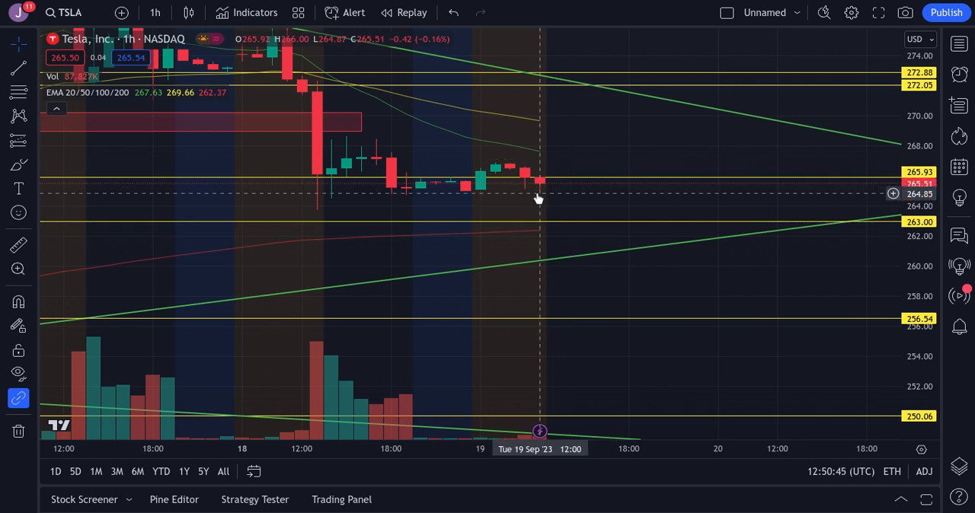
pyautogui.moveTo(555, 243)
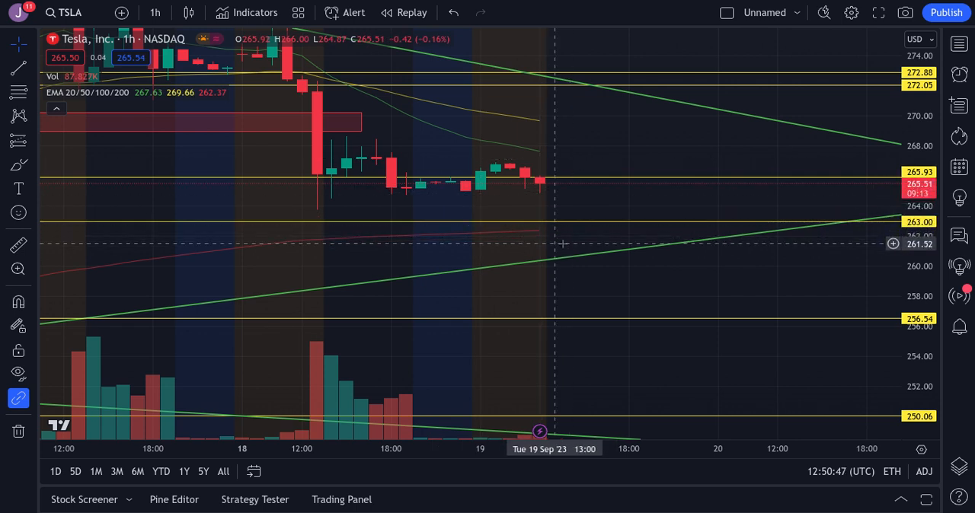
pyautogui.moveTo(597, 241)
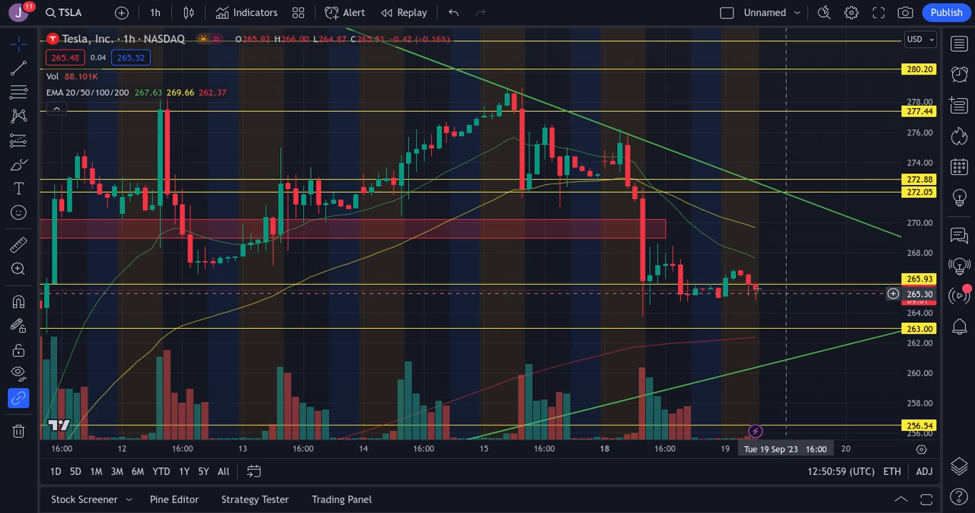
pyautogui.moveTo(771, 331)
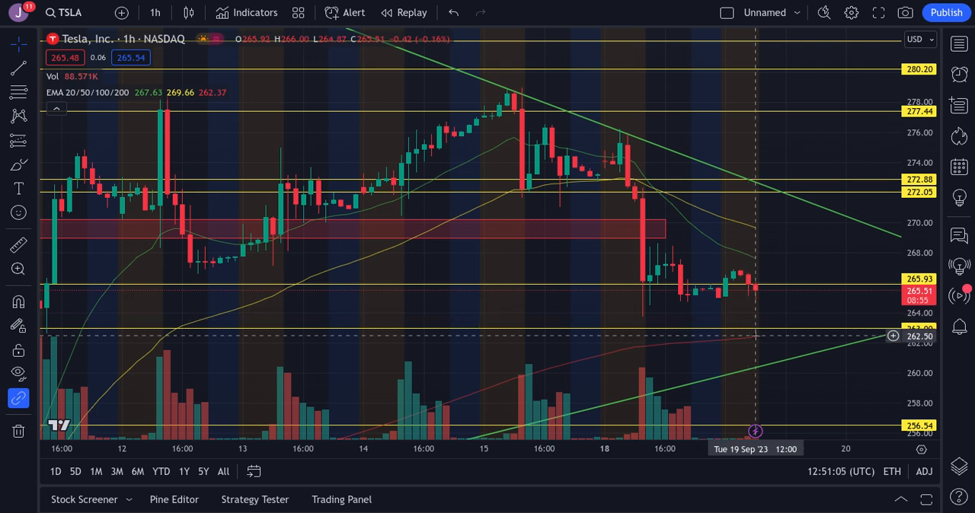
pyautogui.moveTo(750, 290)
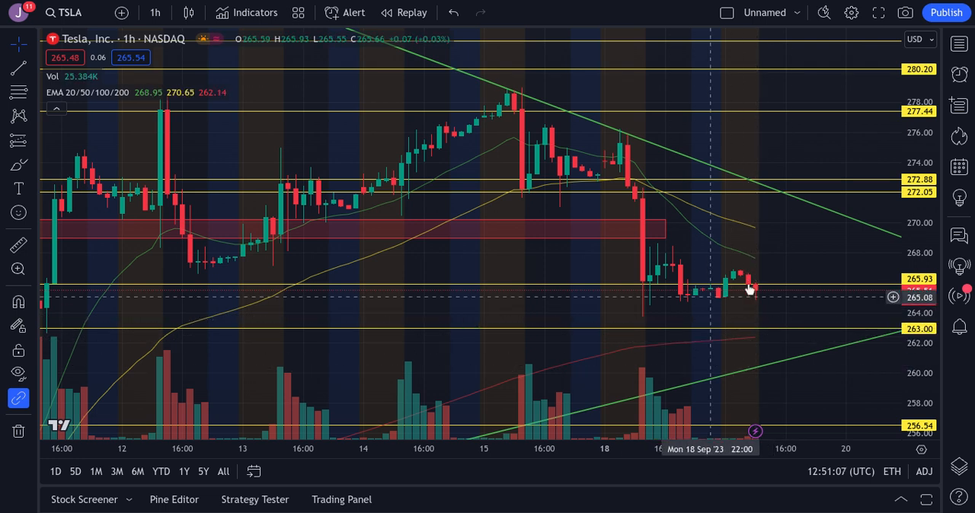
pyautogui.moveTo(764, 299)
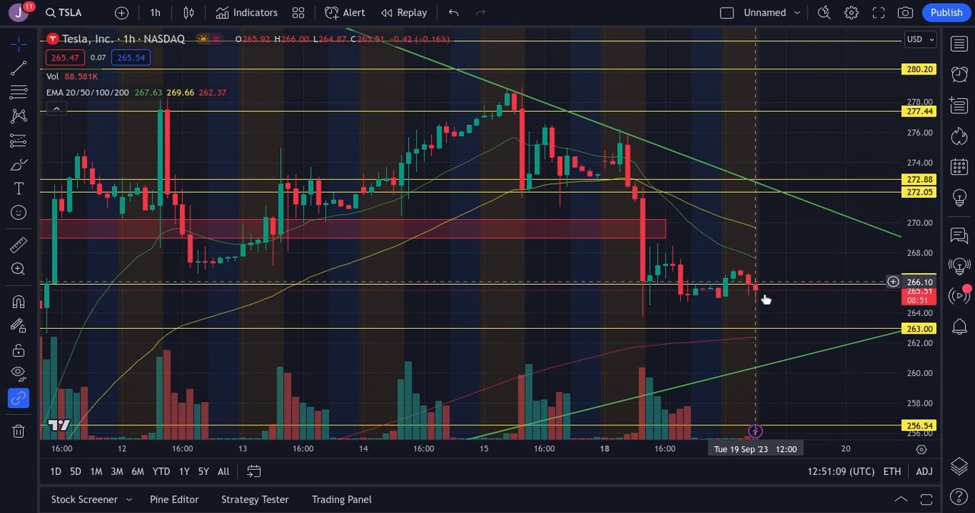
pyautogui.moveTo(726, 350)
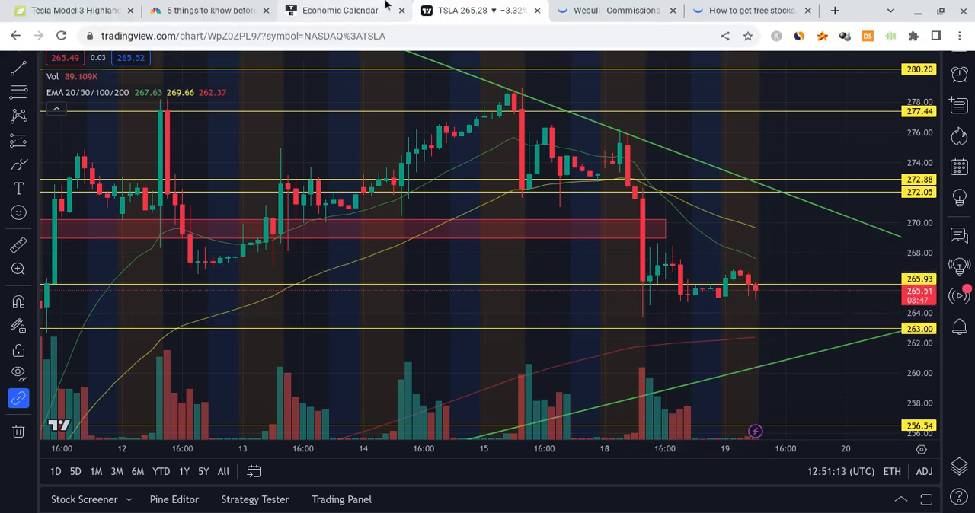
# Return to Webull's TSLA 4-hour chart at 265.28, down 3.32%, to read its EMA values
pyautogui.click(615, 9)
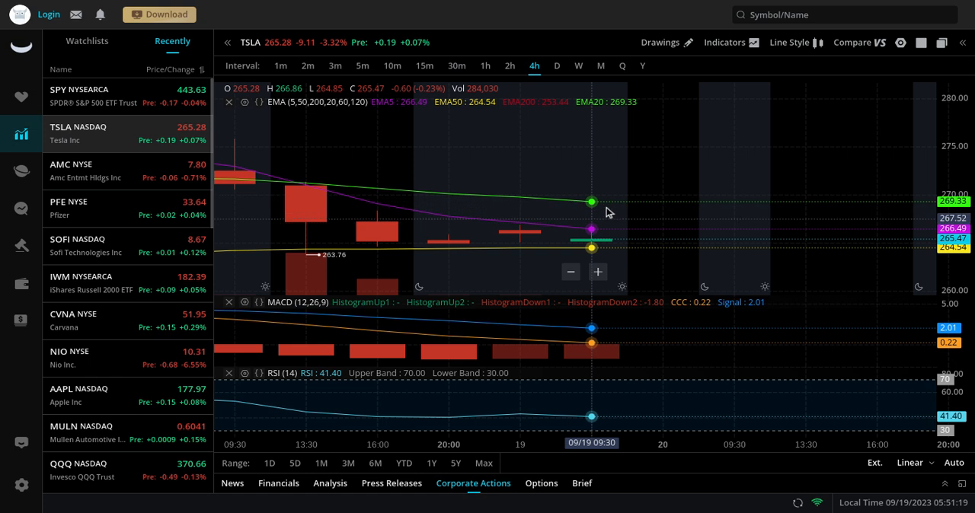
pyautogui.moveTo(640, 232)
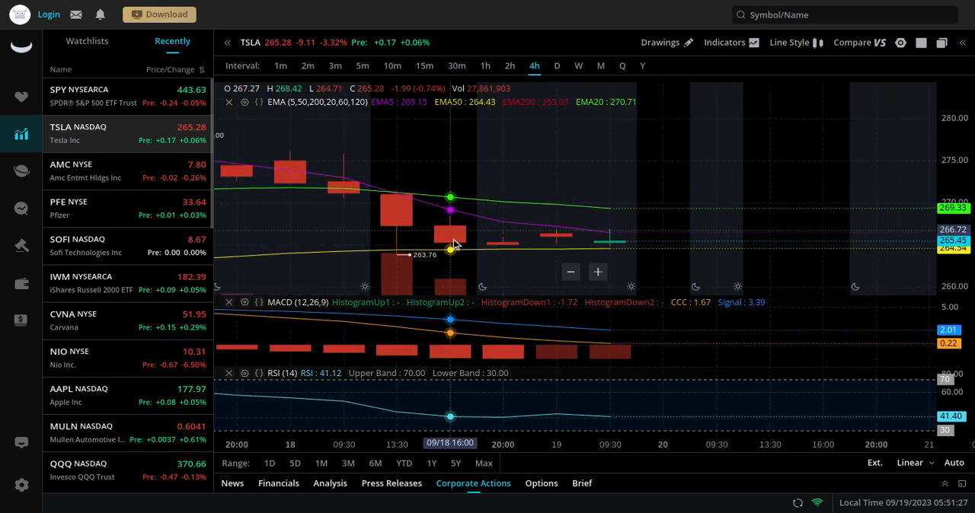
pyautogui.moveTo(609, 230)
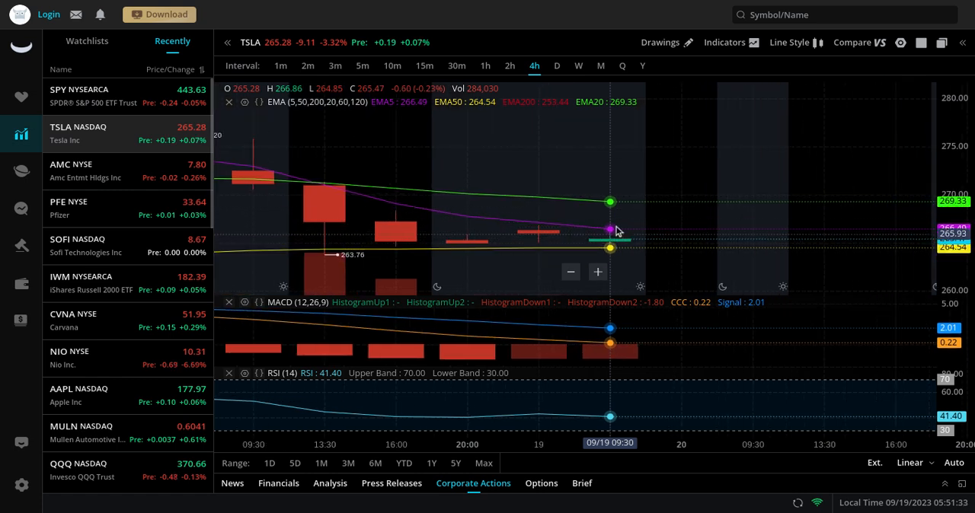
pyautogui.moveTo(643, 201)
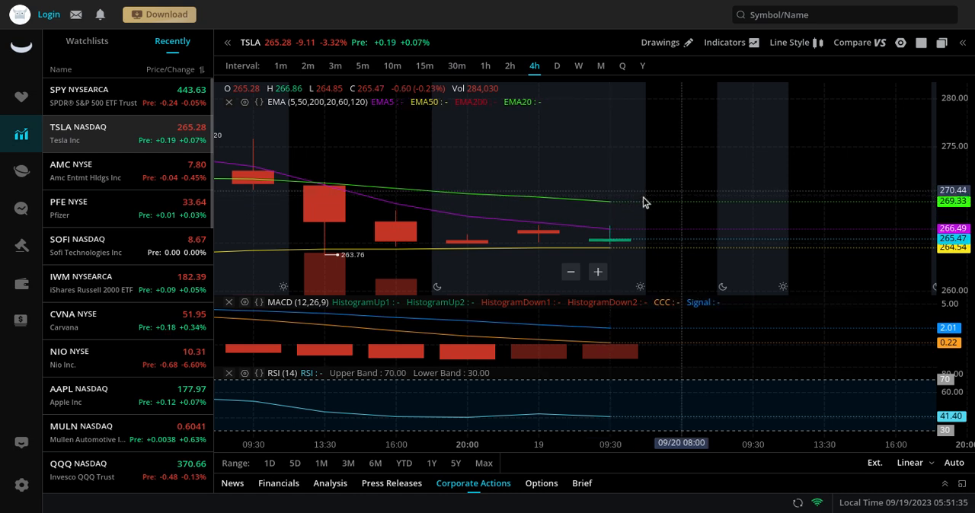
pyautogui.moveTo(683, 250)
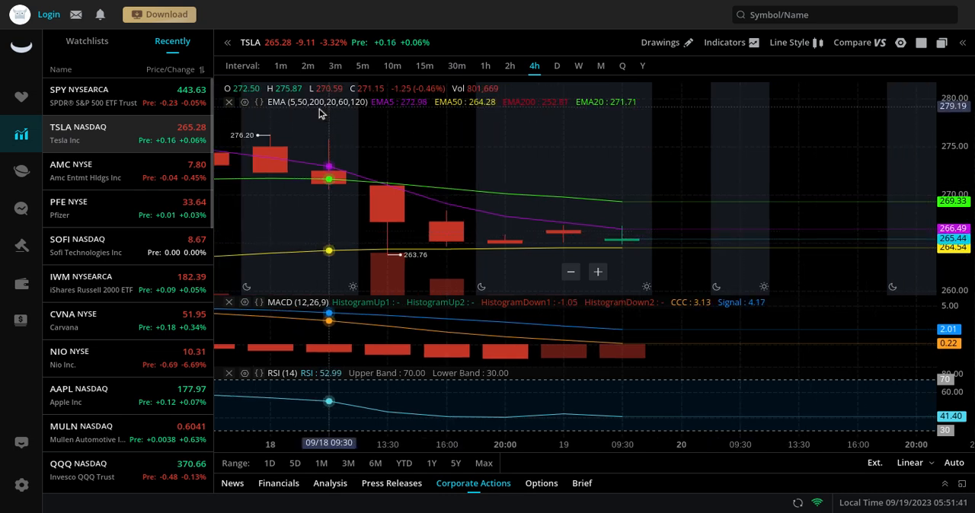
pyautogui.moveTo(622, 223)
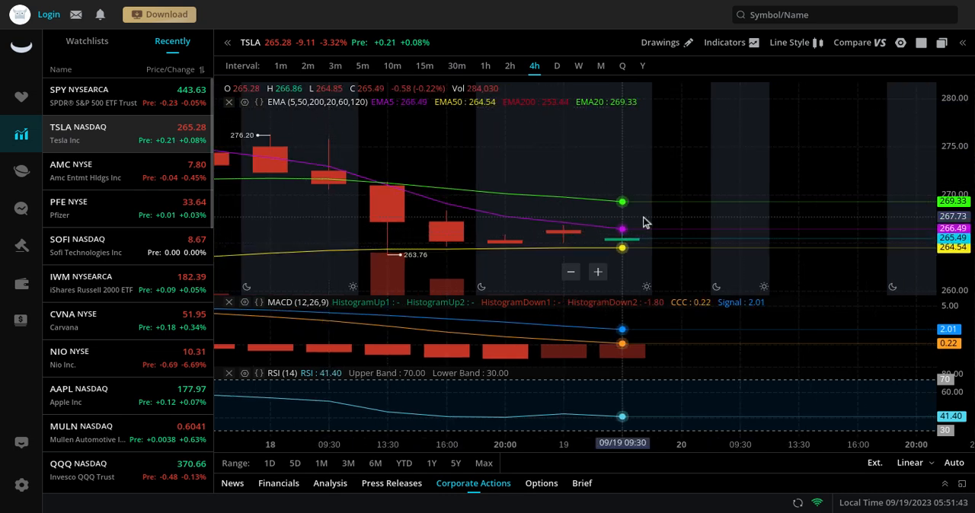
pyautogui.moveTo(648, 262)
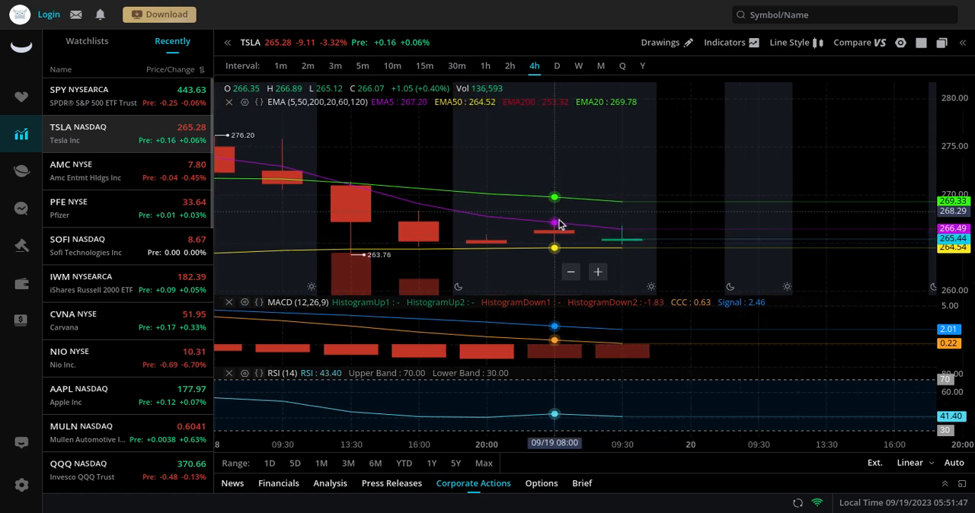
pyautogui.click(362, 65)
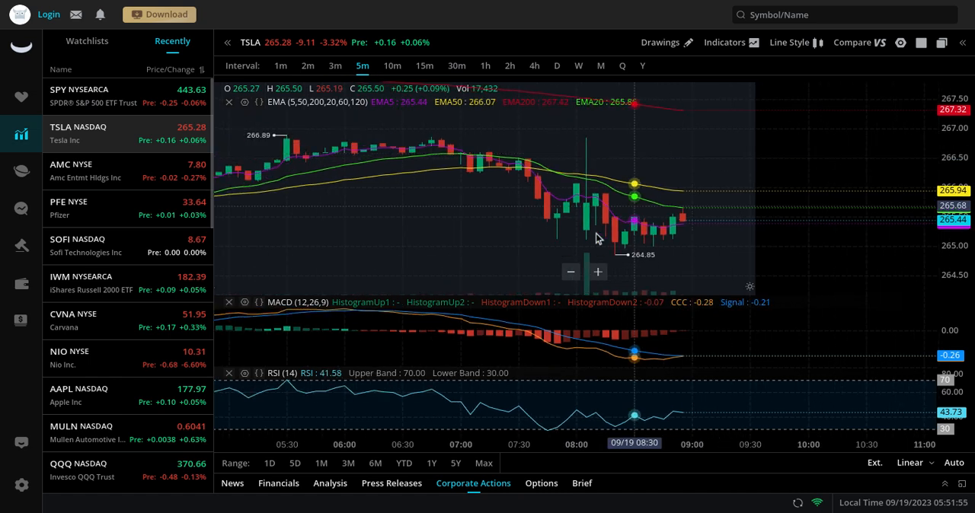
pyautogui.moveTo(674, 222)
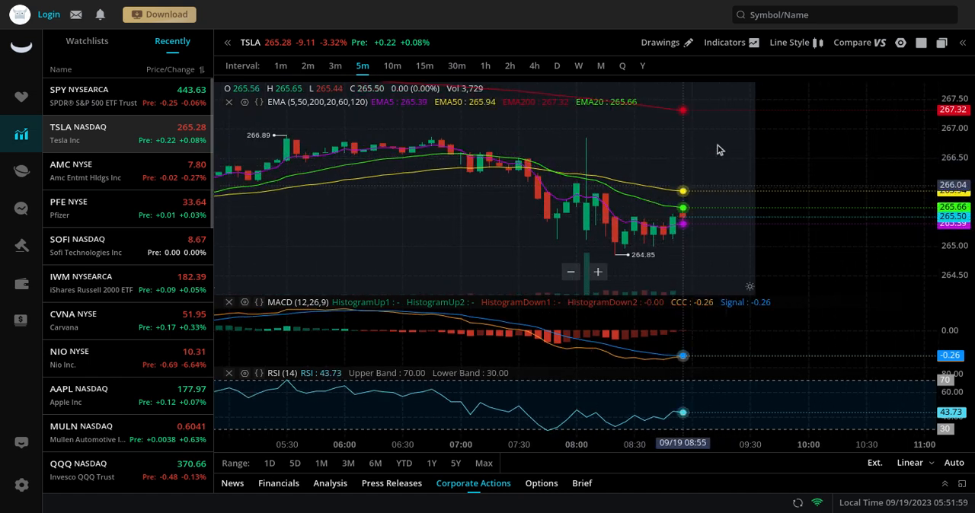
pyautogui.moveTo(836, 262)
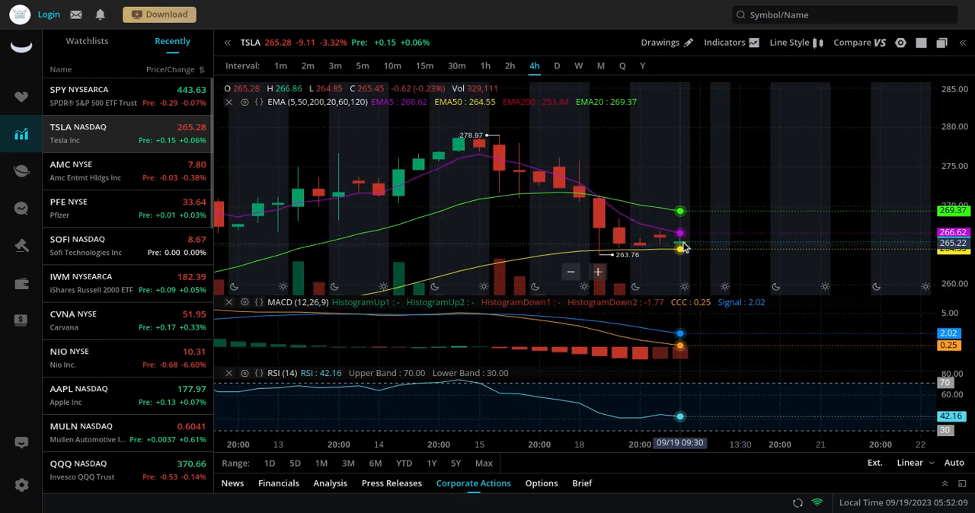
pyautogui.moveTo(708, 204)
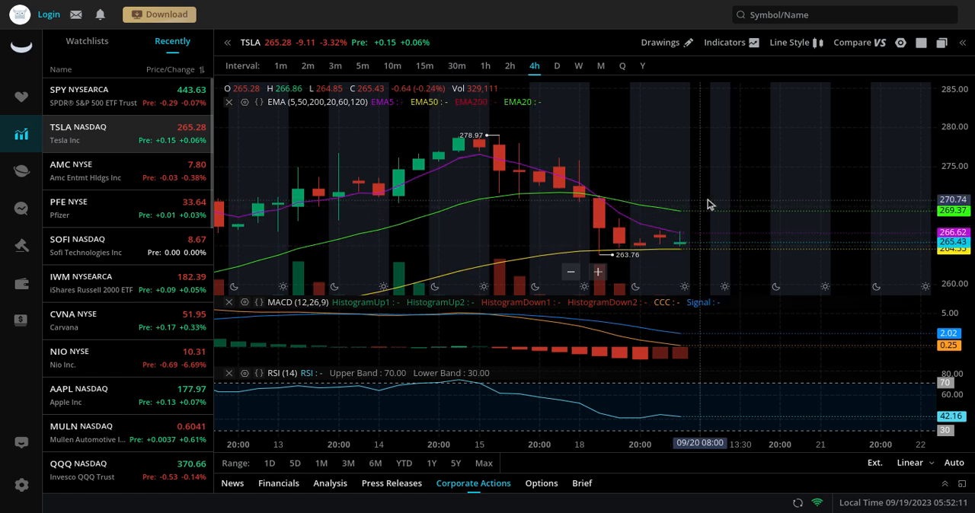
pyautogui.moveTo(660, 208)
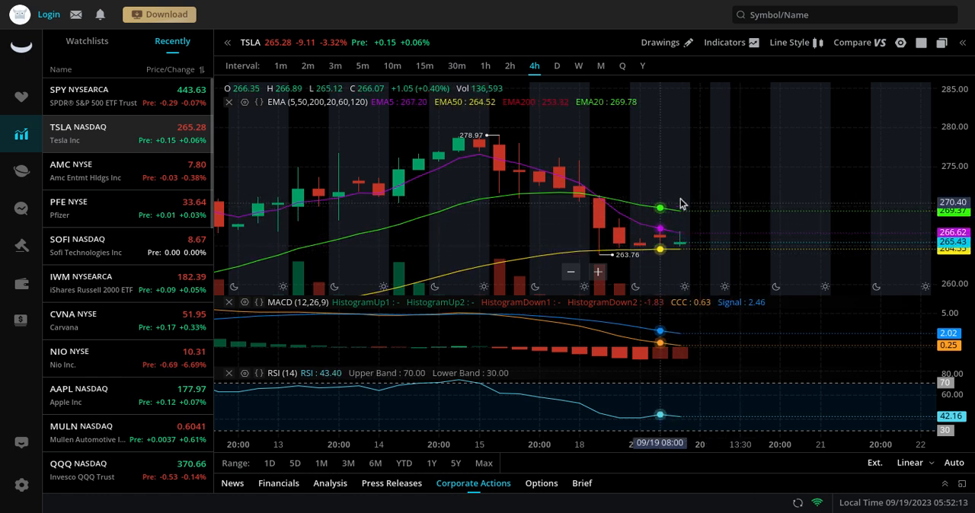
pyautogui.moveTo(780, 268)
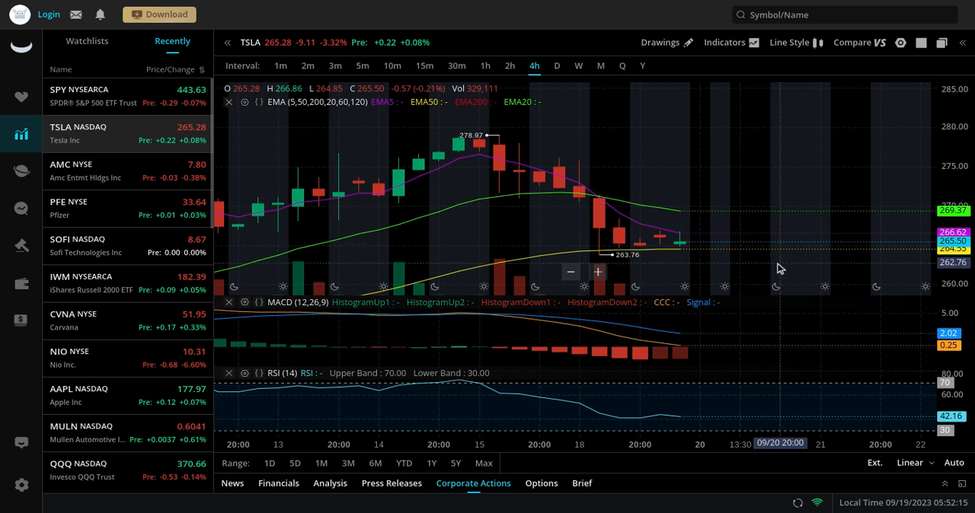
pyautogui.moveTo(652, 244)
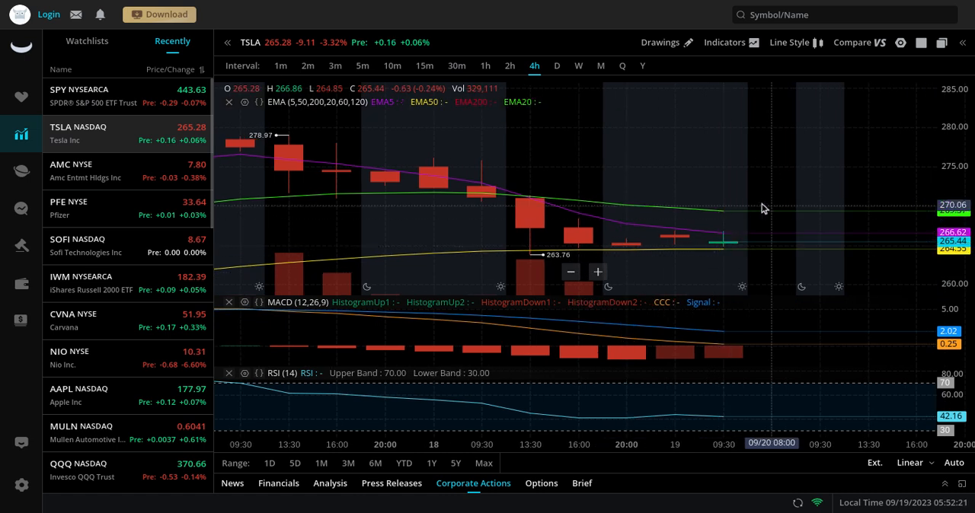
pyautogui.moveTo(759, 253)
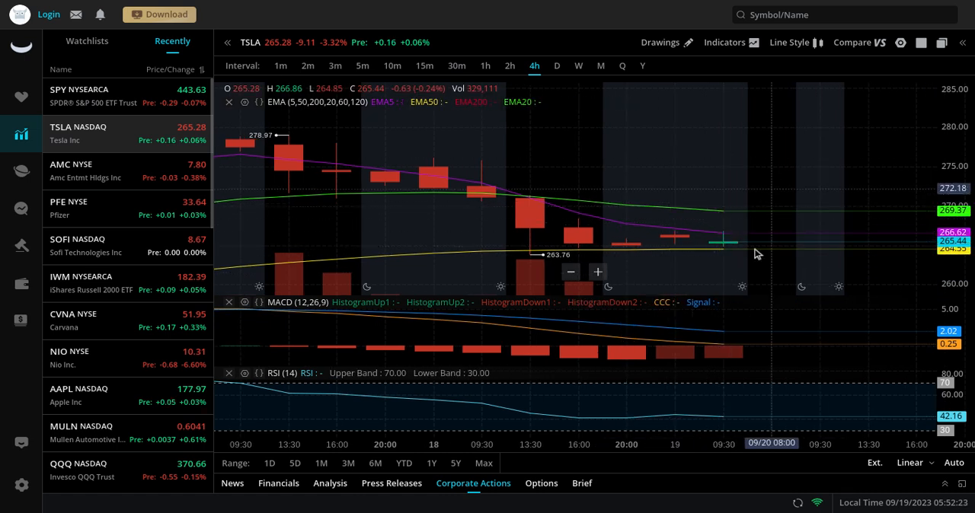
pyautogui.moveTo(643, 212)
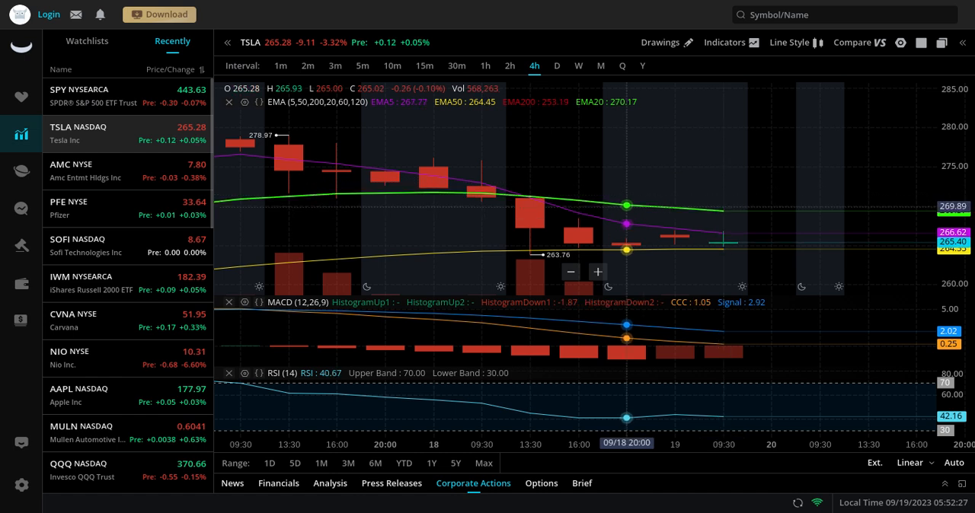
pyautogui.moveTo(730, 254)
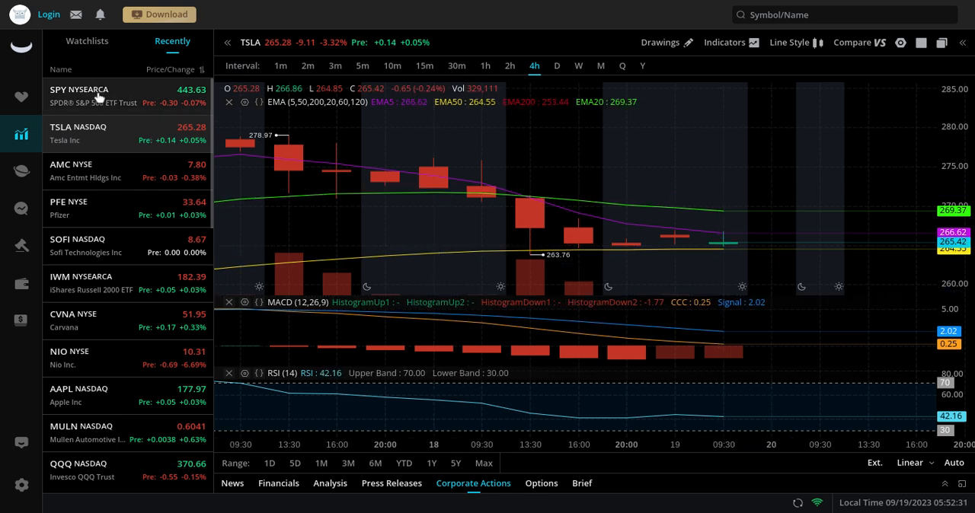
# Load SPY's 30-minute chart near 443.63 from the Recently watchlist with EMA, MACD and RSI
pyautogui.click(79, 89)
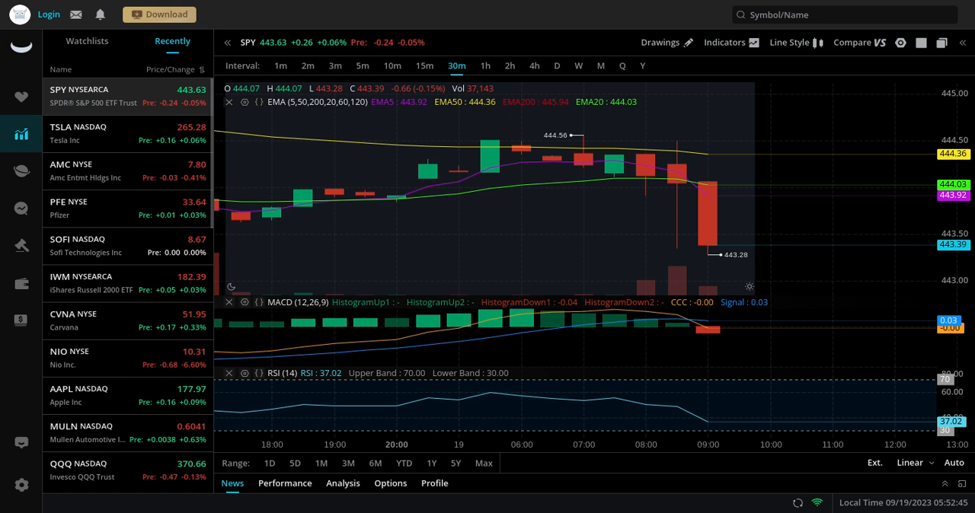
pyautogui.moveTo(701, 170)
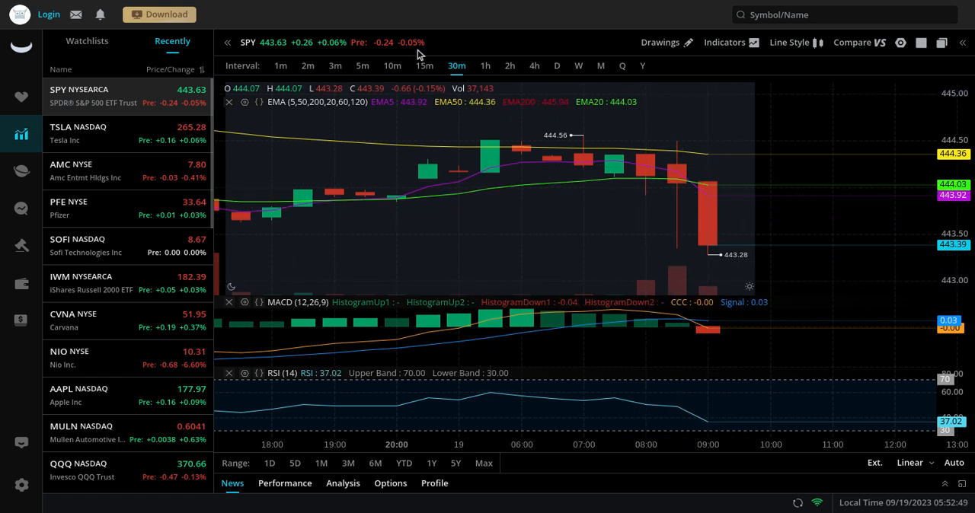
pyautogui.moveTo(698, 259)
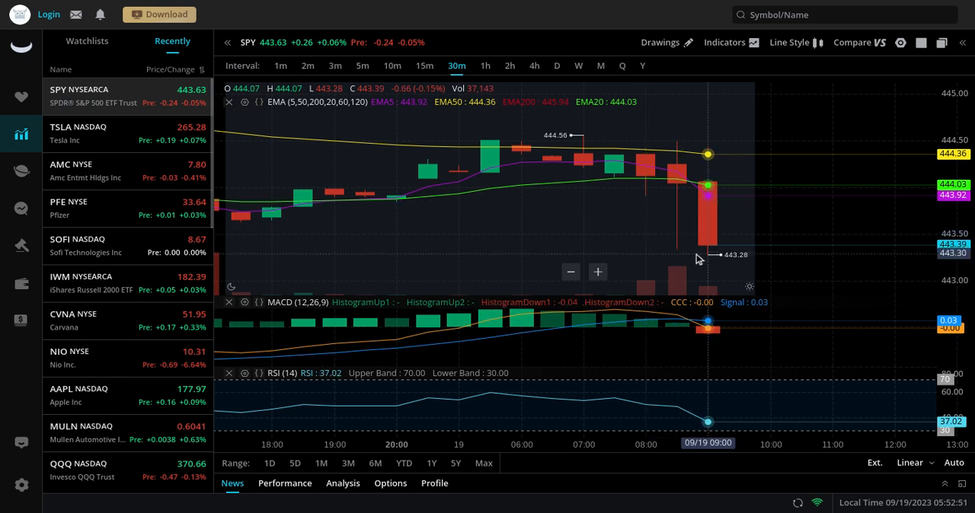
pyautogui.moveTo(737, 170)
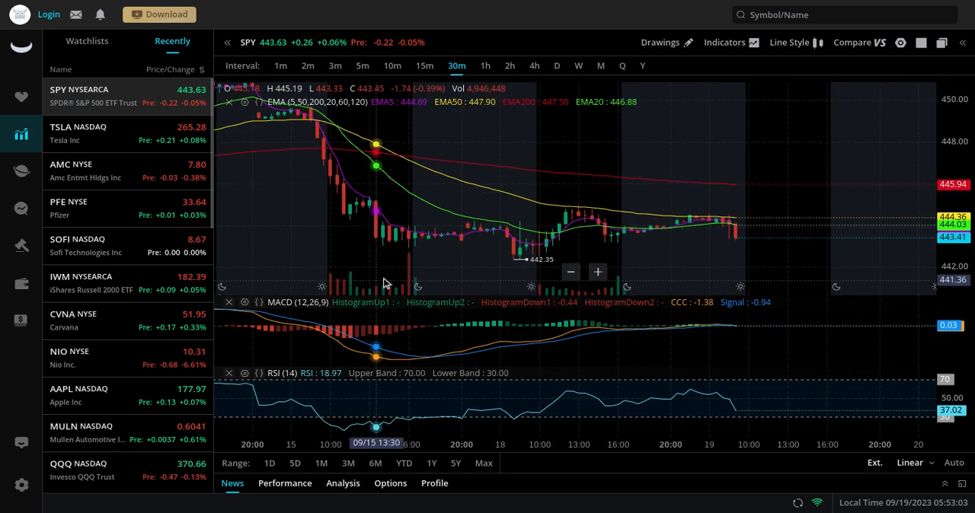
pyautogui.moveTo(728, 234)
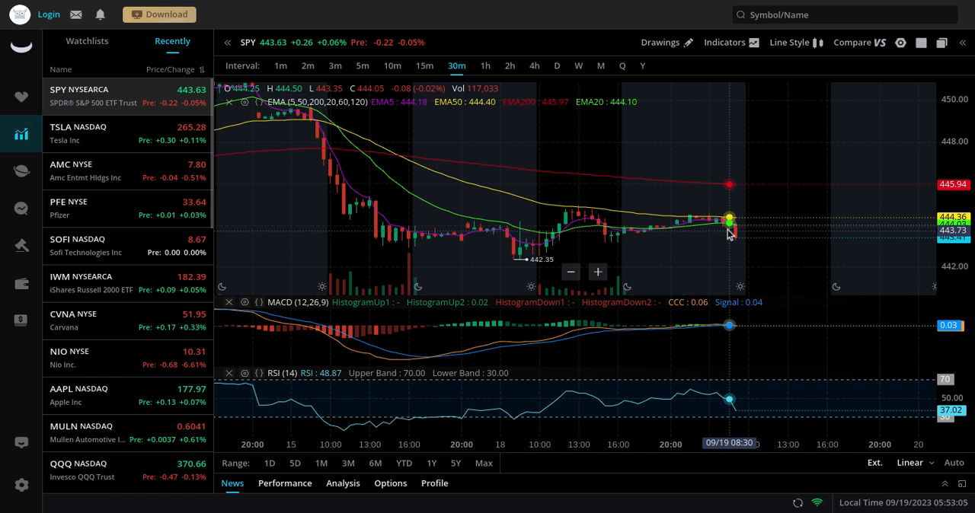
pyautogui.moveTo(742, 250)
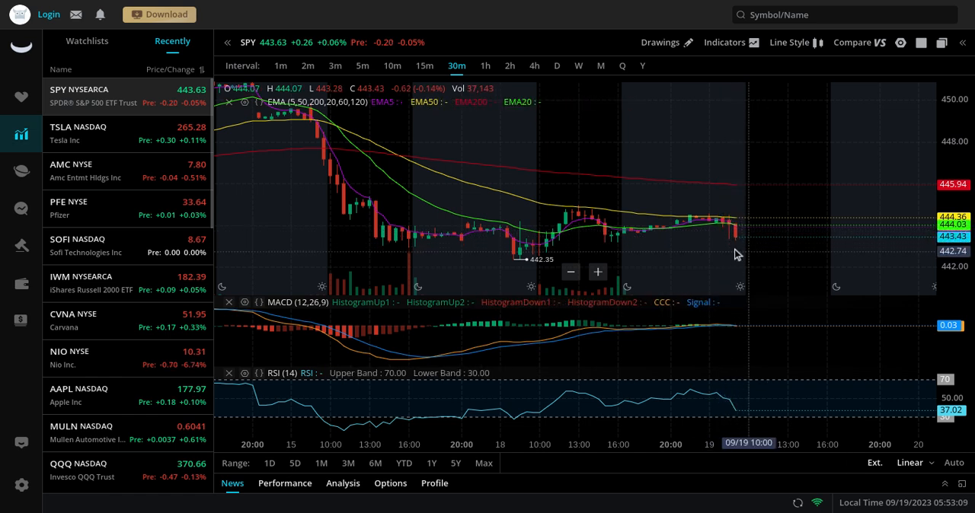
pyautogui.moveTo(728, 247)
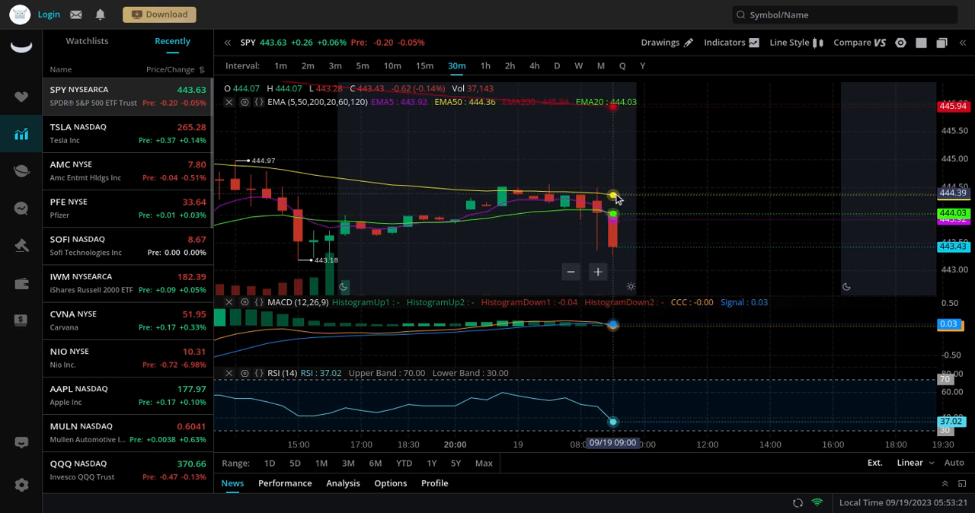
pyautogui.moveTo(630, 165)
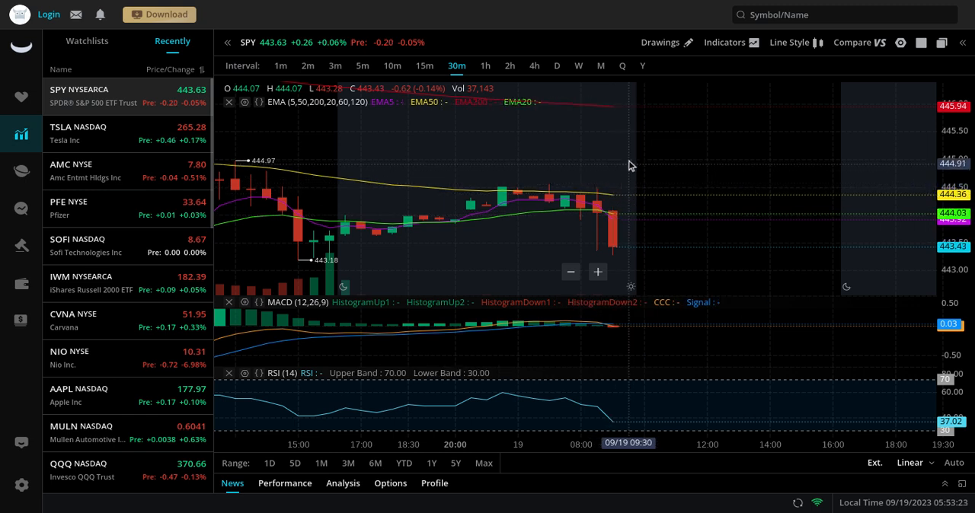
pyautogui.moveTo(659, 117)
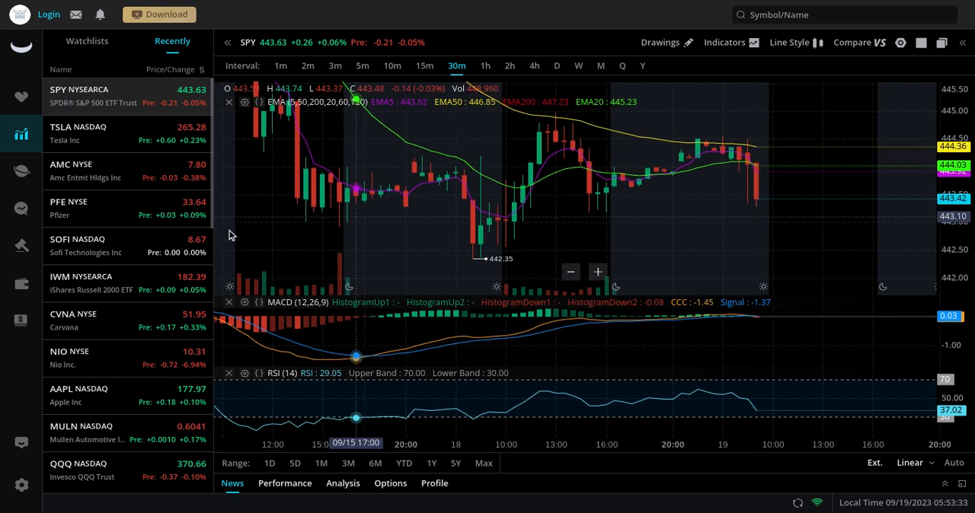
pyautogui.moveTo(800, 216)
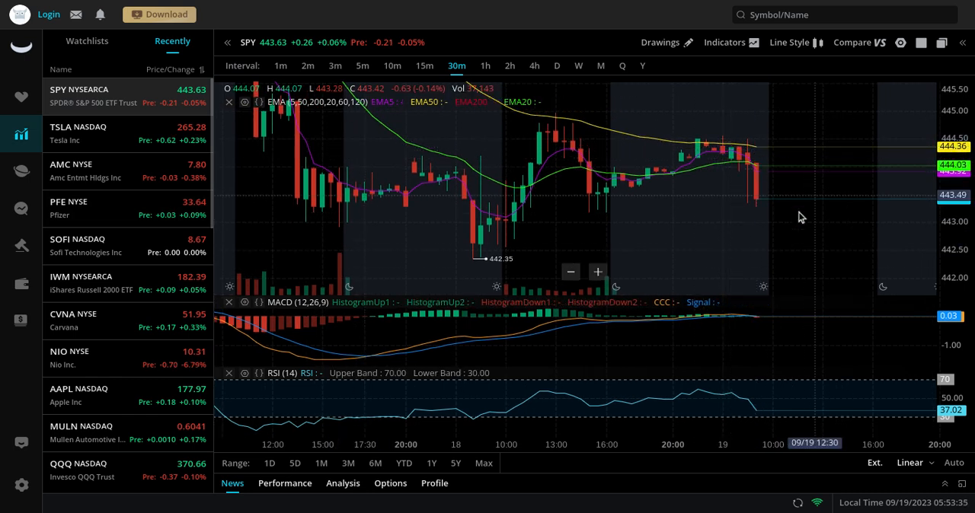
pyautogui.moveTo(765, 198)
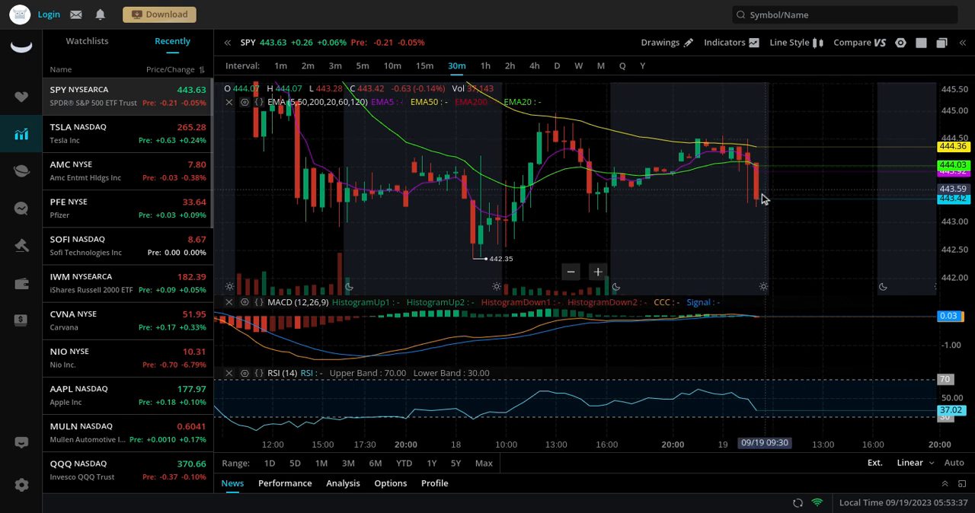
pyautogui.moveTo(771, 242)
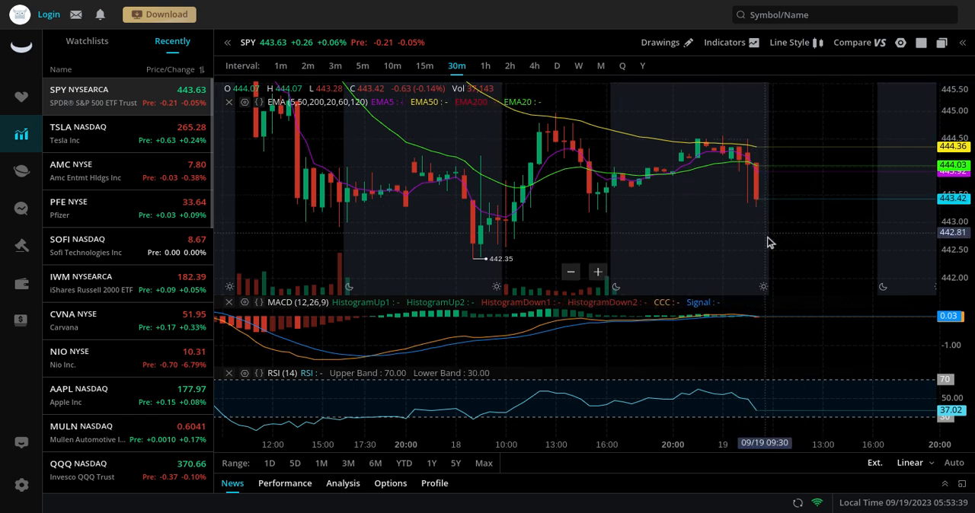
pyautogui.moveTo(732, 228)
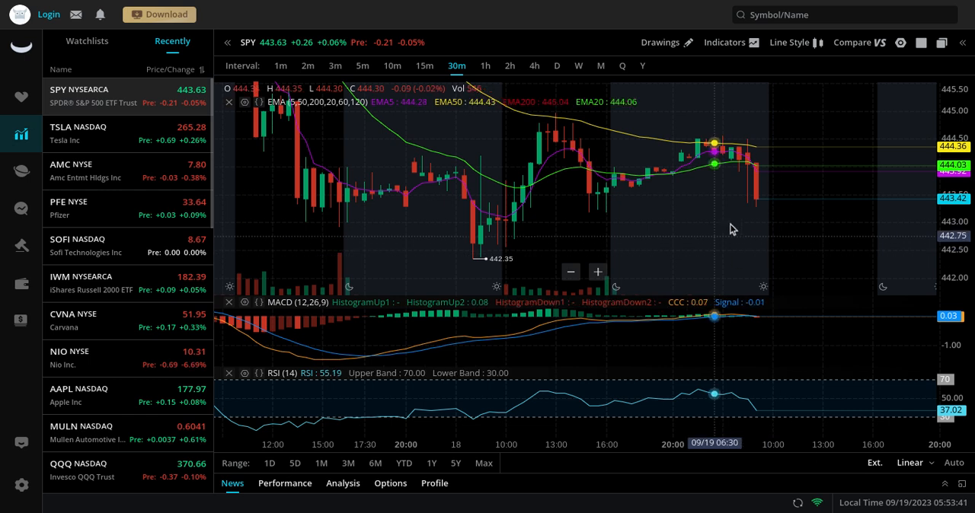
pyautogui.moveTo(724, 232)
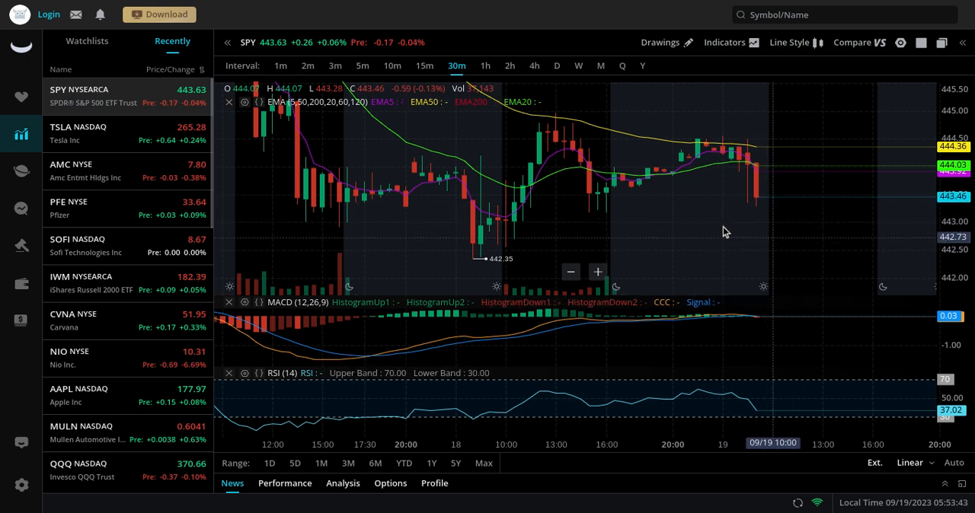
pyautogui.moveTo(746, 207)
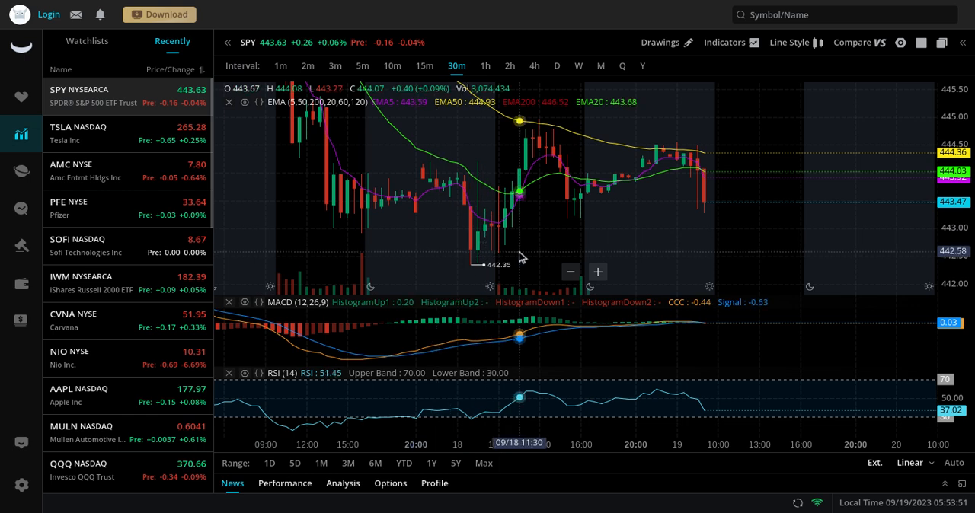
pyautogui.moveTo(724, 186)
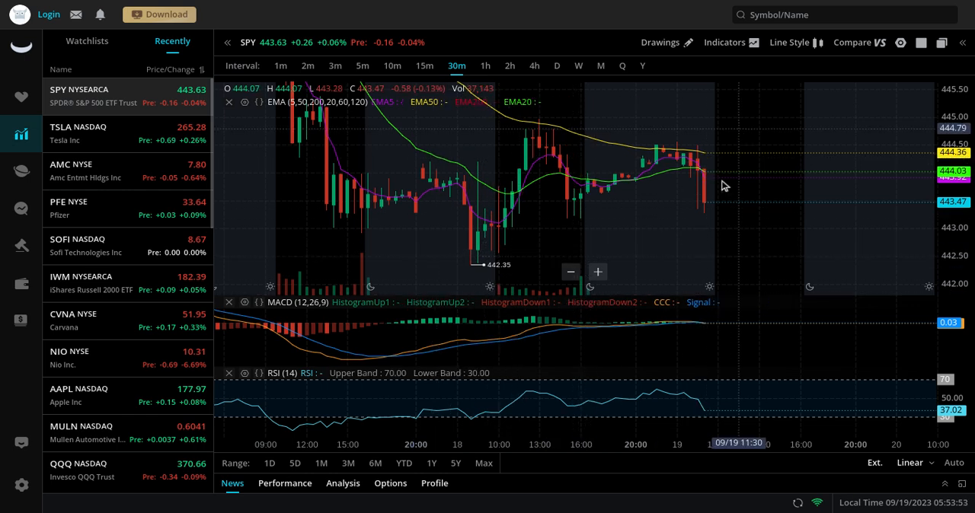
pyautogui.moveTo(704, 160)
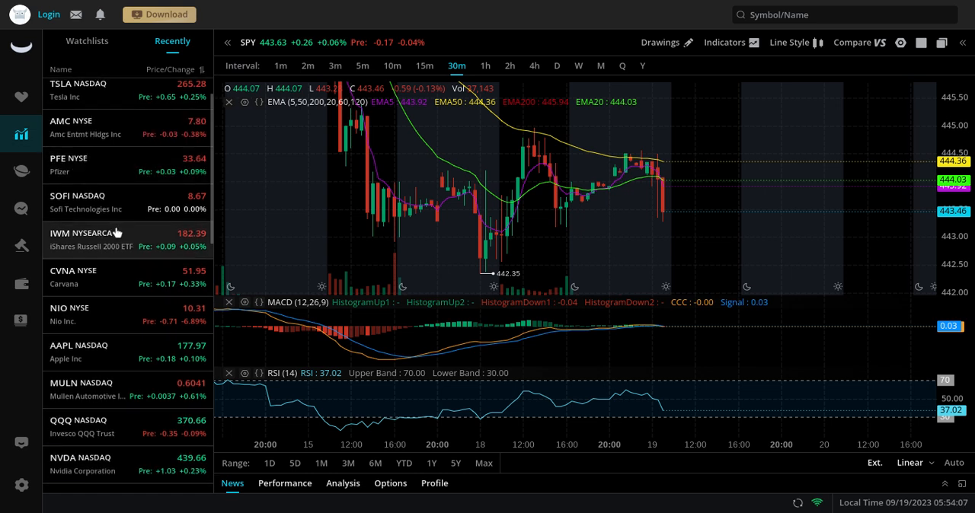
# Load Apple's 30-minute chart near 177.97, up 1.69%, from the Recently watchlist
pyautogui.click(80, 348)
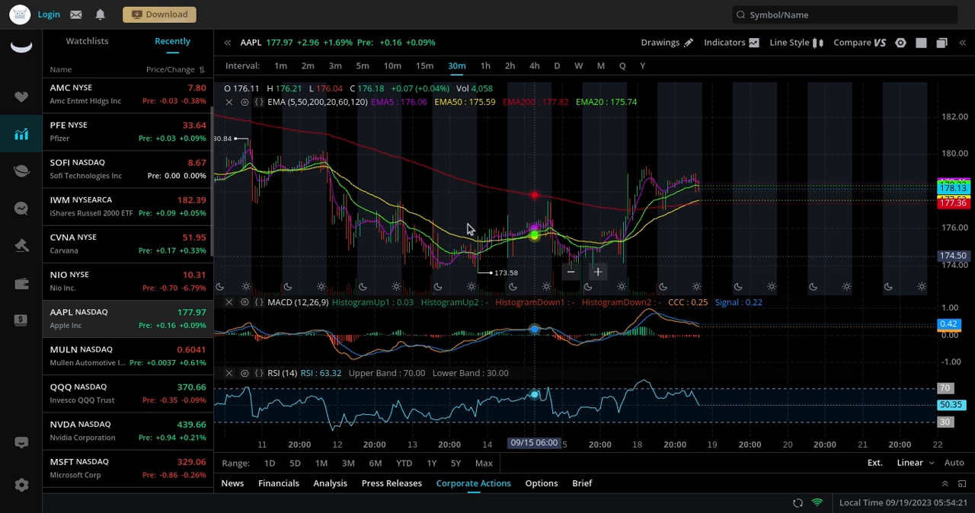
pyautogui.moveTo(735, 158)
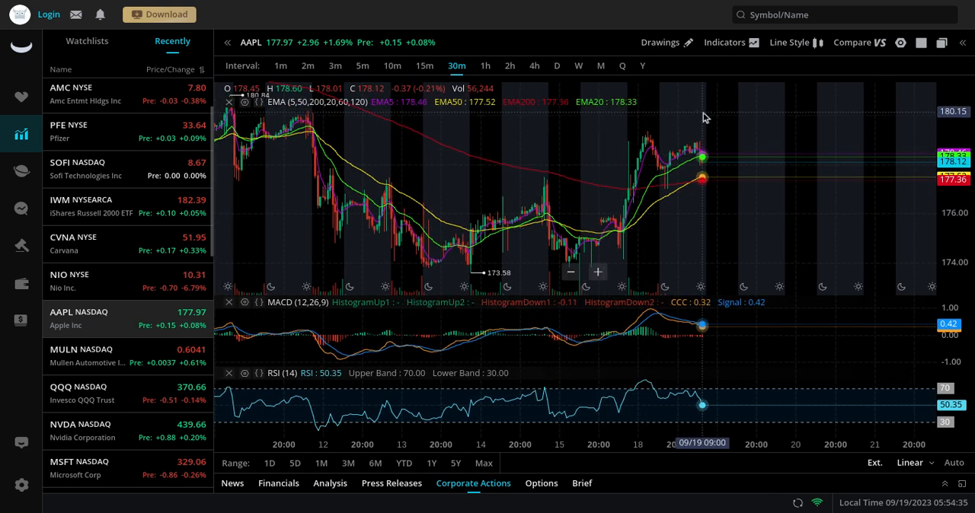
pyautogui.moveTo(723, 152)
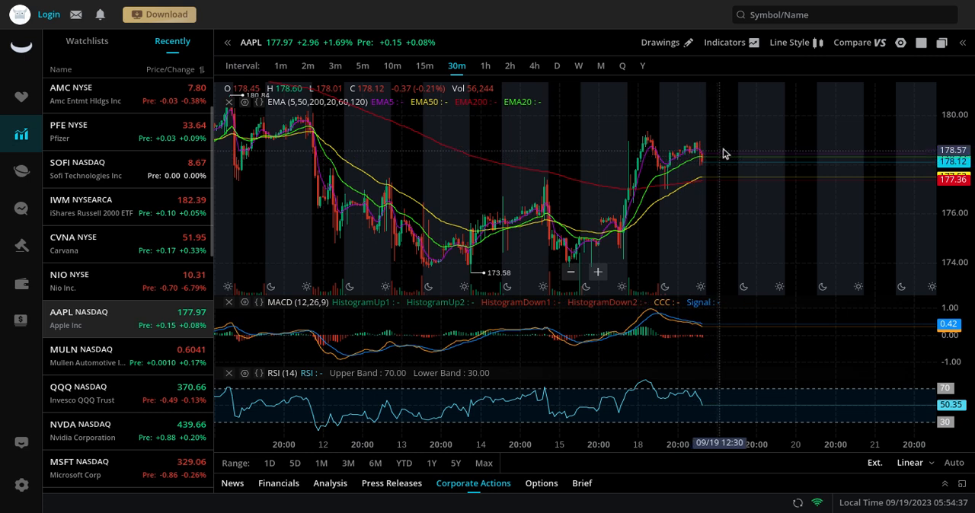
pyautogui.moveTo(749, 136)
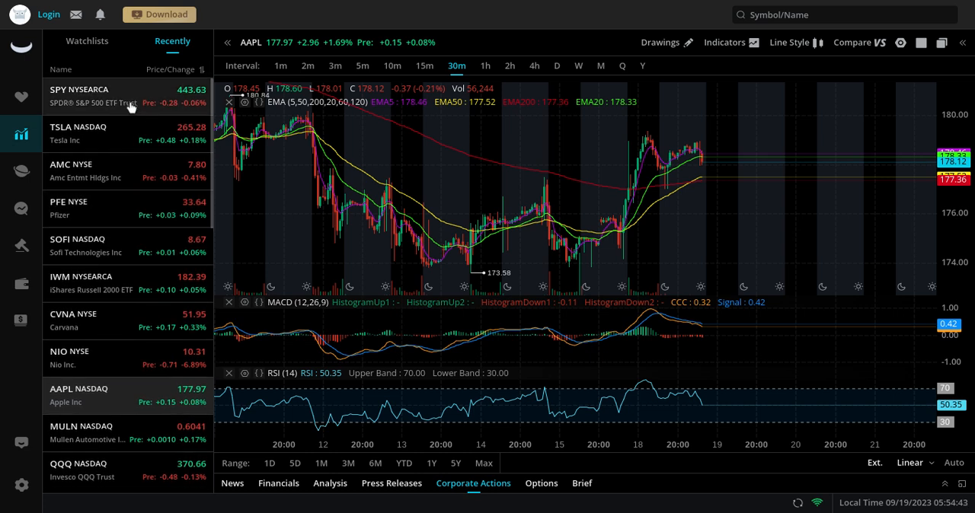
pyautogui.moveTo(152, 128)
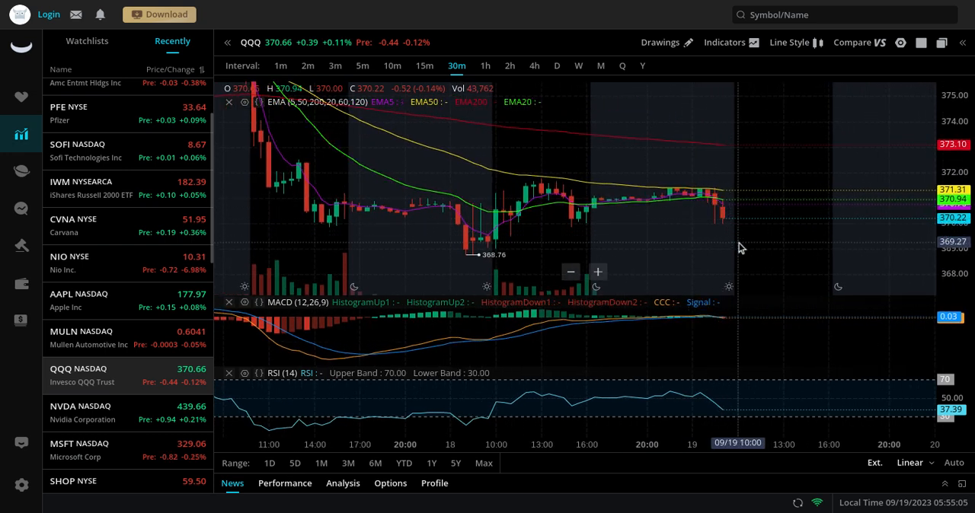
pyautogui.moveTo(488, 271)
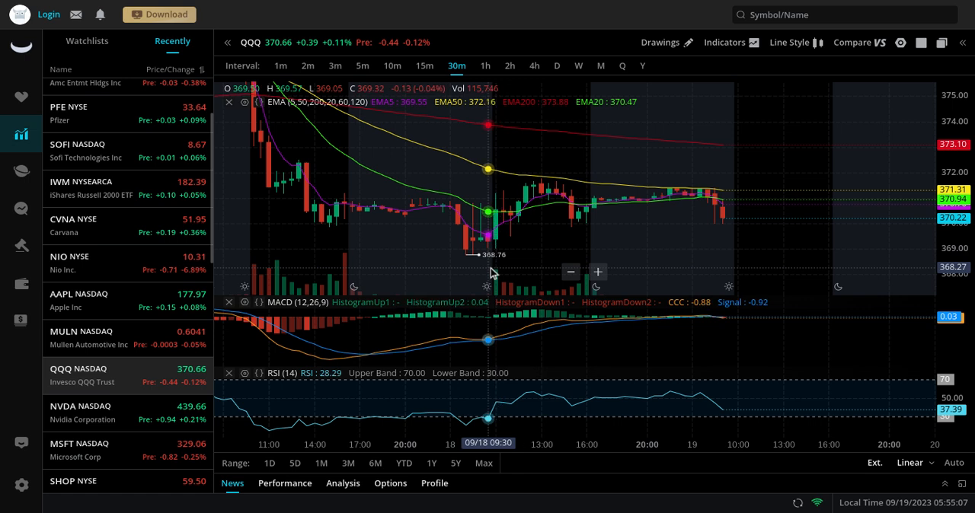
pyautogui.moveTo(734, 274)
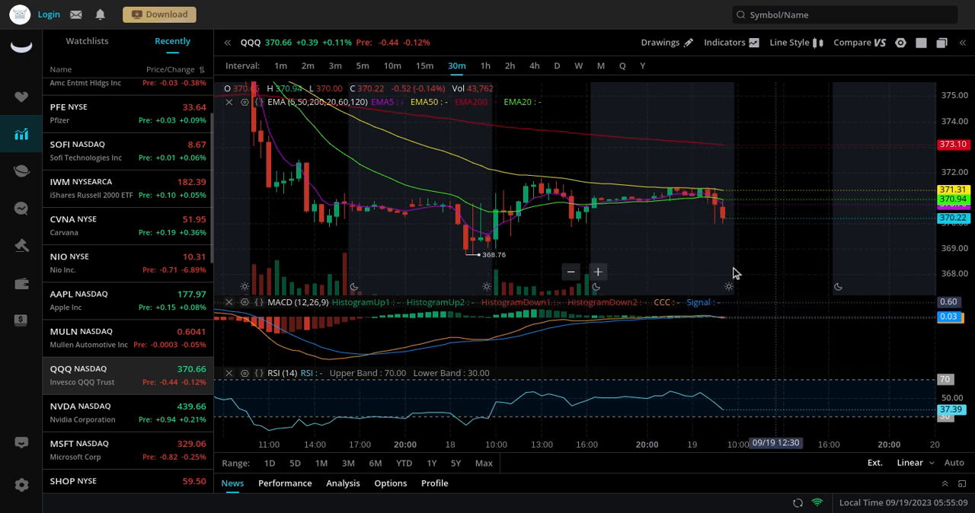
pyautogui.moveTo(734, 193)
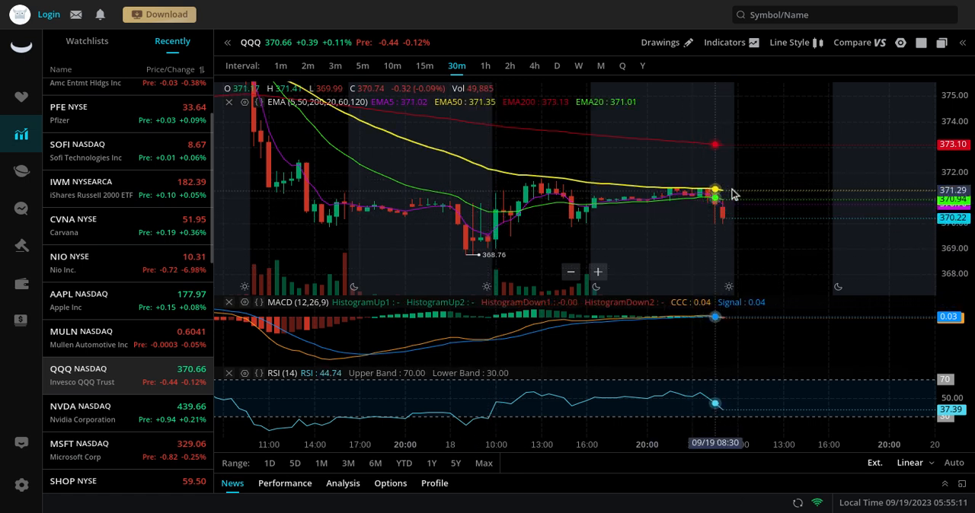
pyautogui.moveTo(723, 201)
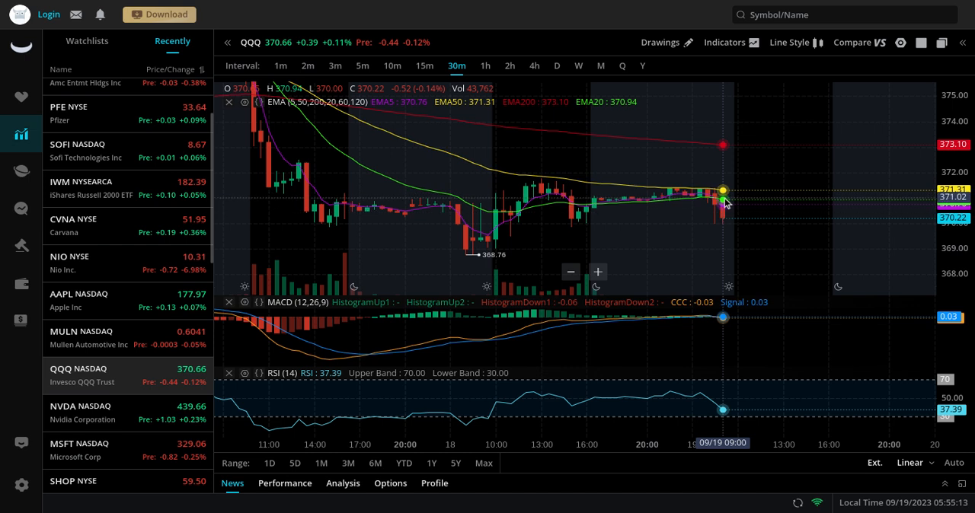
pyautogui.moveTo(723, 186)
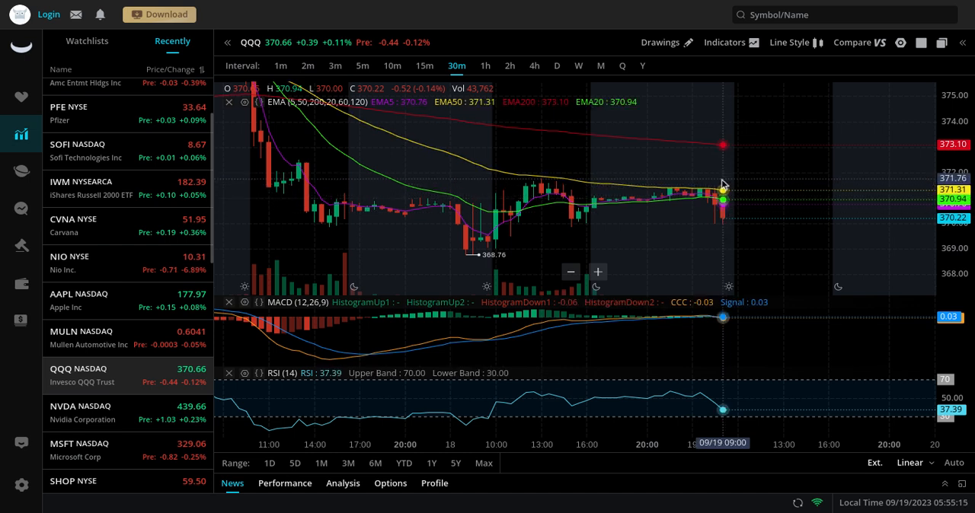
pyautogui.moveTo(715, 161)
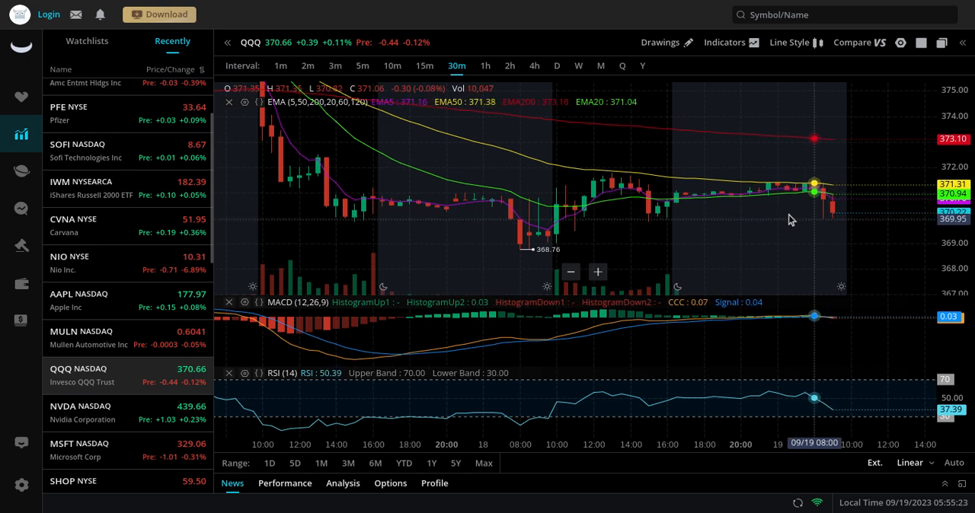
pyautogui.moveTo(891, 146)
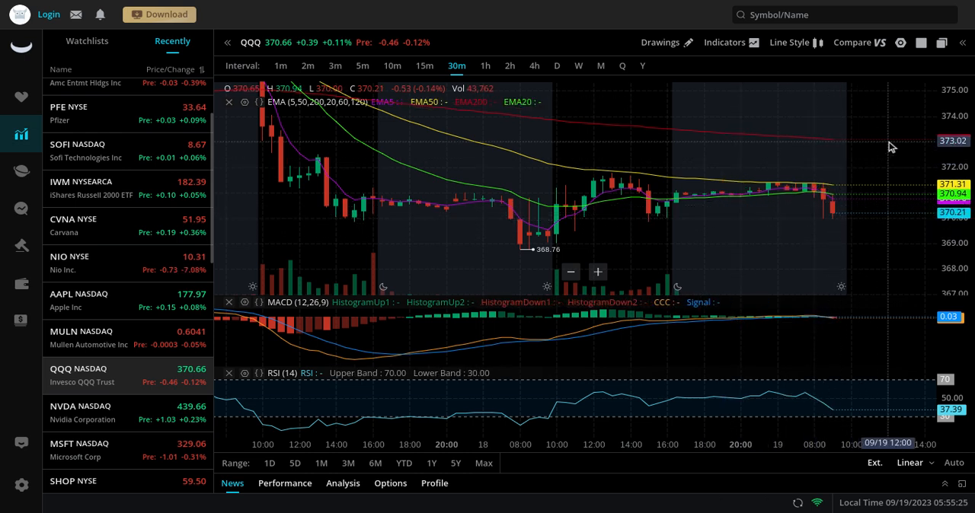
pyautogui.moveTo(189, 271)
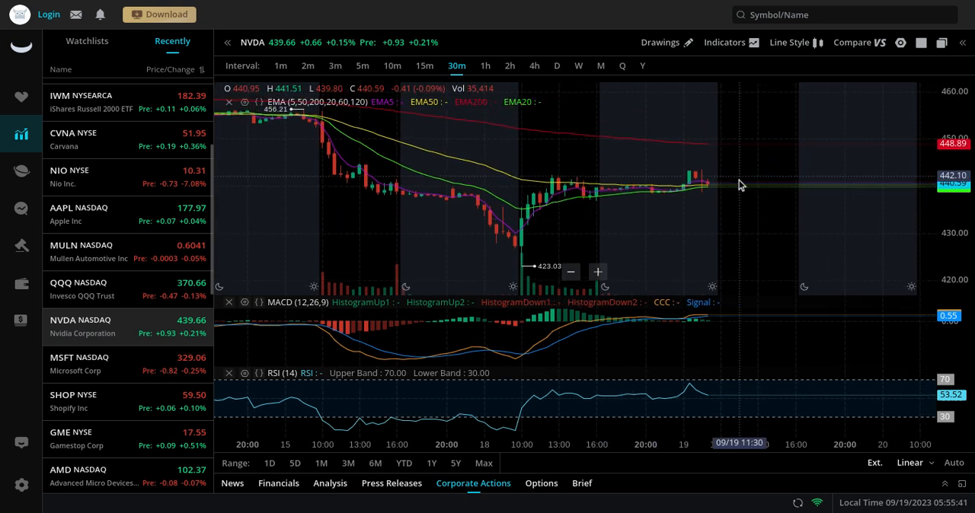
pyautogui.moveTo(721, 174)
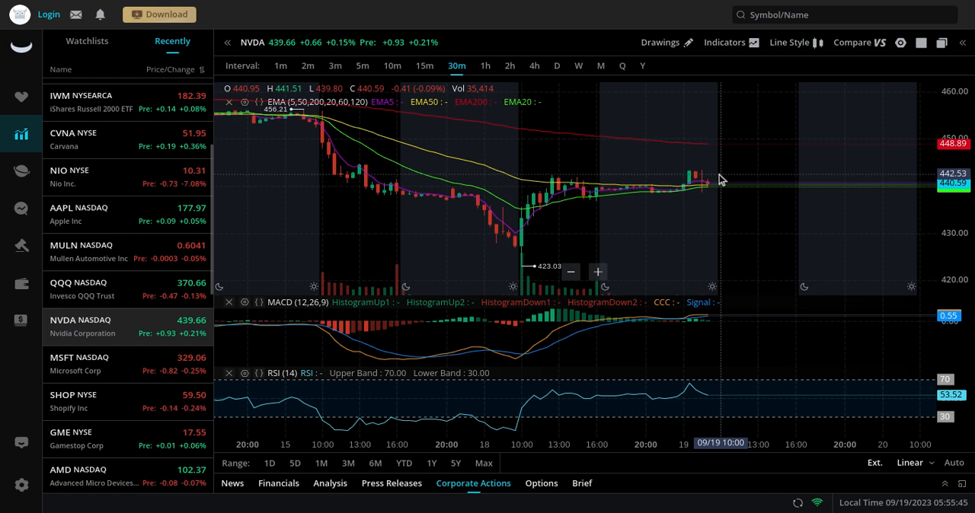
pyautogui.moveTo(725, 173)
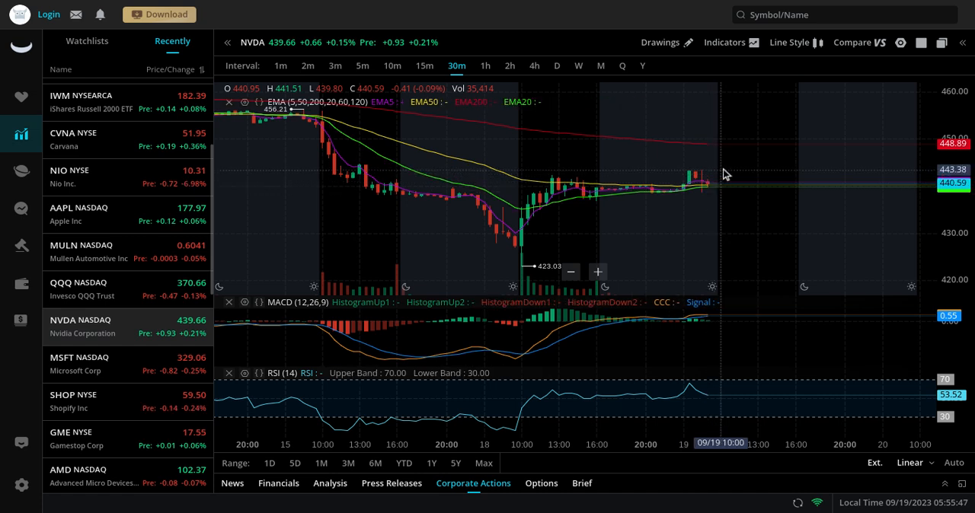
pyautogui.moveTo(735, 231)
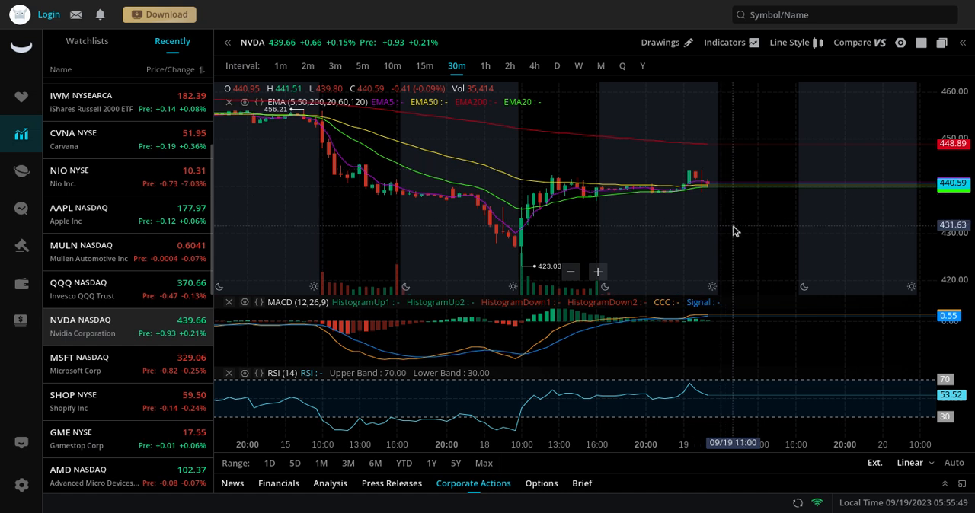
pyautogui.moveTo(723, 173)
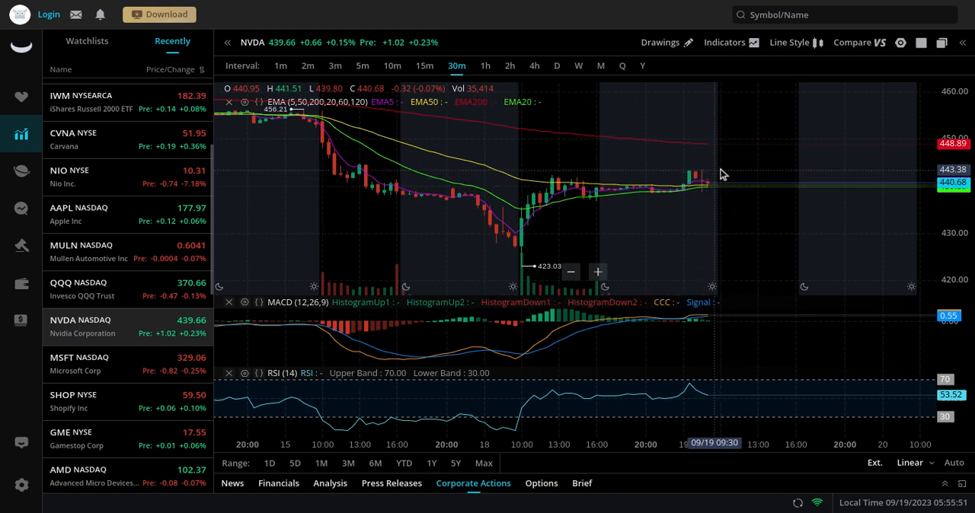
pyautogui.moveTo(707, 148)
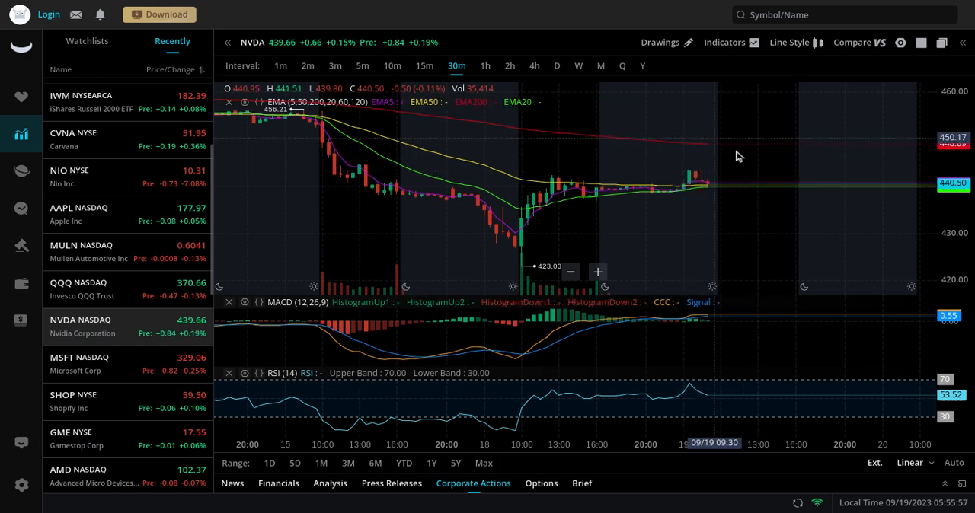
pyautogui.moveTo(734, 178)
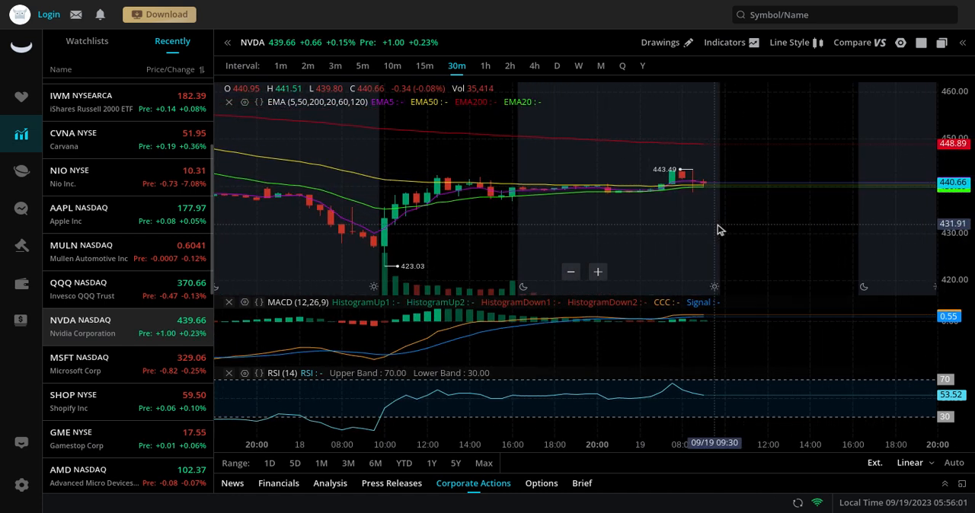
pyautogui.moveTo(713, 196)
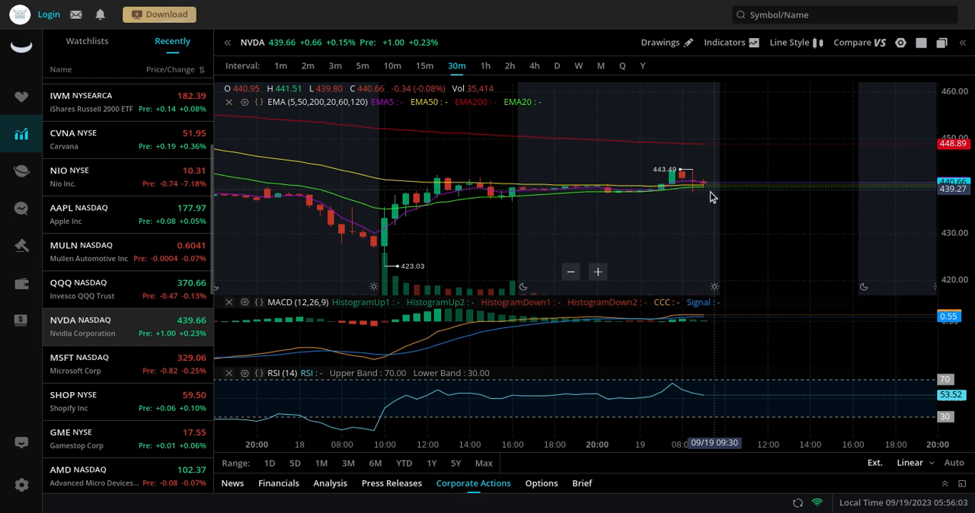
pyautogui.moveTo(713, 212)
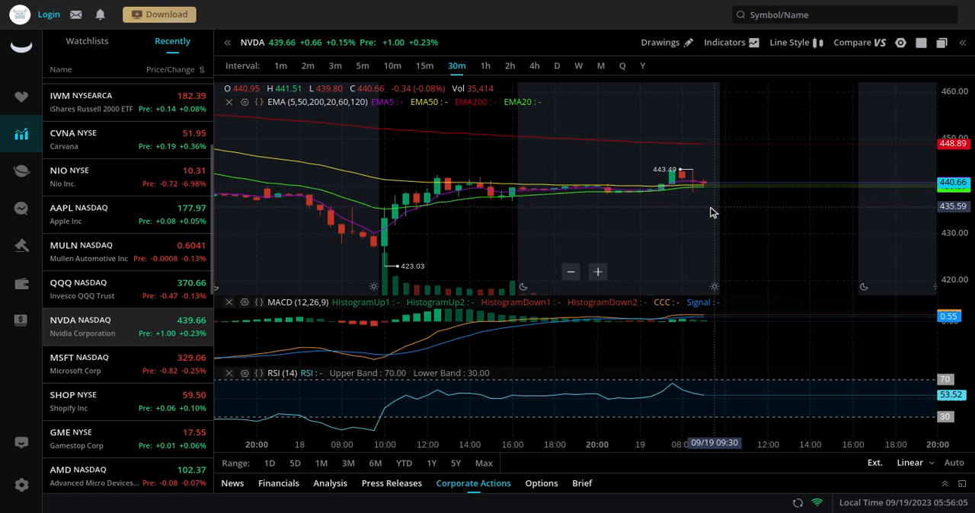
pyautogui.moveTo(681, 264)
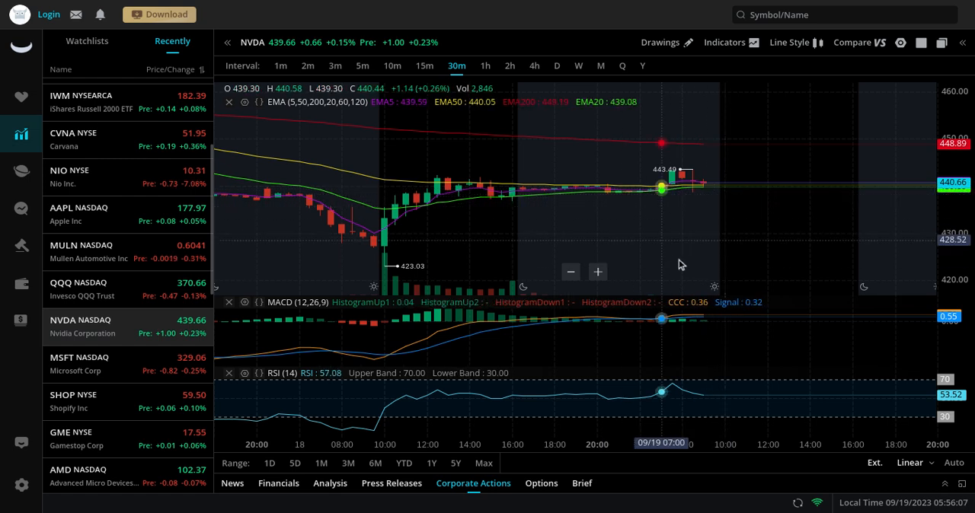
pyautogui.moveTo(685, 240)
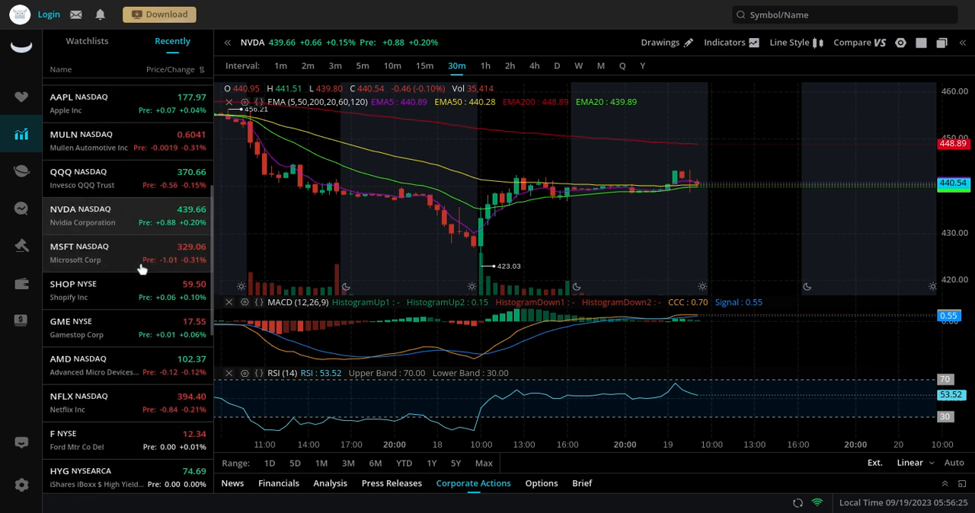
# Load AMD's 30-minute chart near 102.37 from the Recently watchlist after the NVIDIA review
pyautogui.scroll(3)
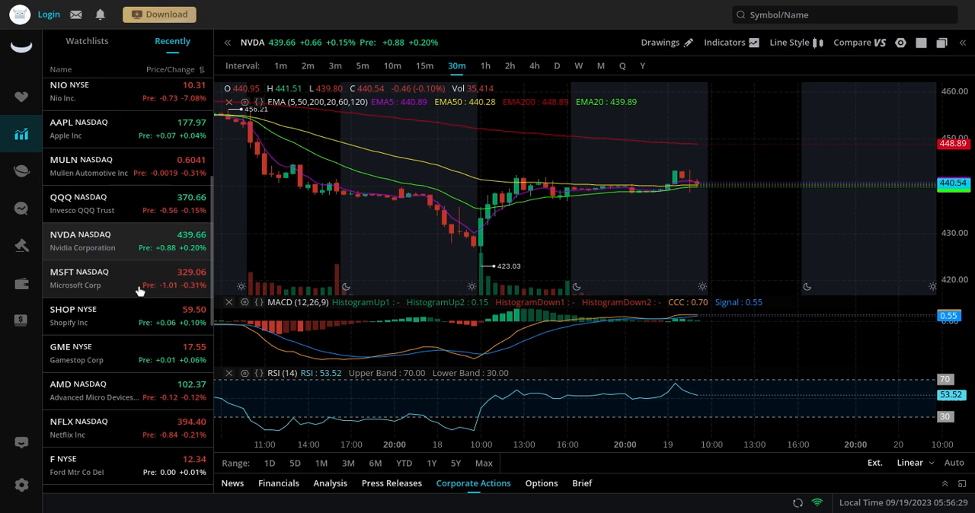
pyautogui.click(79, 277)
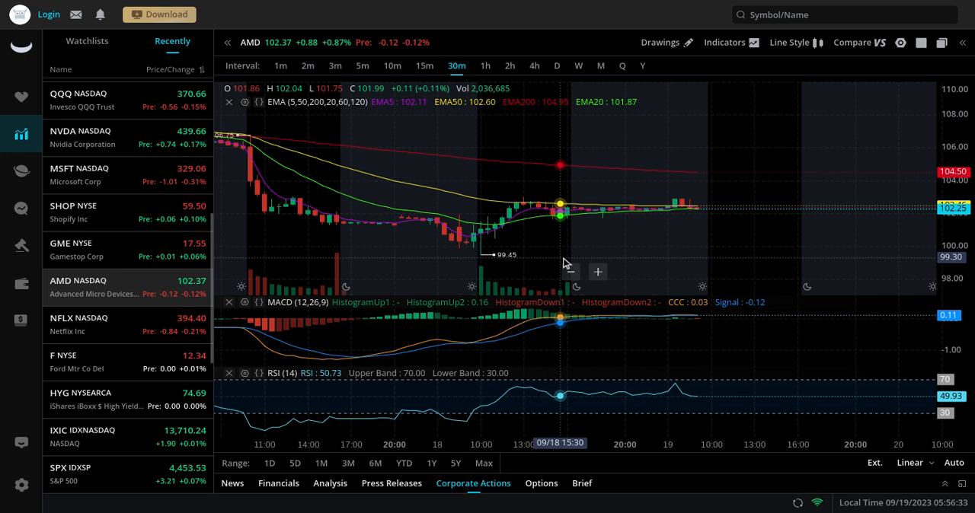
pyautogui.moveTo(723, 171)
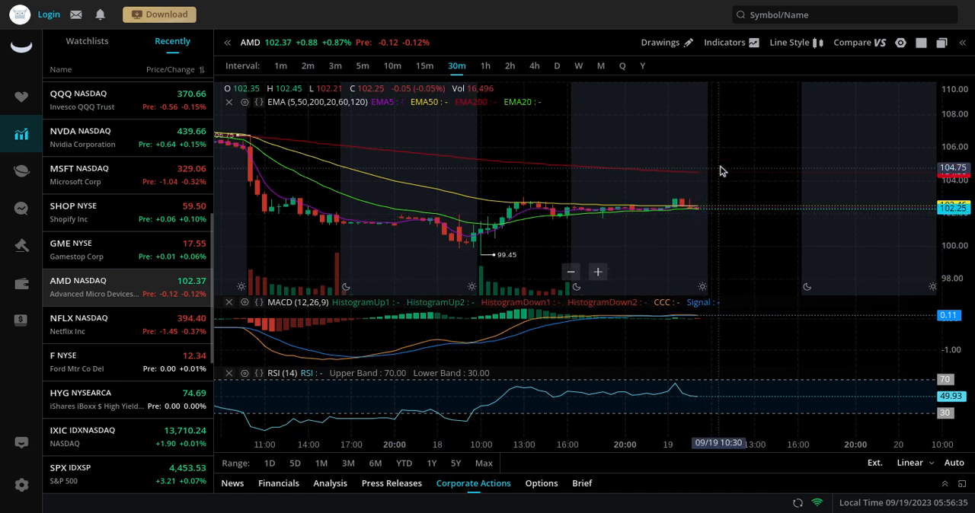
# Load the US Dollar Index (DXY) 30-minute chart near 104.99 from the Recently watchlist
pyautogui.scroll(-3)
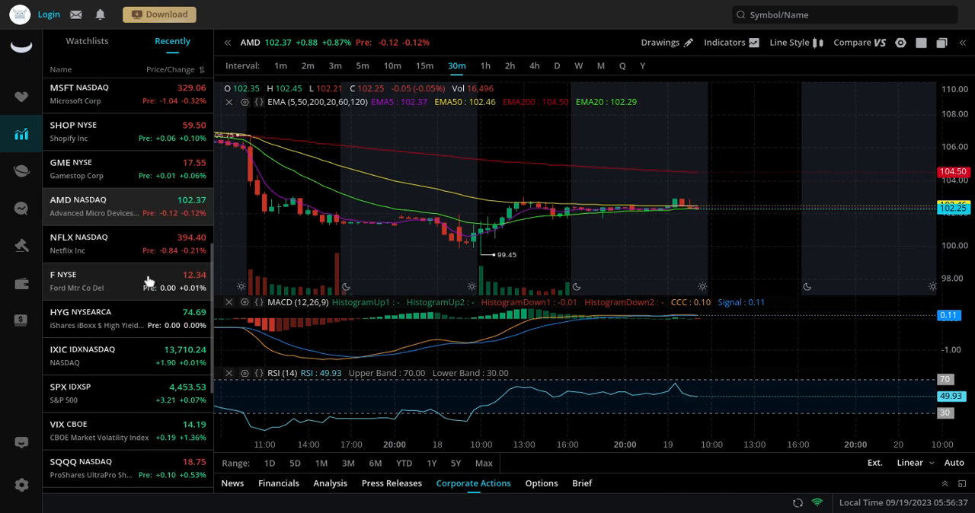
pyautogui.scroll(-3)
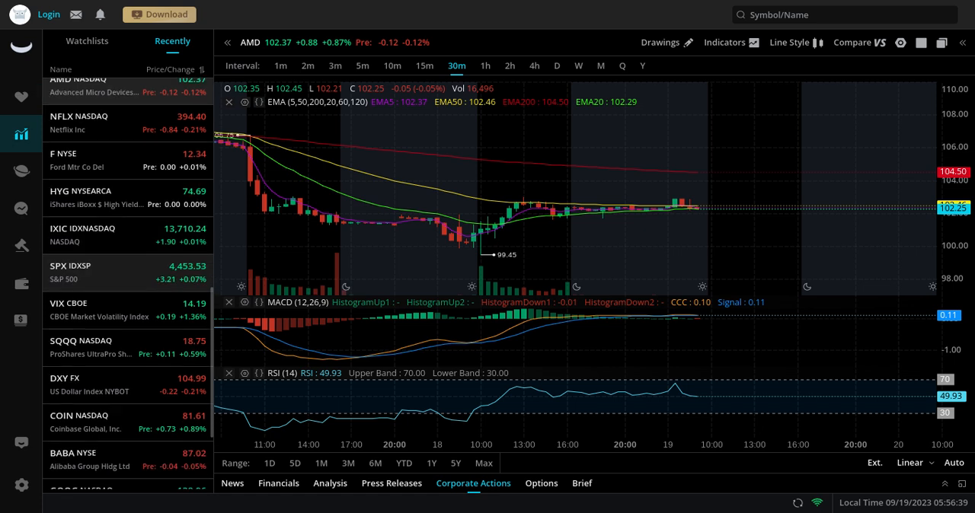
pyautogui.scroll(-3)
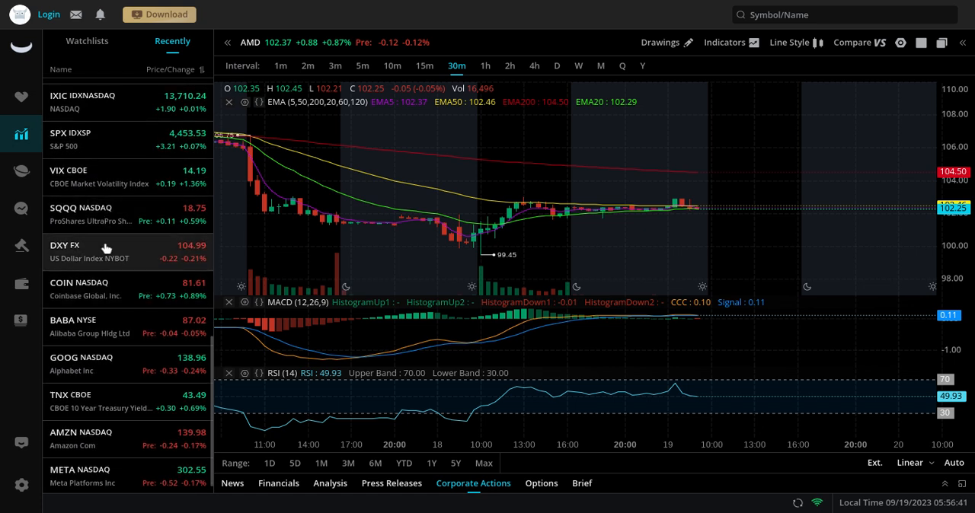
pyautogui.click(107, 251)
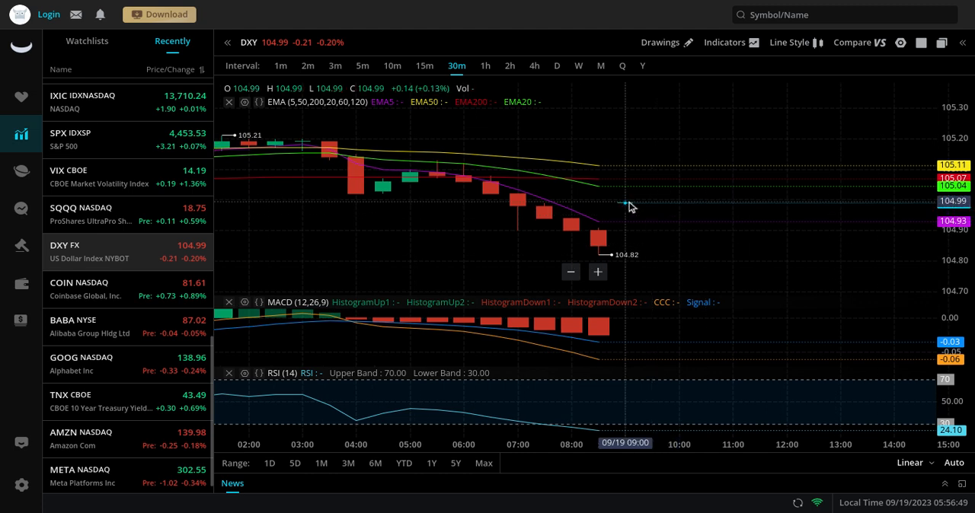
pyautogui.moveTo(663, 247)
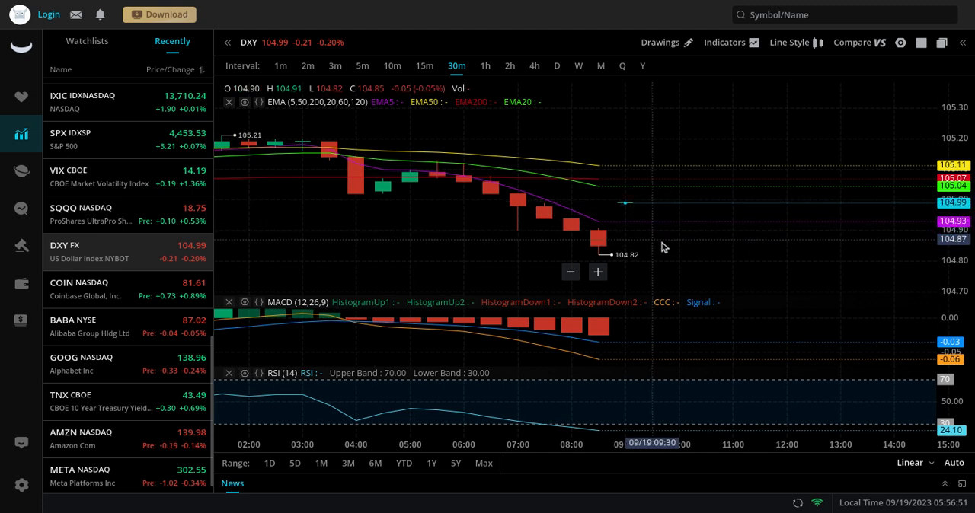
pyautogui.moveTo(609, 209)
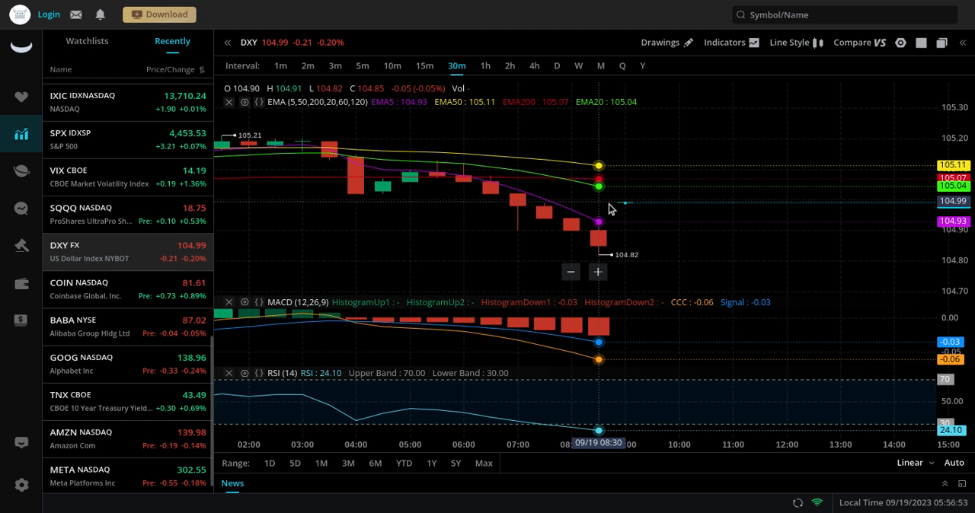
pyautogui.moveTo(617, 205)
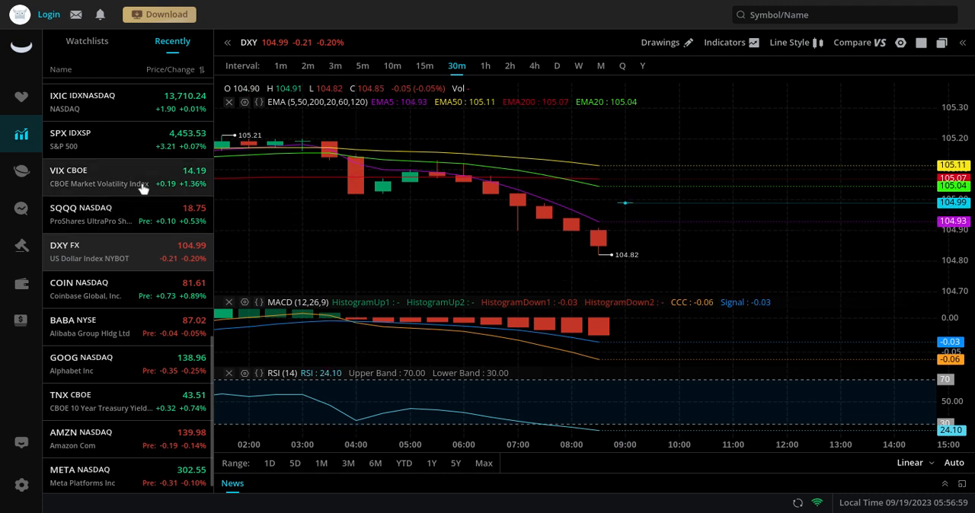
# Load the VIX volatility index 30-minute chart near 14.19, up 1.36%, from the Recently watchlist
pyautogui.click(99, 177)
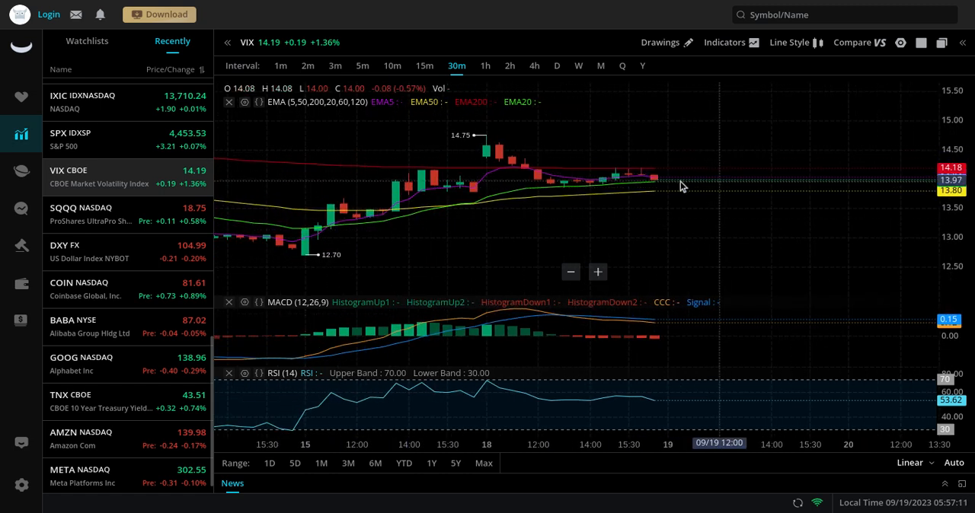
pyautogui.moveTo(689, 245)
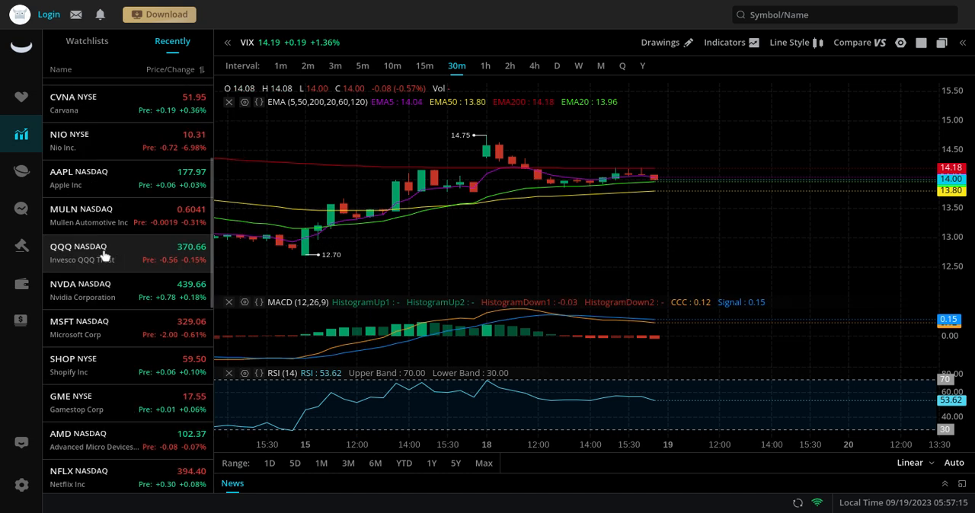
# Scroll the Recently watchlist back toward Tesla after reviewing the VIX 30-minute chart
pyautogui.scroll(3)
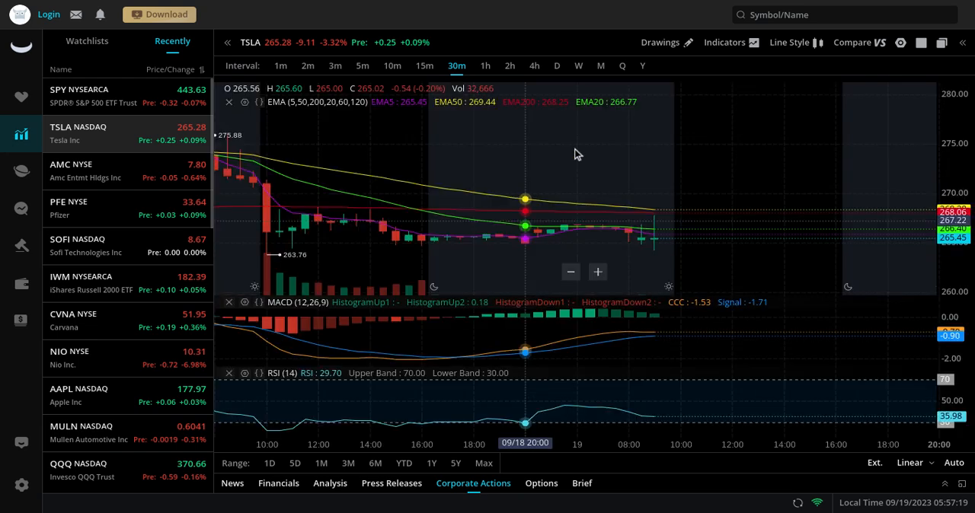
pyautogui.moveTo(689, 247)
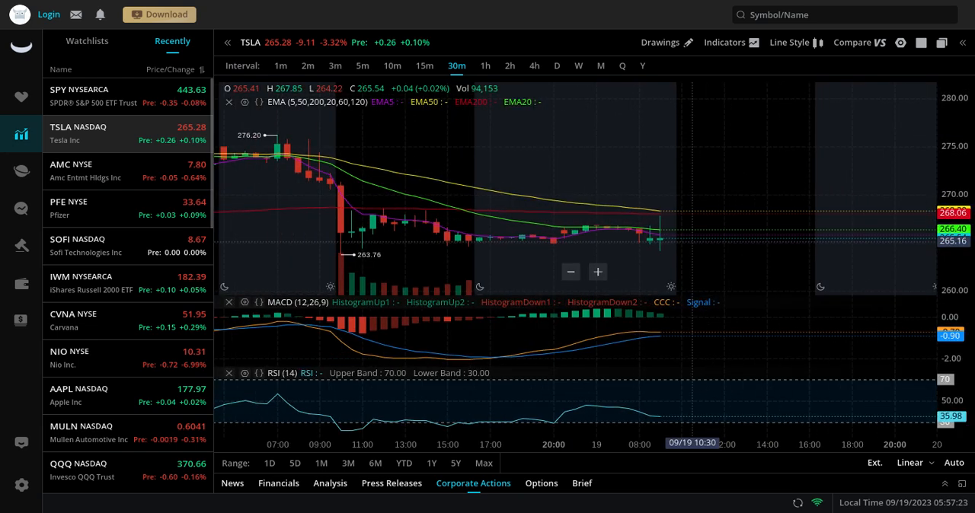
pyautogui.moveTo(701, 233)
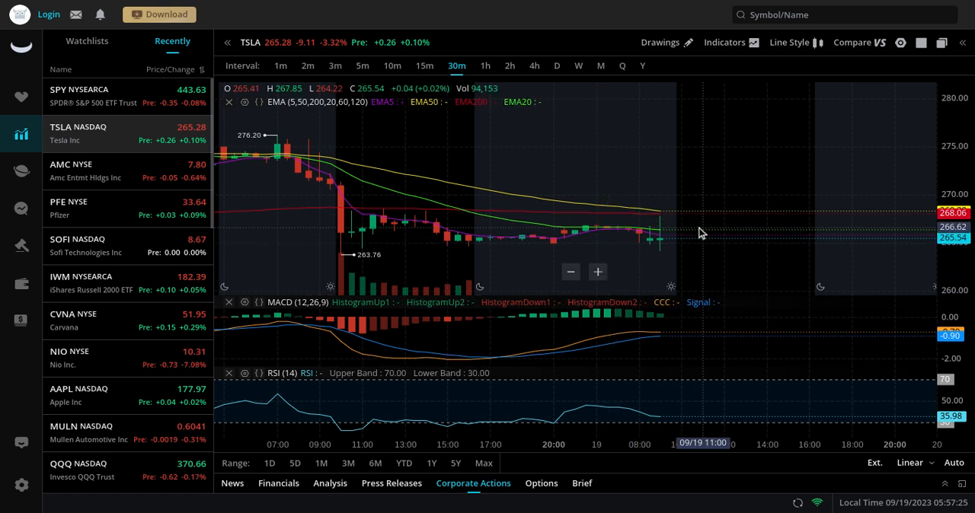
pyautogui.moveTo(769, 243)
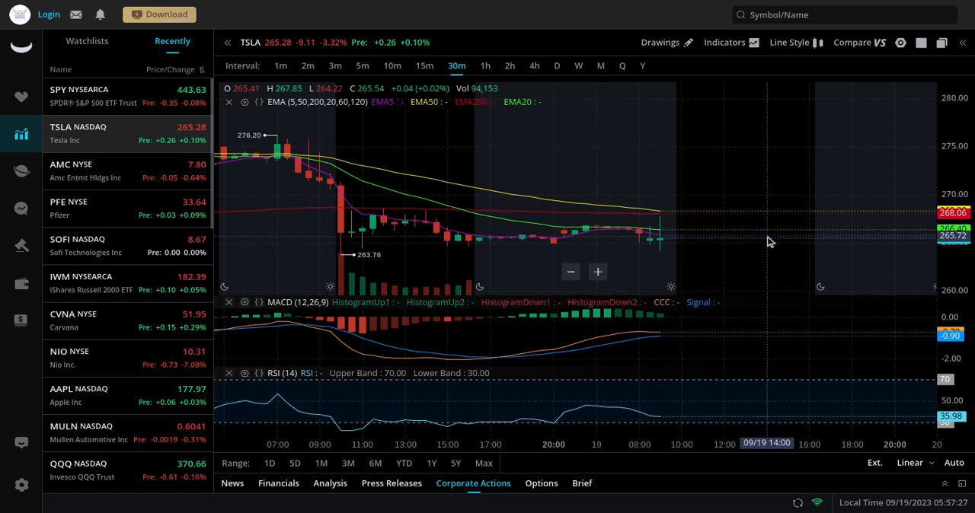
pyautogui.moveTo(757, 247)
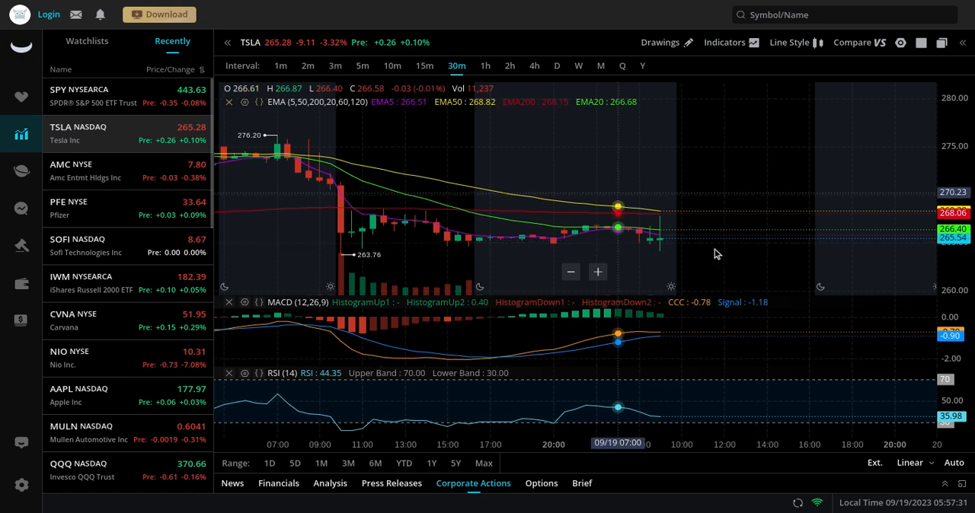
pyautogui.moveTo(652, 258)
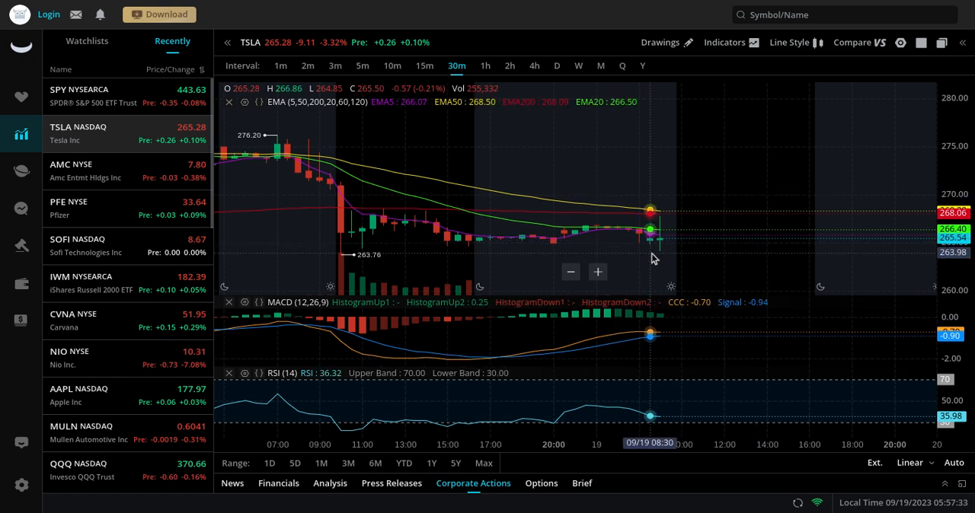